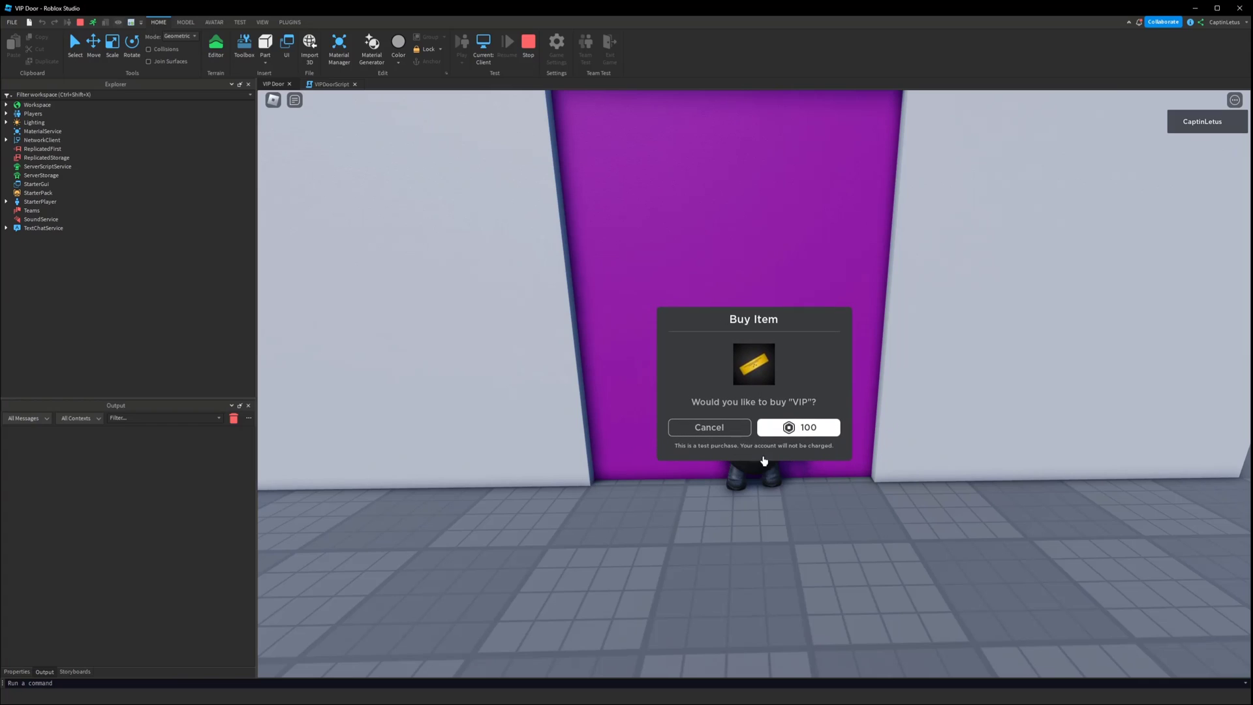
- Buy the VIP pass for 100 Robux in the test prompt and dismiss the success message
{"action": "left_click", "coordinate": [797, 427]}
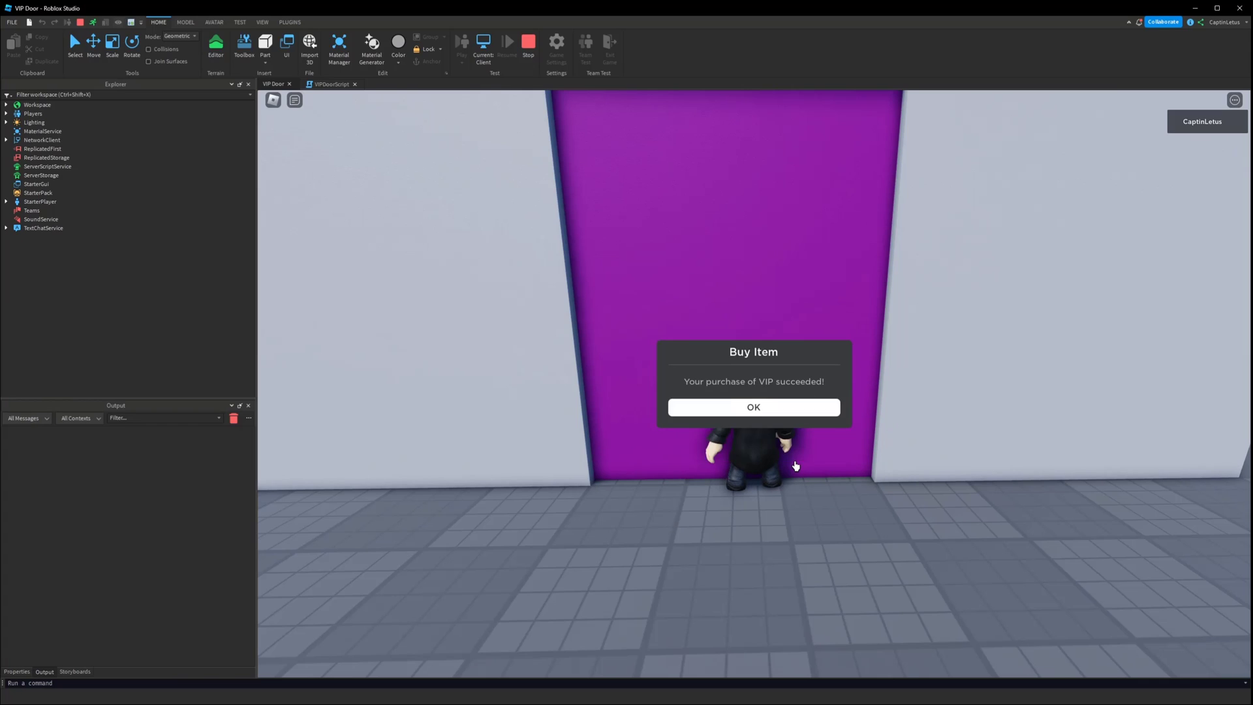
{"action": "left_click", "coordinate": [752, 407]}
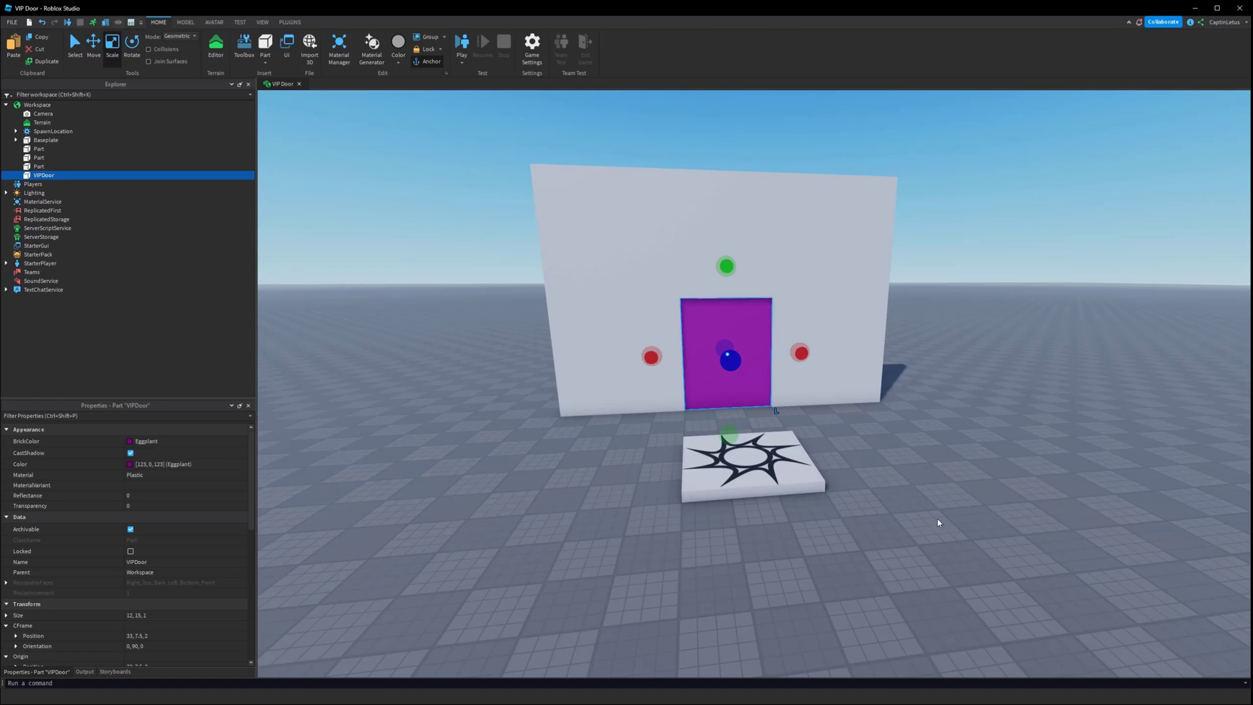
{"action": "mouse_move", "coordinate": [524, 530]}
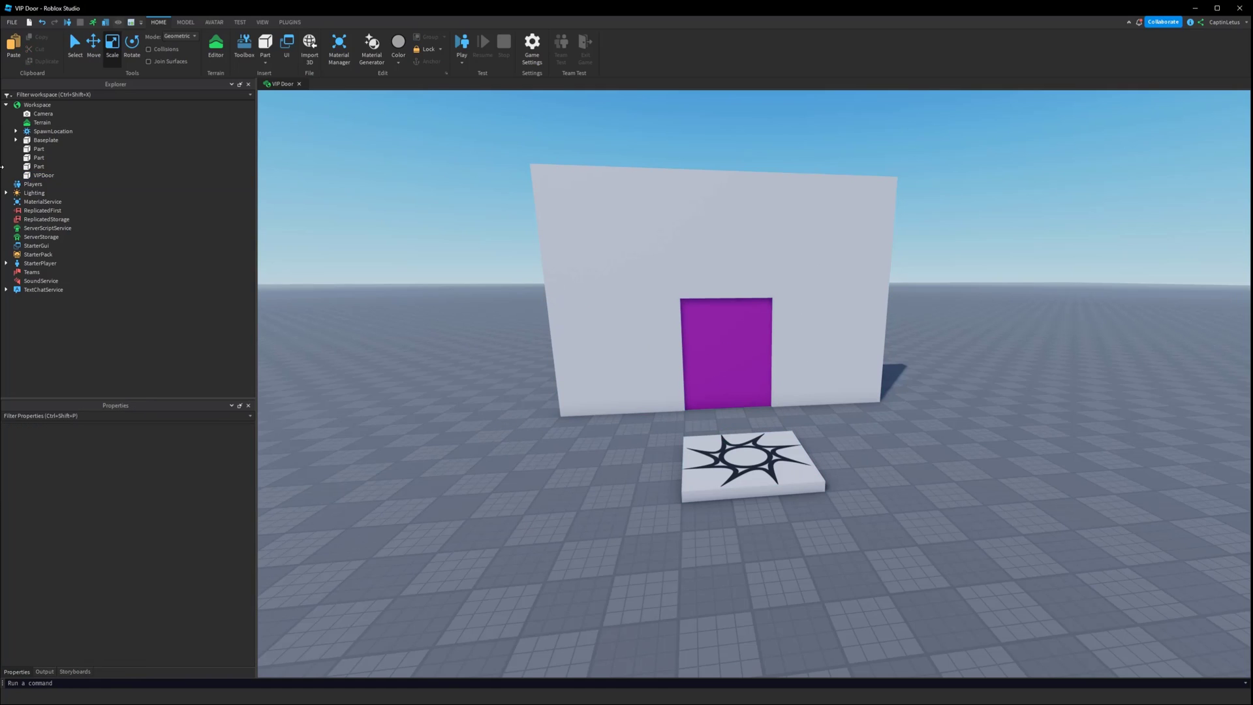
- Insert a script under VIPDoor, rename it VIPDoorScript, and leave RunContext on Legacy
{"action": "double_click", "coordinate": [51, 184]}
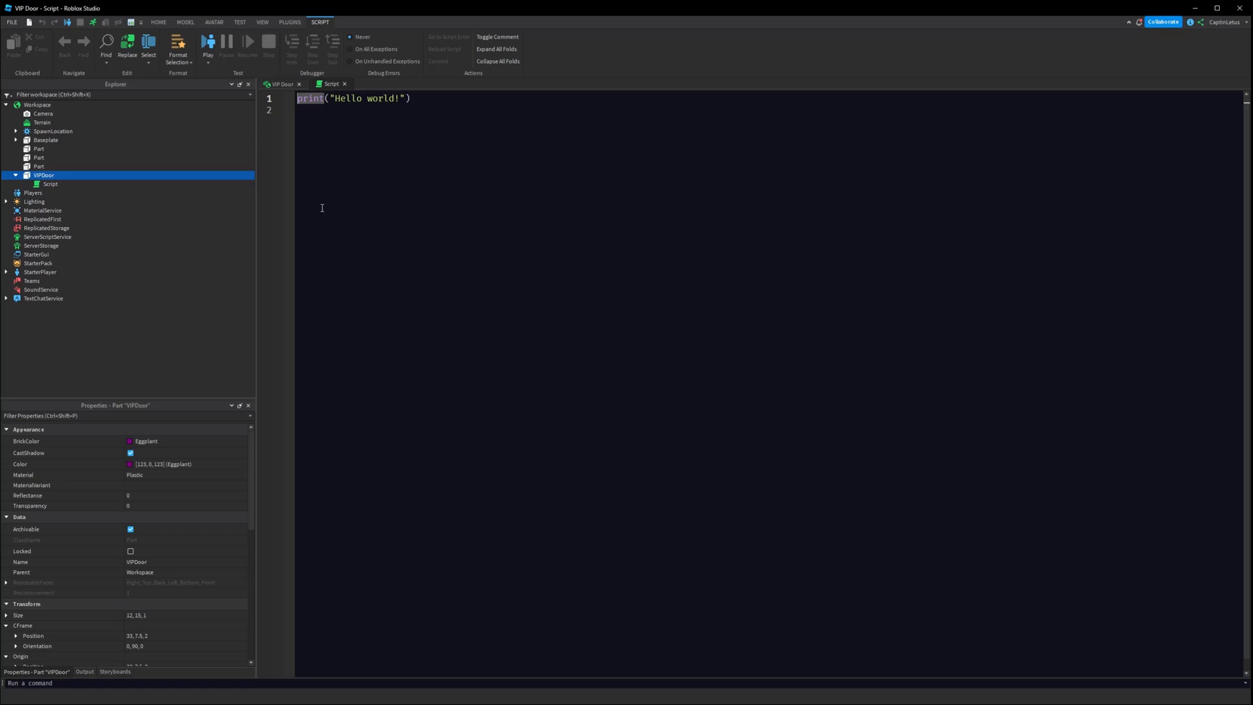
{"action": "left_click", "coordinate": [51, 184]}
{"action": "type", "text": "VIPDoorSc"}
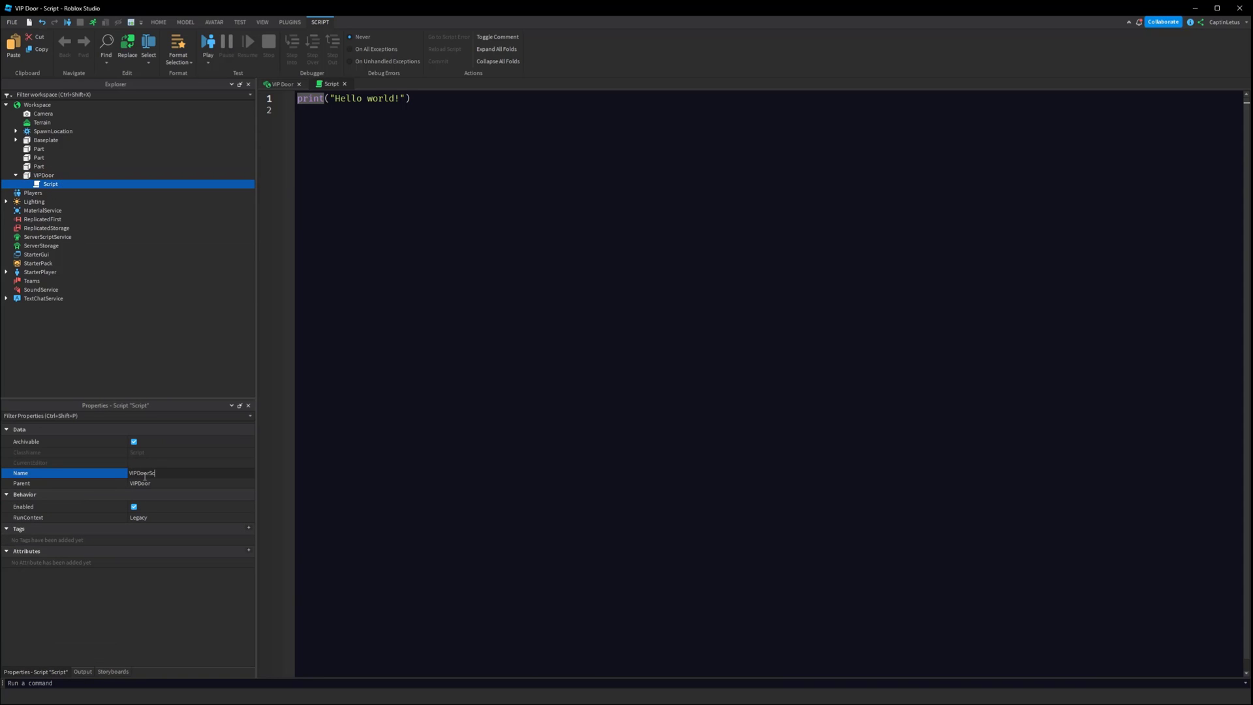
{"action": "key", "text": "Return"}
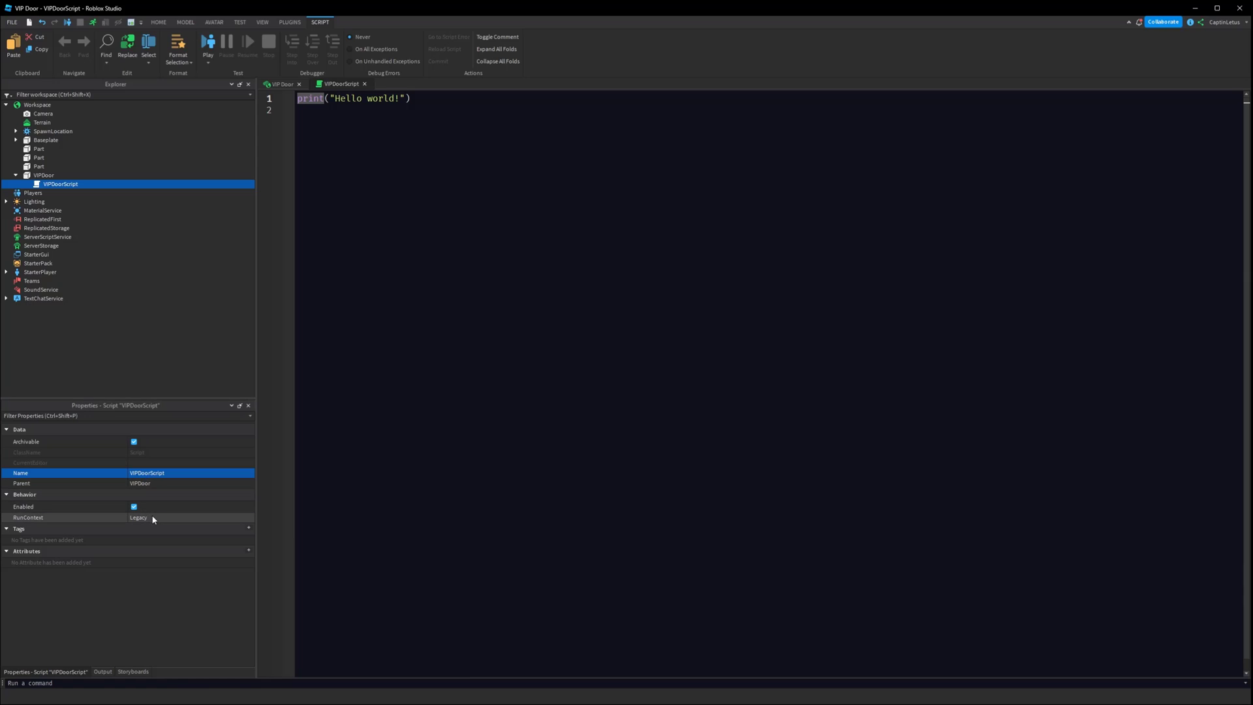
{"action": "left_click", "coordinate": [190, 517]}
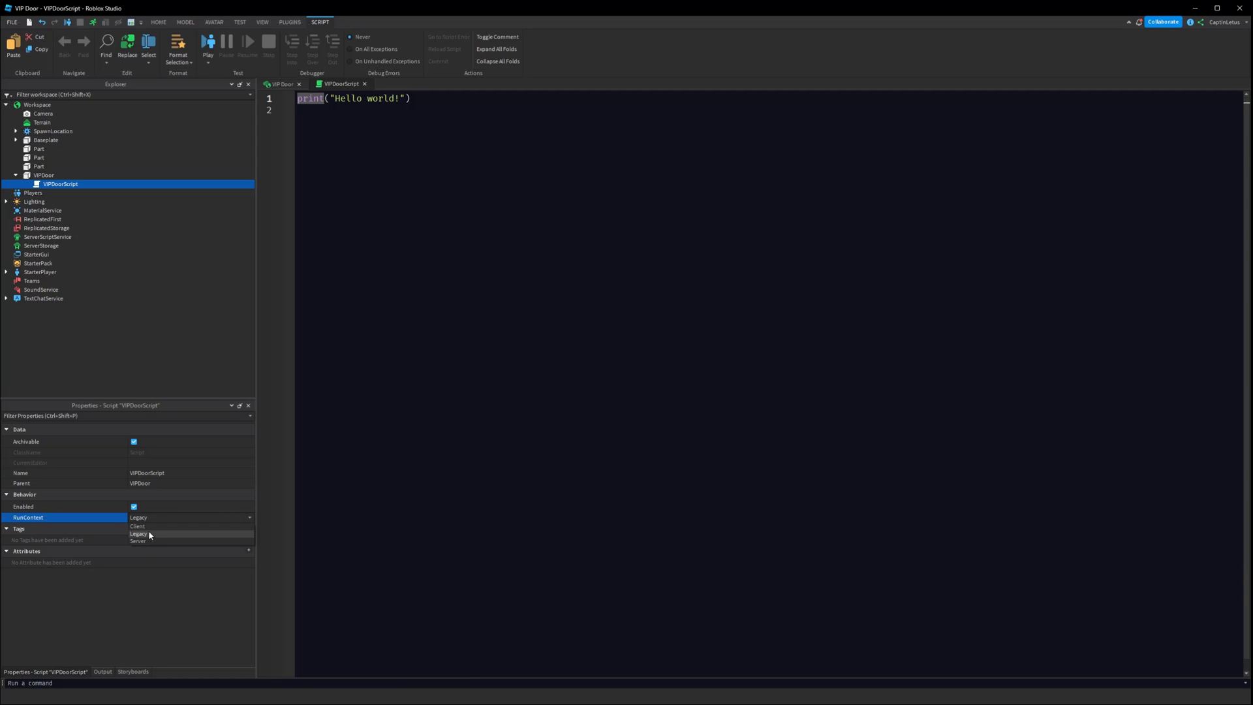
{"action": "left_click", "coordinate": [137, 526]}
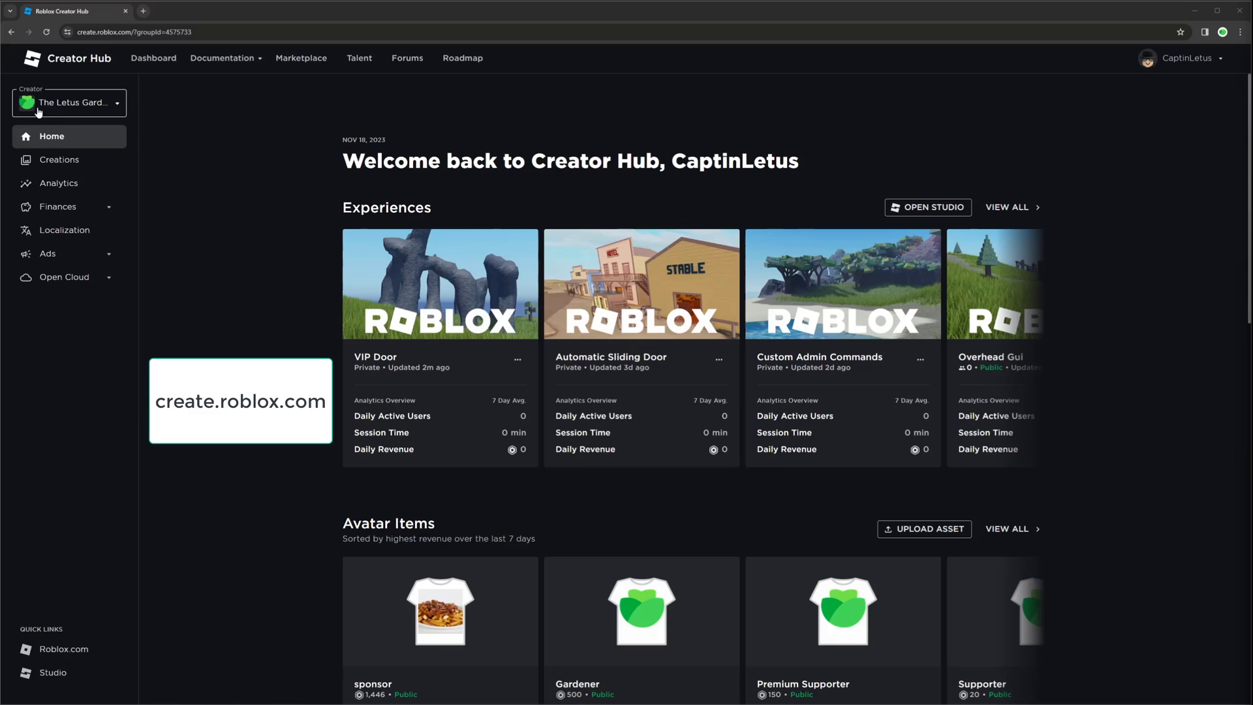
{"action": "mouse_move", "coordinate": [116, 112]}
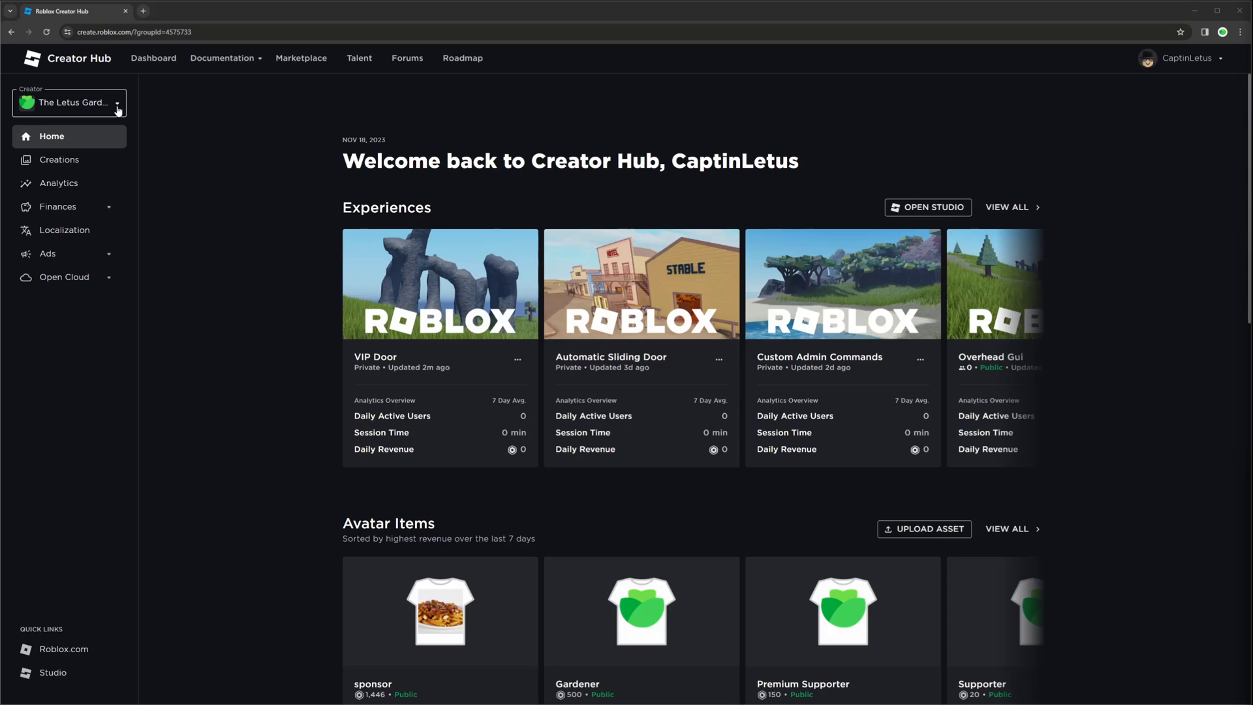
{"action": "mouse_move", "coordinate": [272, 253]}
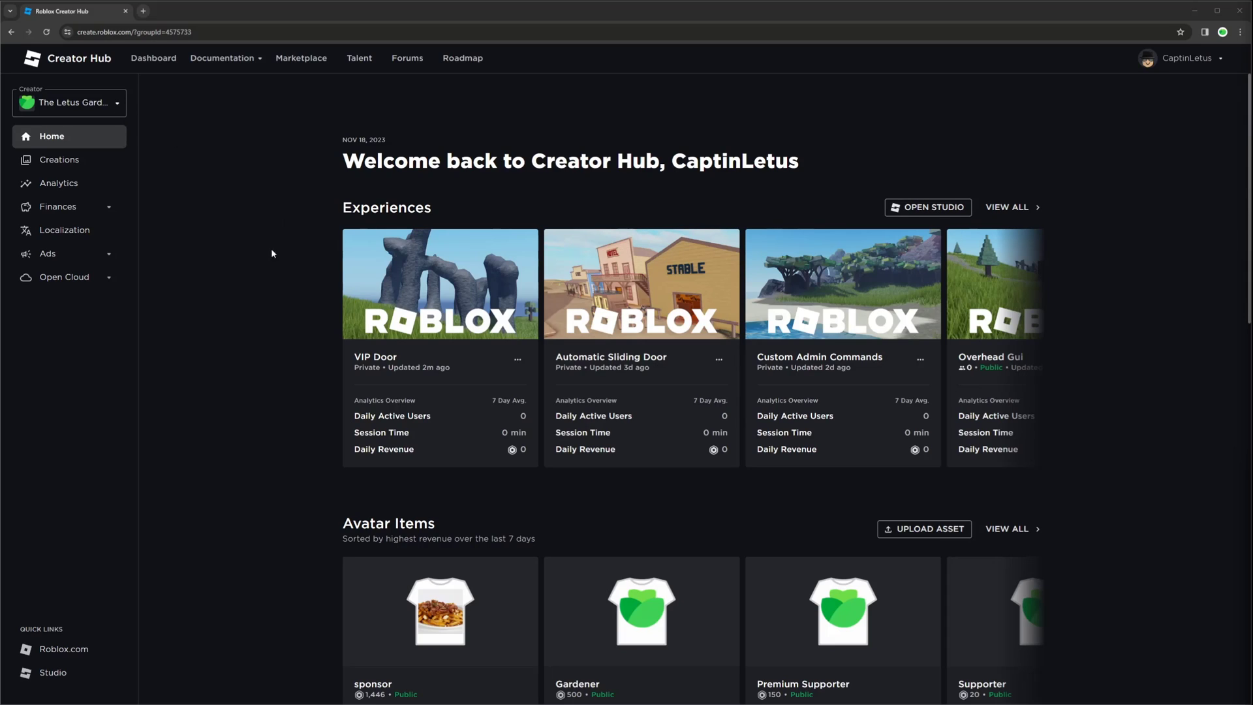
{"action": "mouse_move", "coordinate": [171, 441]}
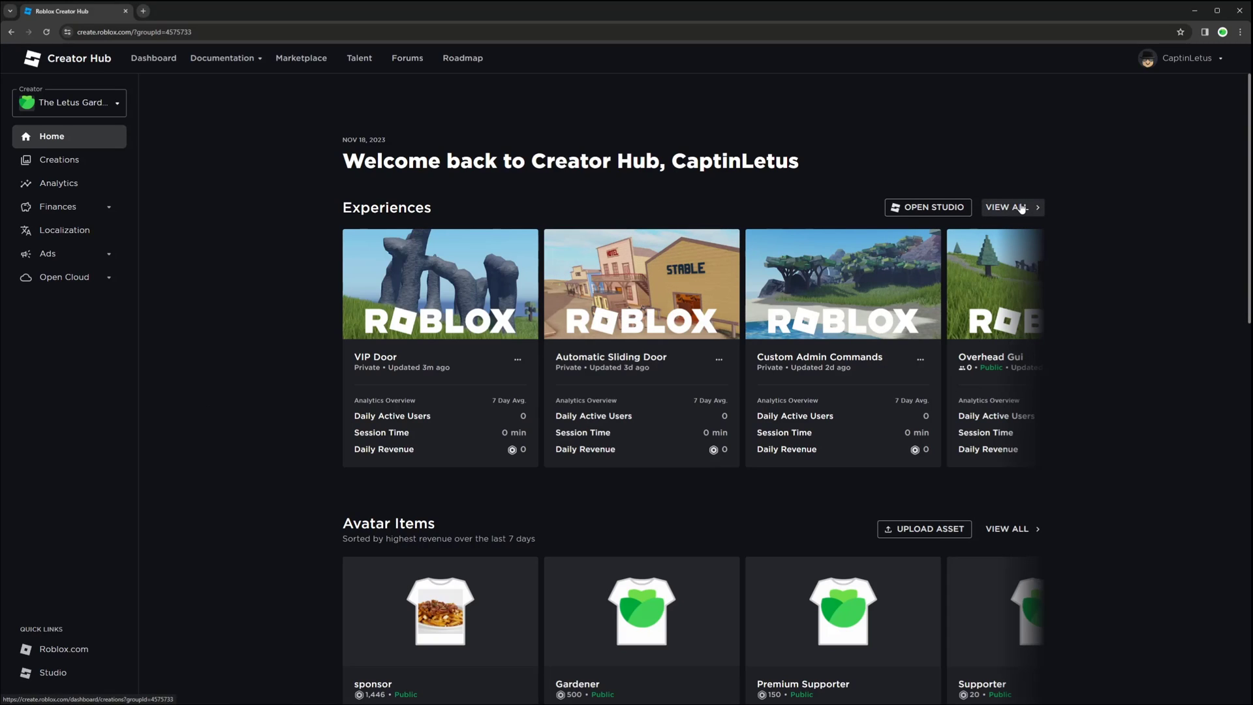
{"action": "mouse_move", "coordinate": [395, 361]}
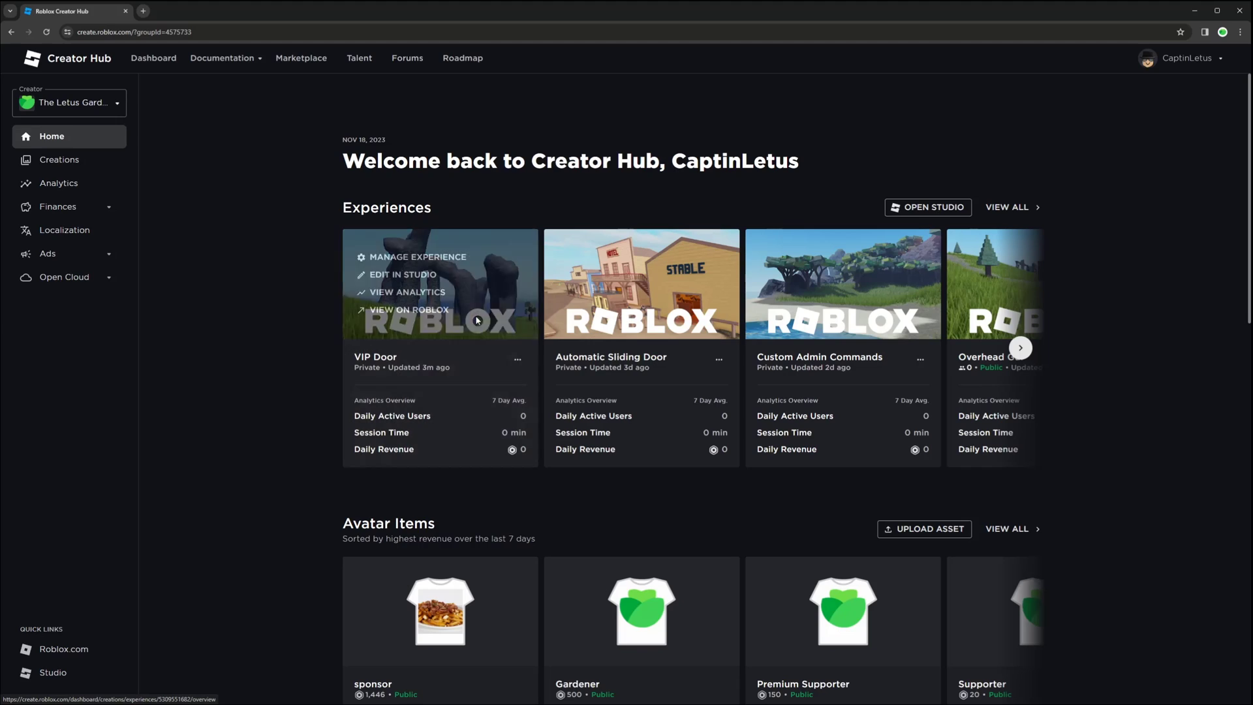
- Open the VIP Door experience and go to its Passes page
{"action": "left_click", "coordinate": [417, 257]}
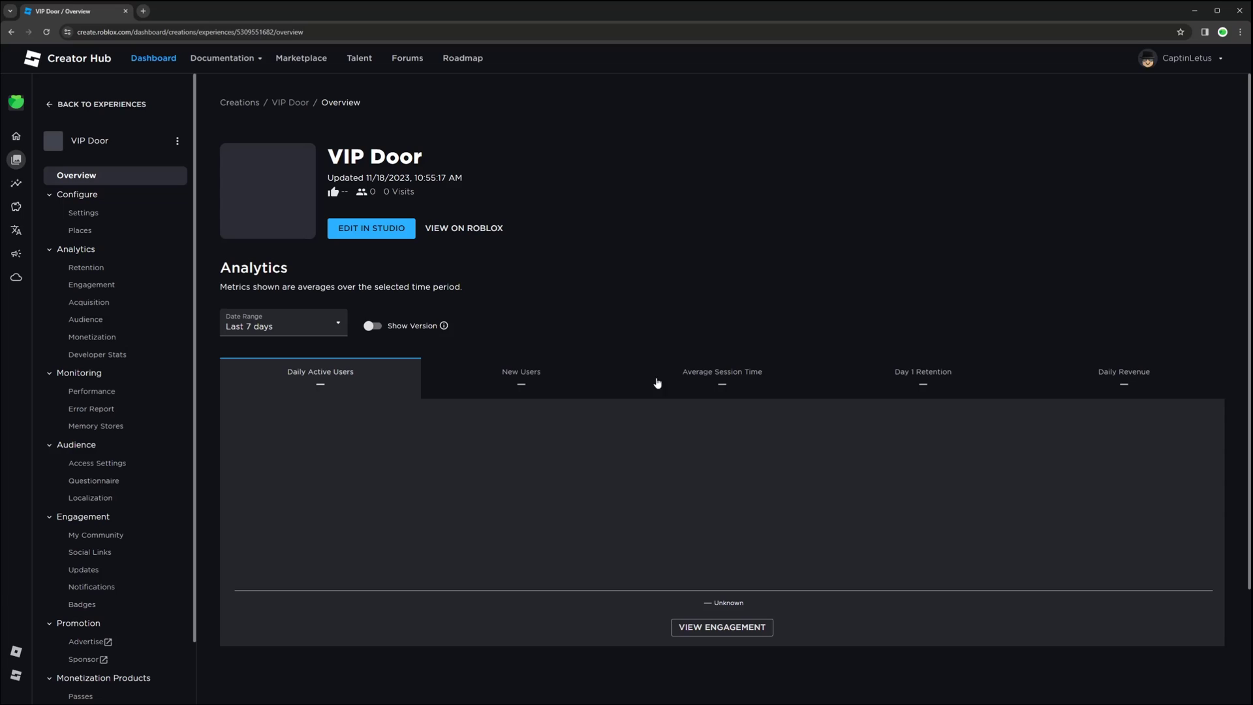
{"action": "mouse_move", "coordinate": [736, 275]}
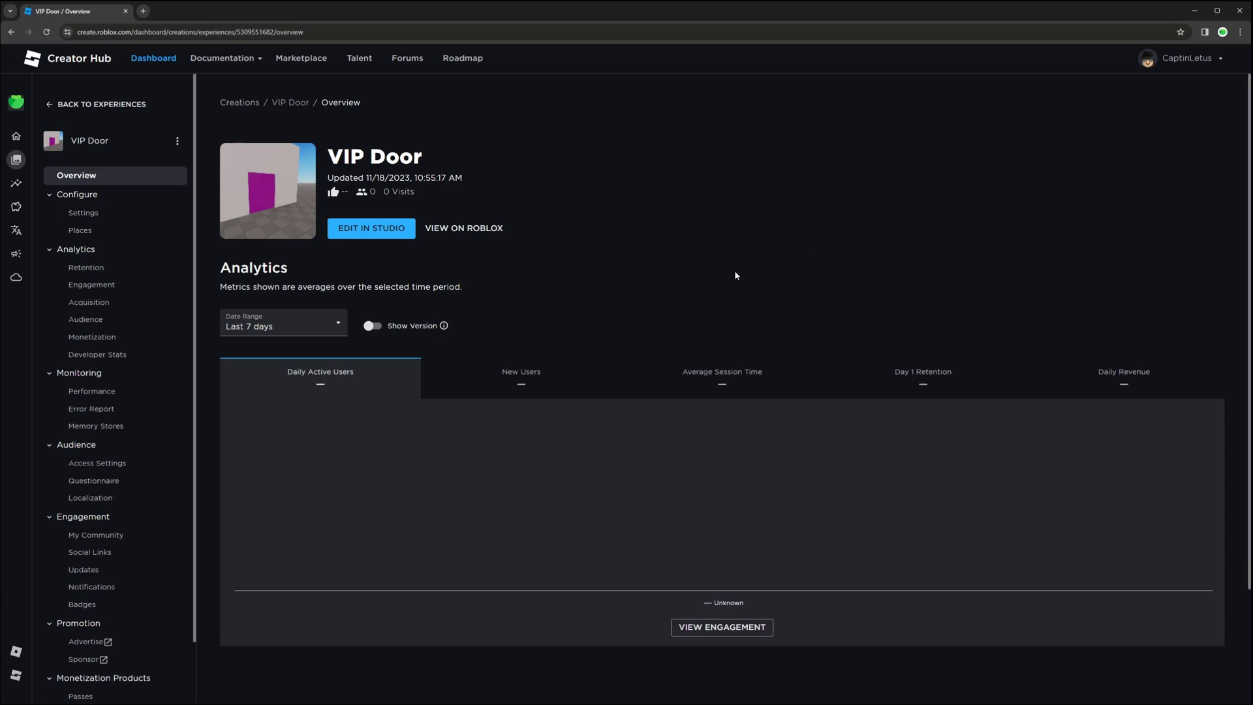
{"action": "mouse_move", "coordinate": [658, 290]}
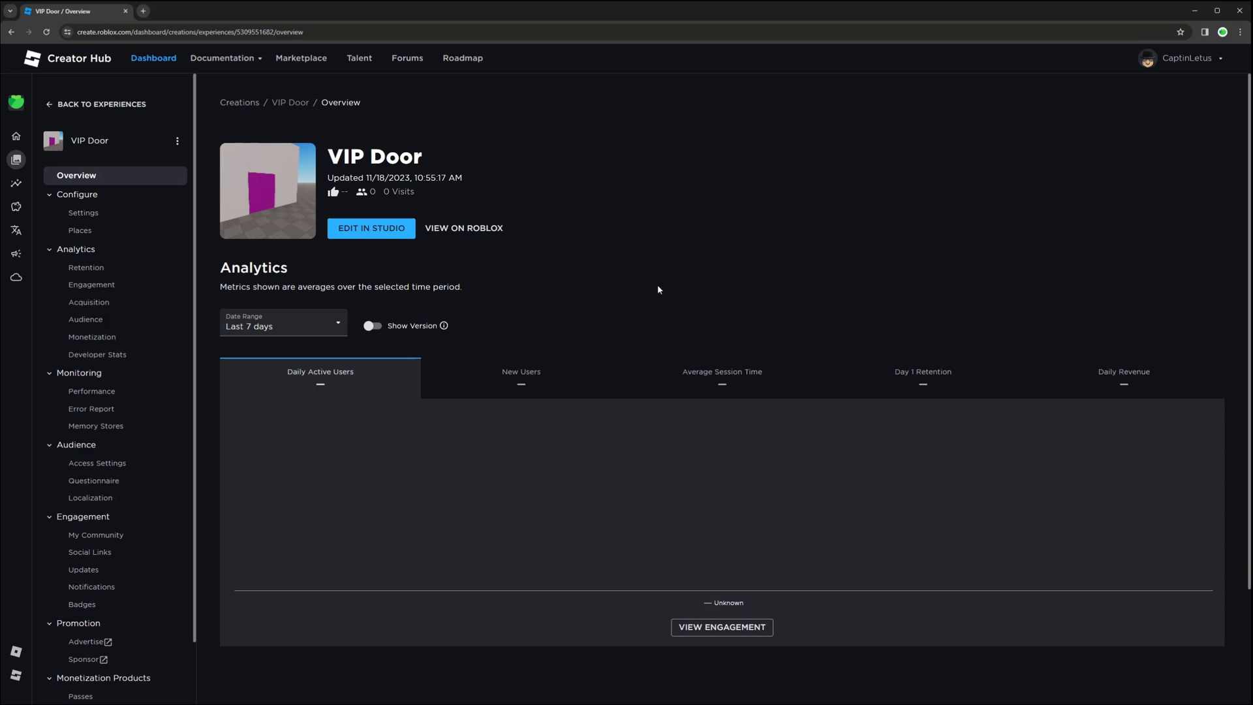
{"action": "scroll", "scroll_direction": "down", "scroll_amount": 3}
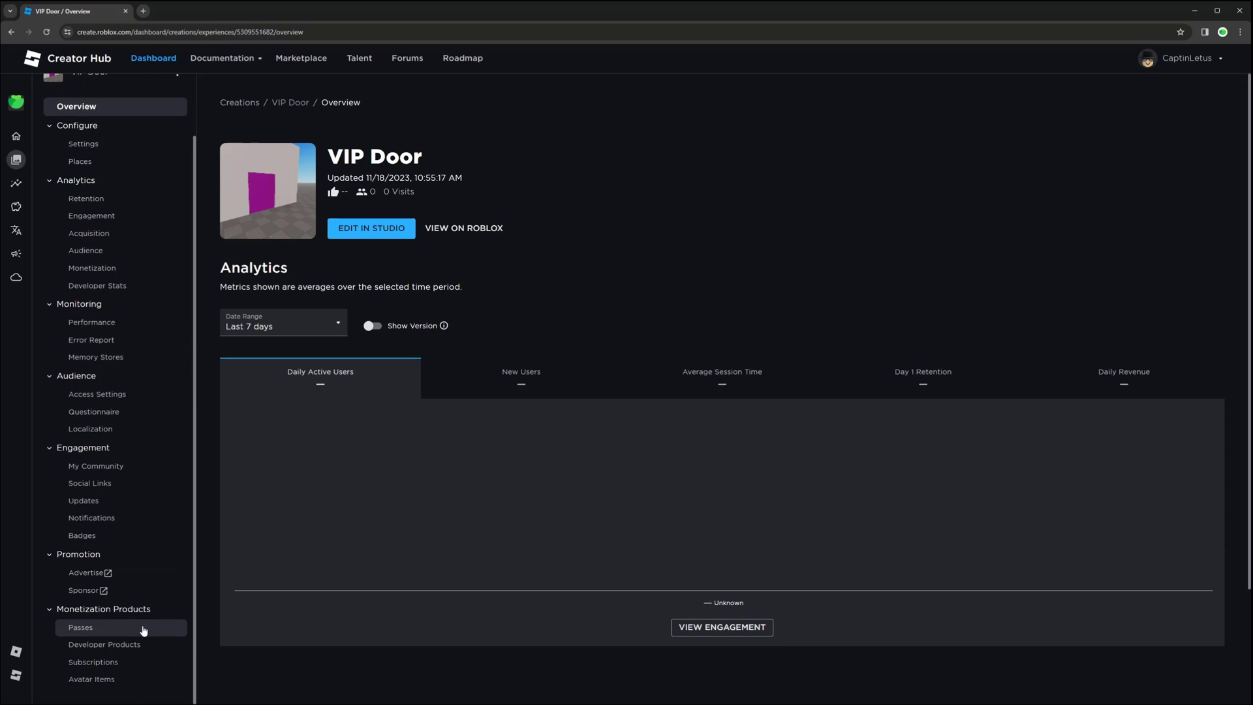
{"action": "left_click", "coordinate": [80, 627]}
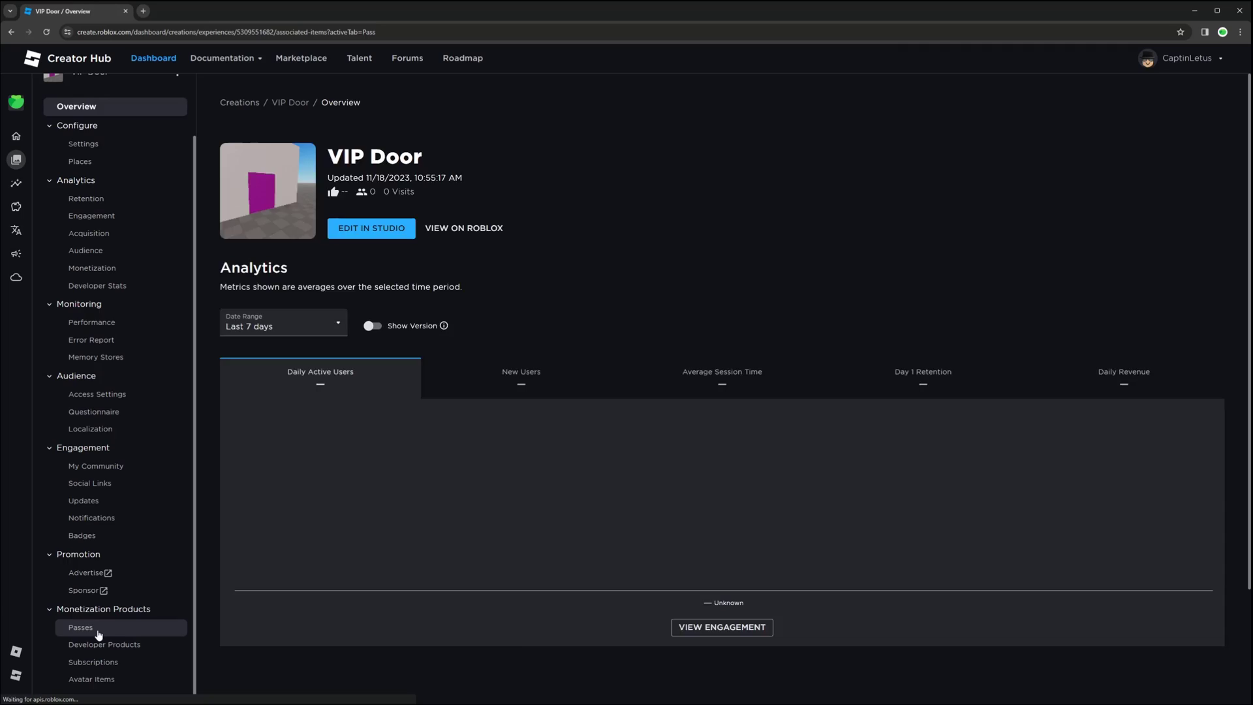
- Create a pass named VIP with the description 'This is the VIP Gamepass!'
{"action": "left_click", "coordinate": [80, 627]}
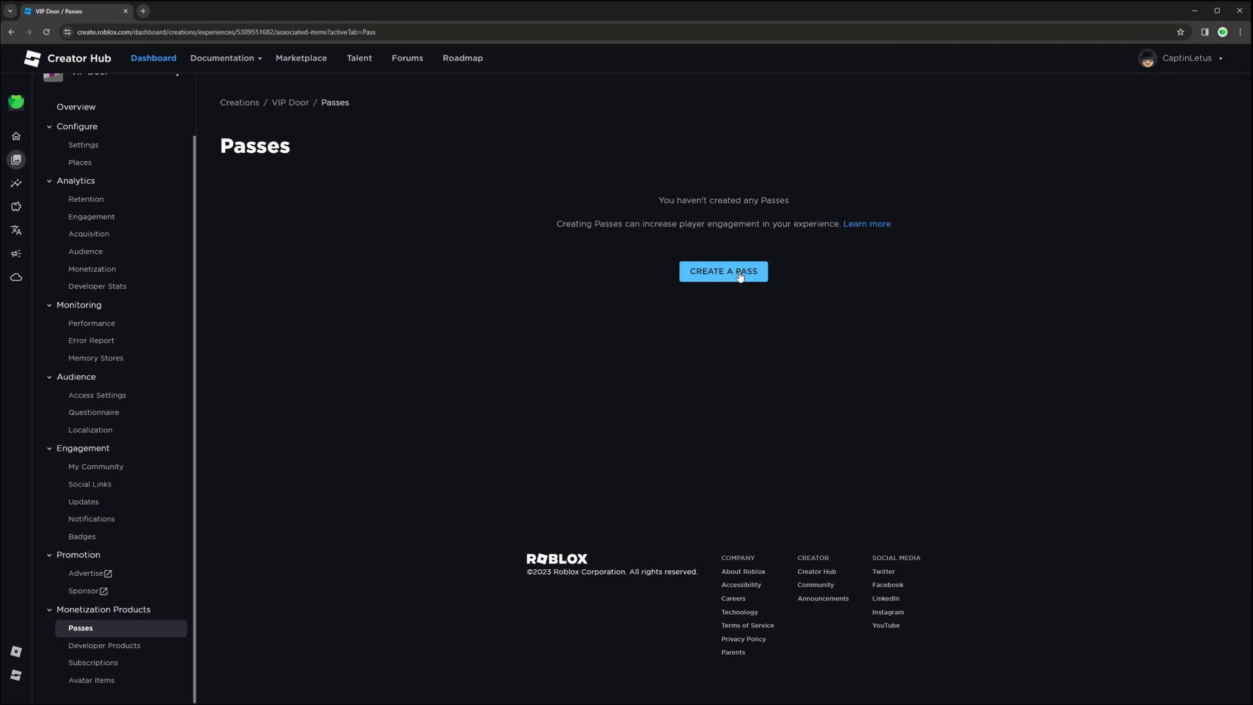
{"action": "left_click", "coordinate": [722, 270]}
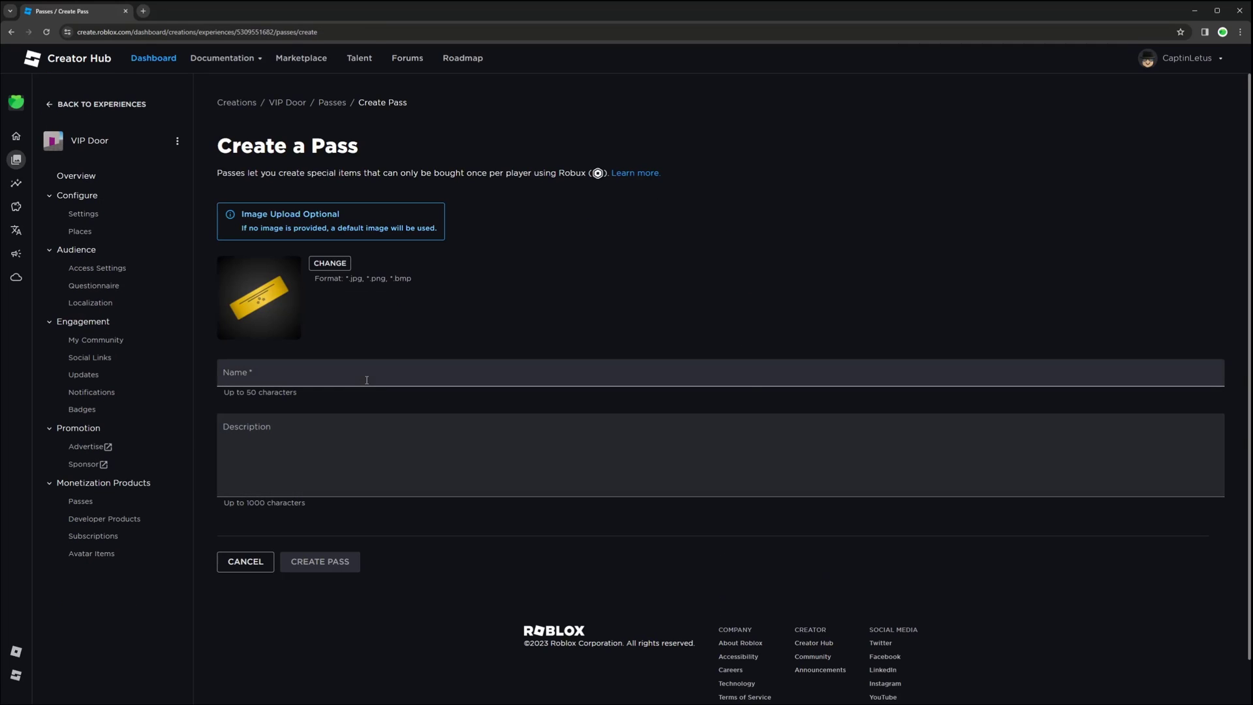
{"action": "type", "text": "VIP"}
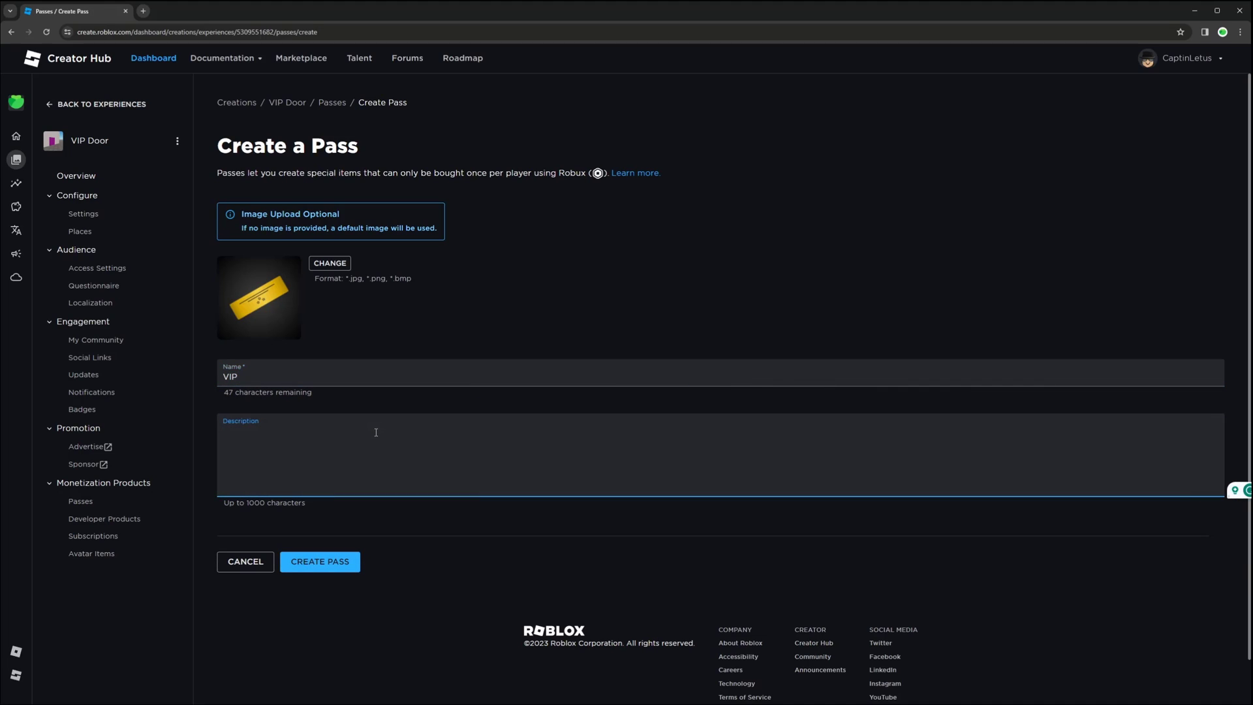
{"action": "type", "text": "This is the VIP Gamepas"}
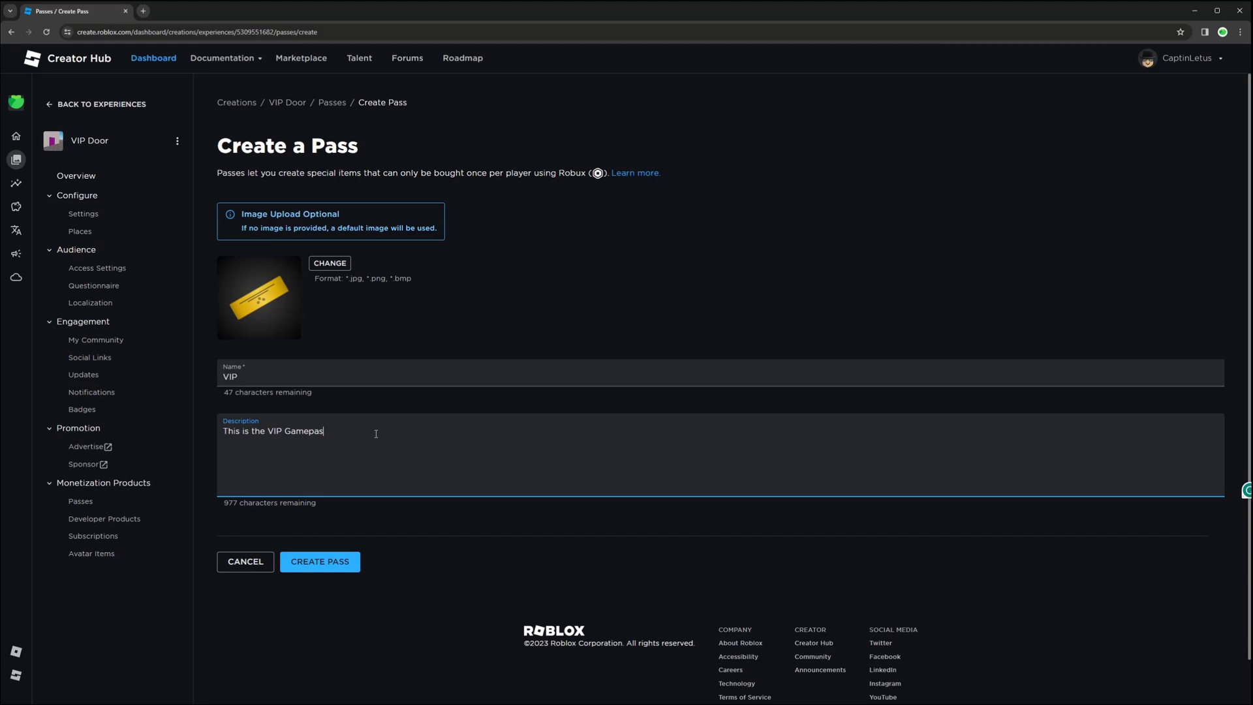
{"action": "type", "text": "!"}
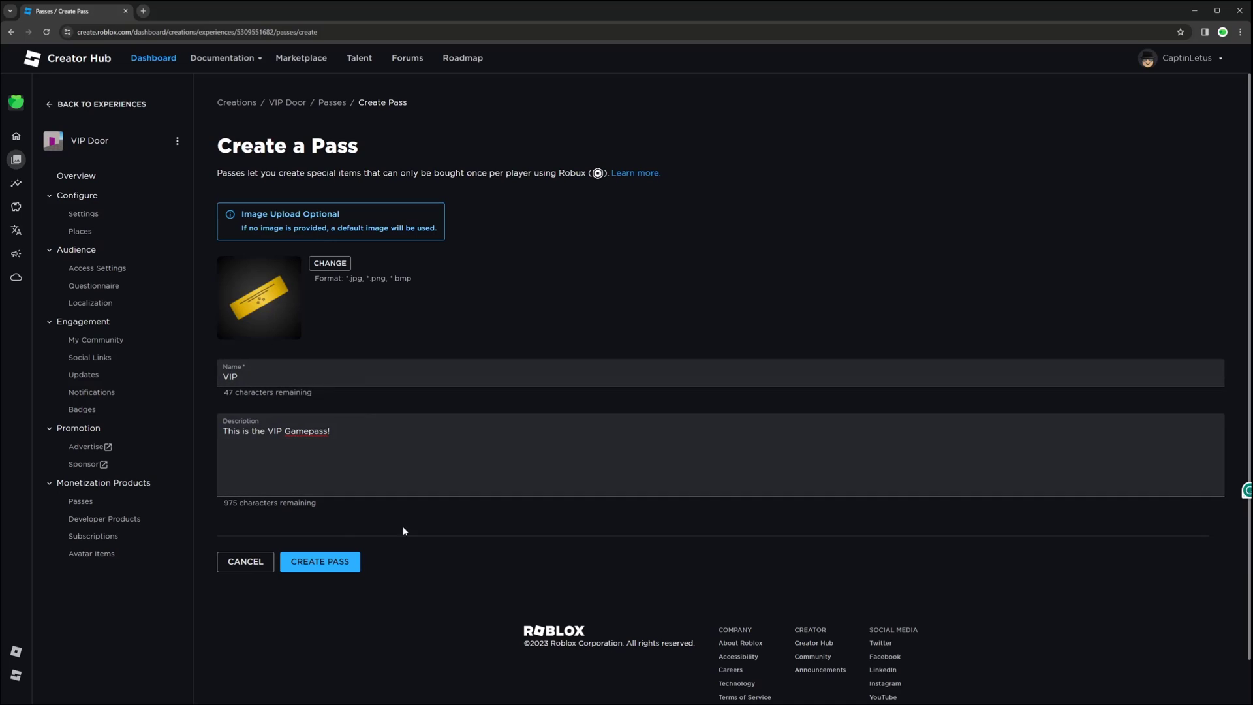
{"action": "left_click", "coordinate": [320, 561]}
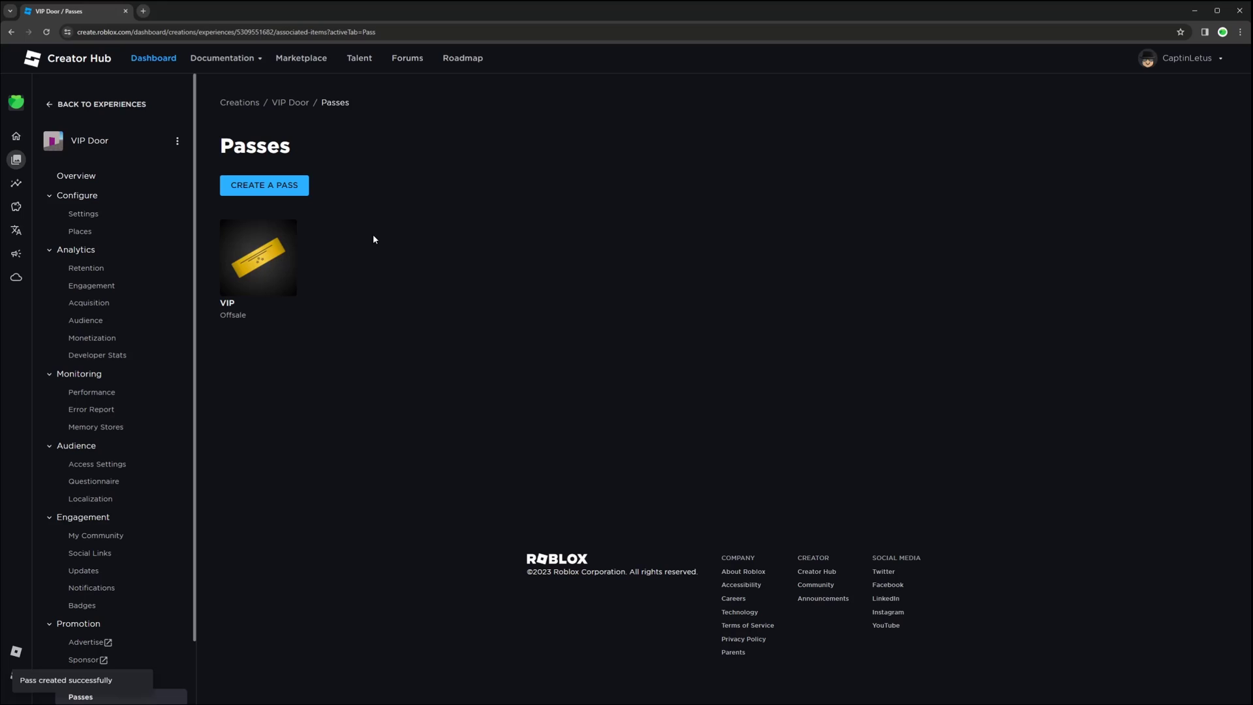
{"action": "mouse_move", "coordinate": [317, 337]}
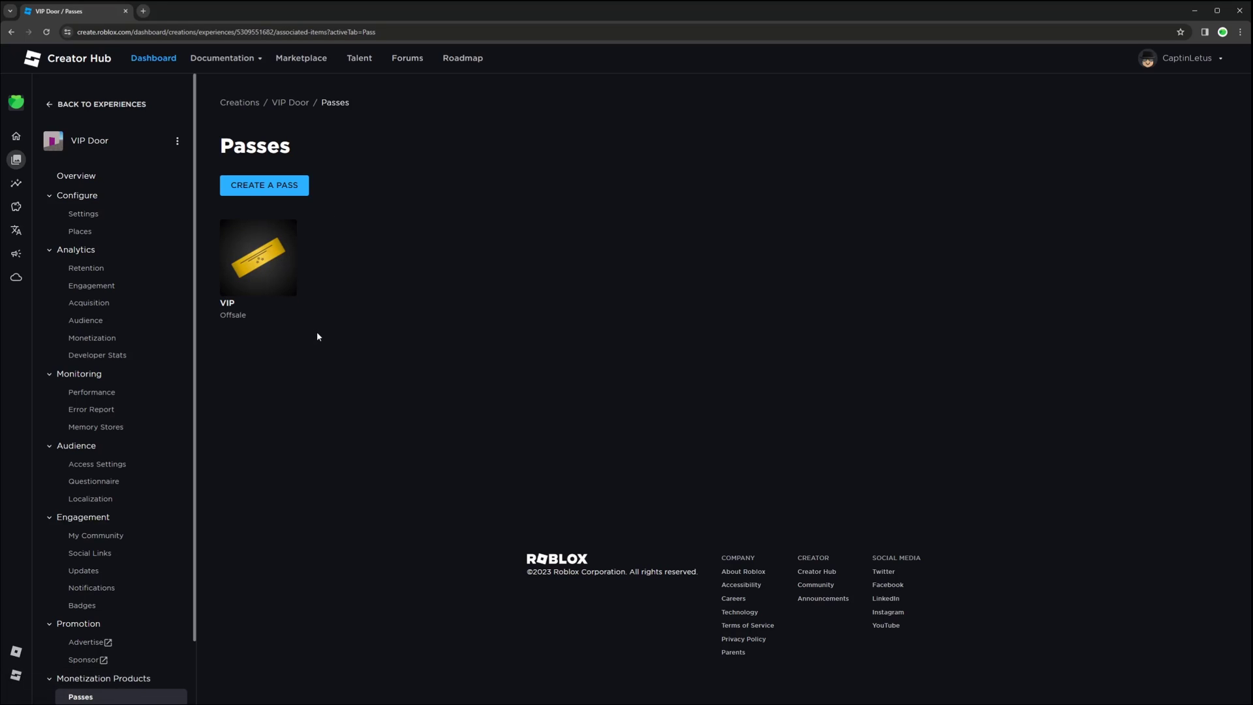
{"action": "mouse_move", "coordinate": [324, 350]}
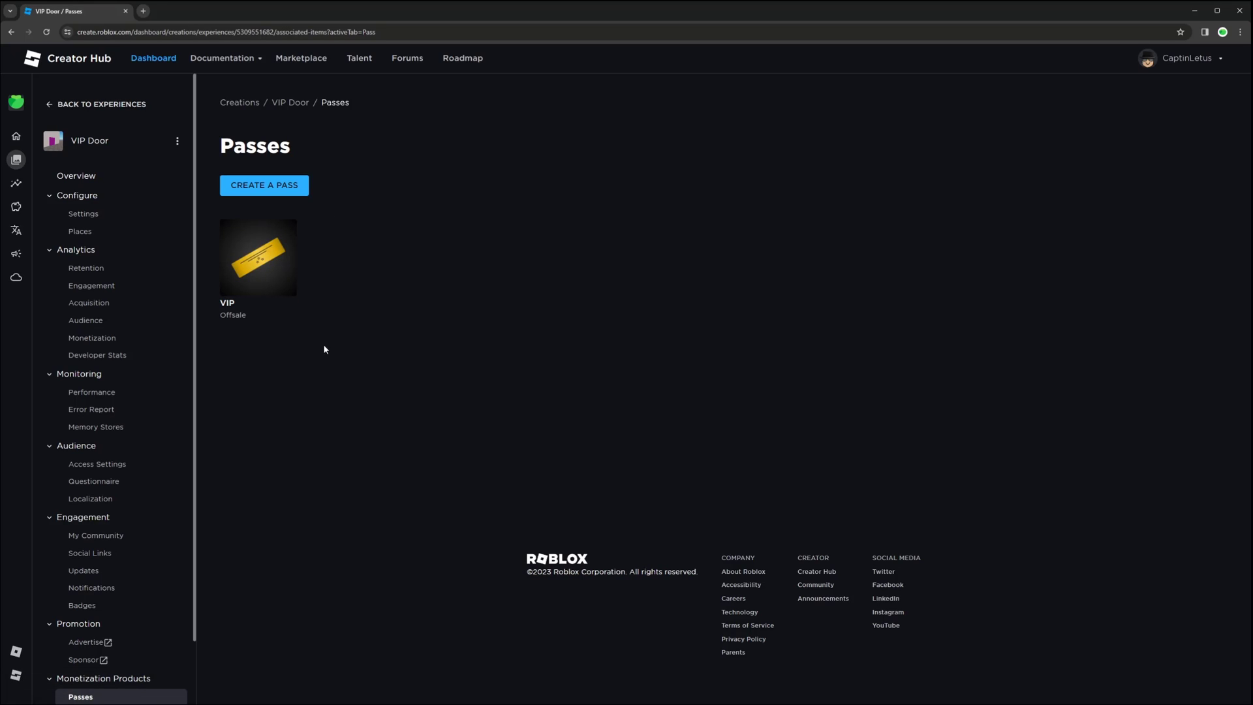
- Put the VIP pass on sale for 100 Robux and save the changes
{"action": "left_click", "coordinate": [259, 257]}
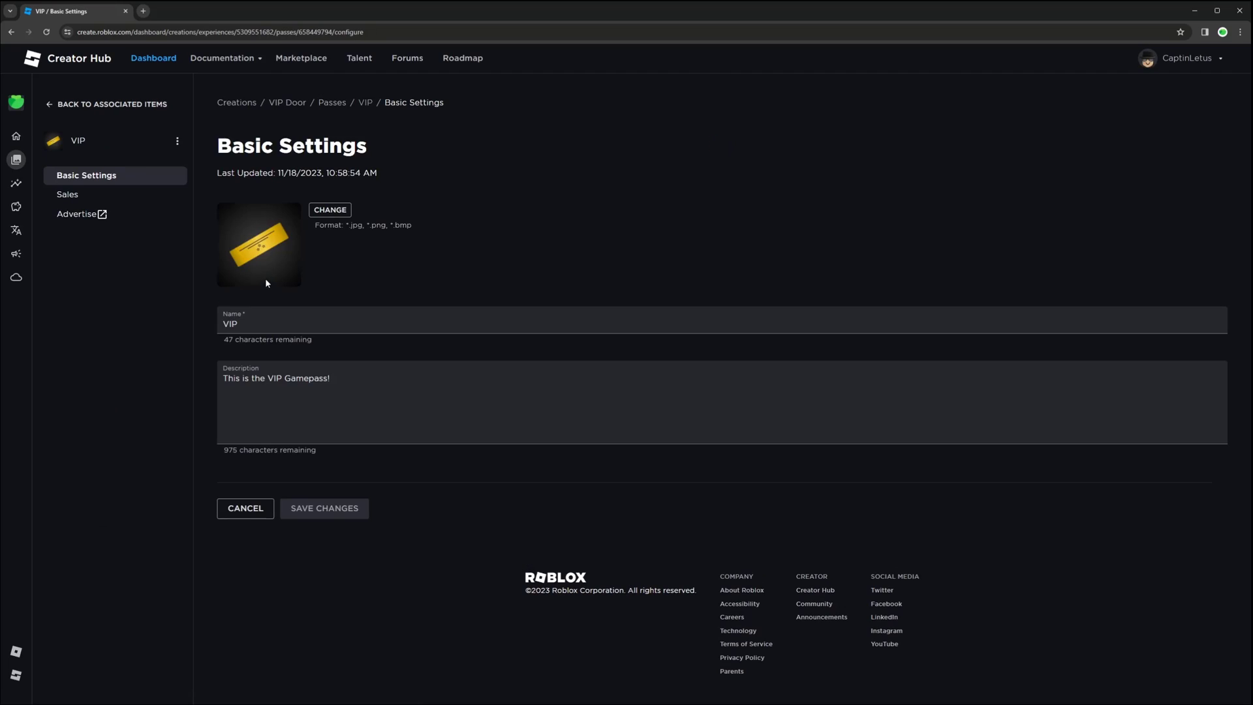
{"action": "mouse_move", "coordinate": [96, 199]}
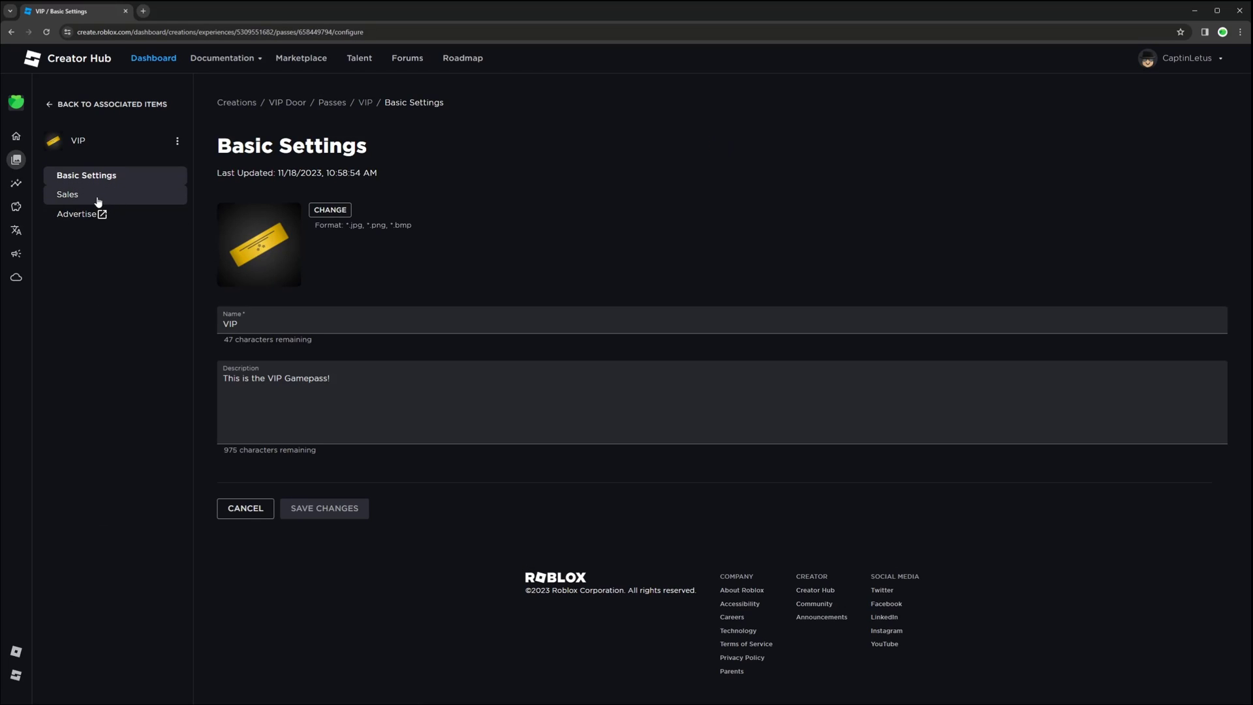
{"action": "left_click", "coordinate": [67, 195]}
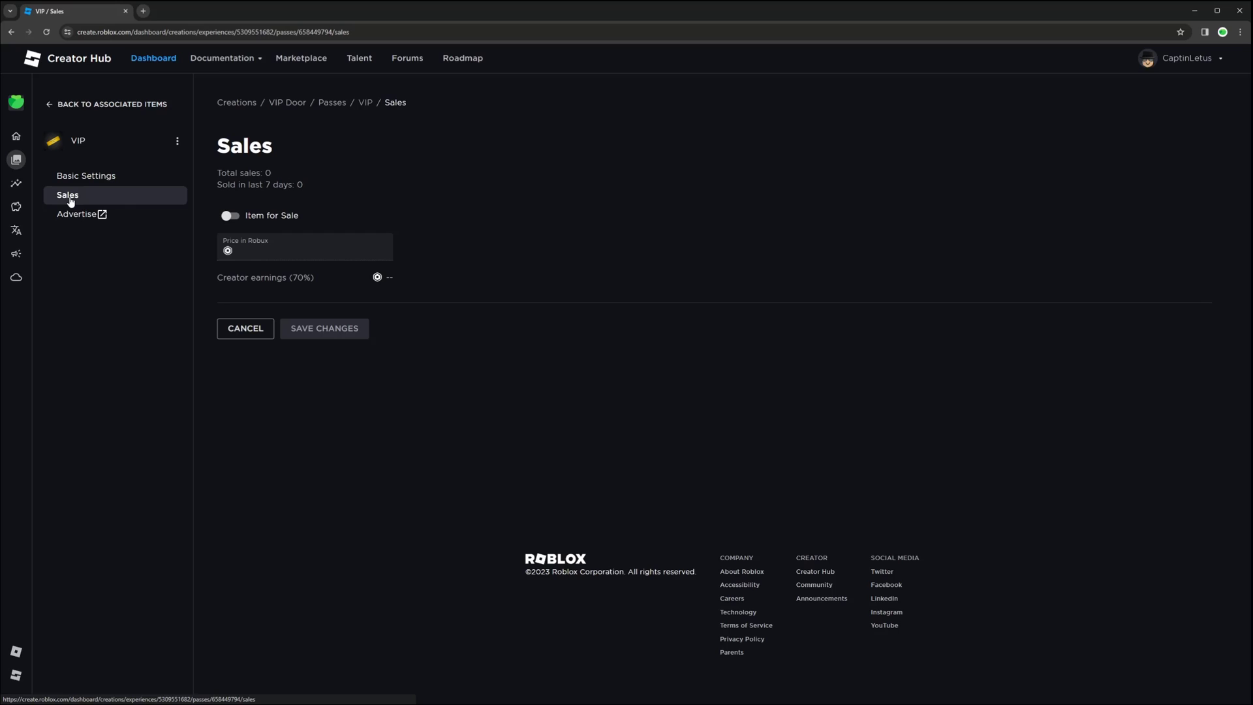
{"action": "left_click", "coordinate": [231, 215]}
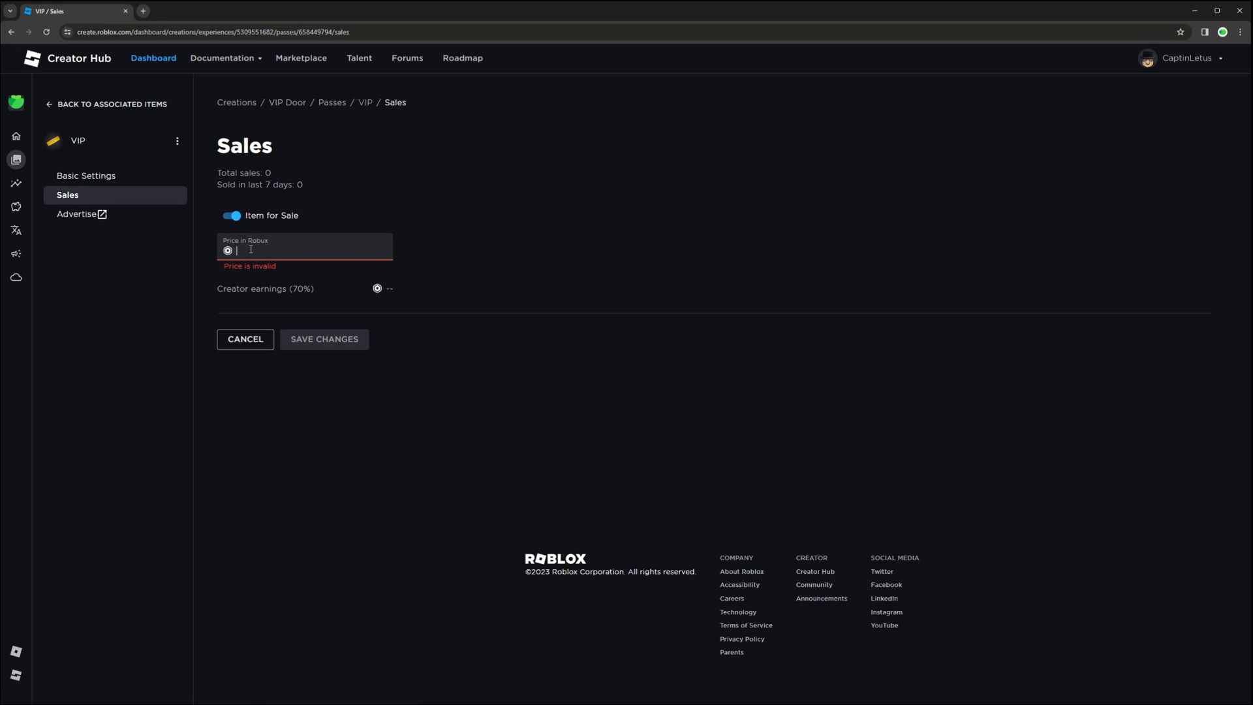
{"action": "type", "text": "100"}
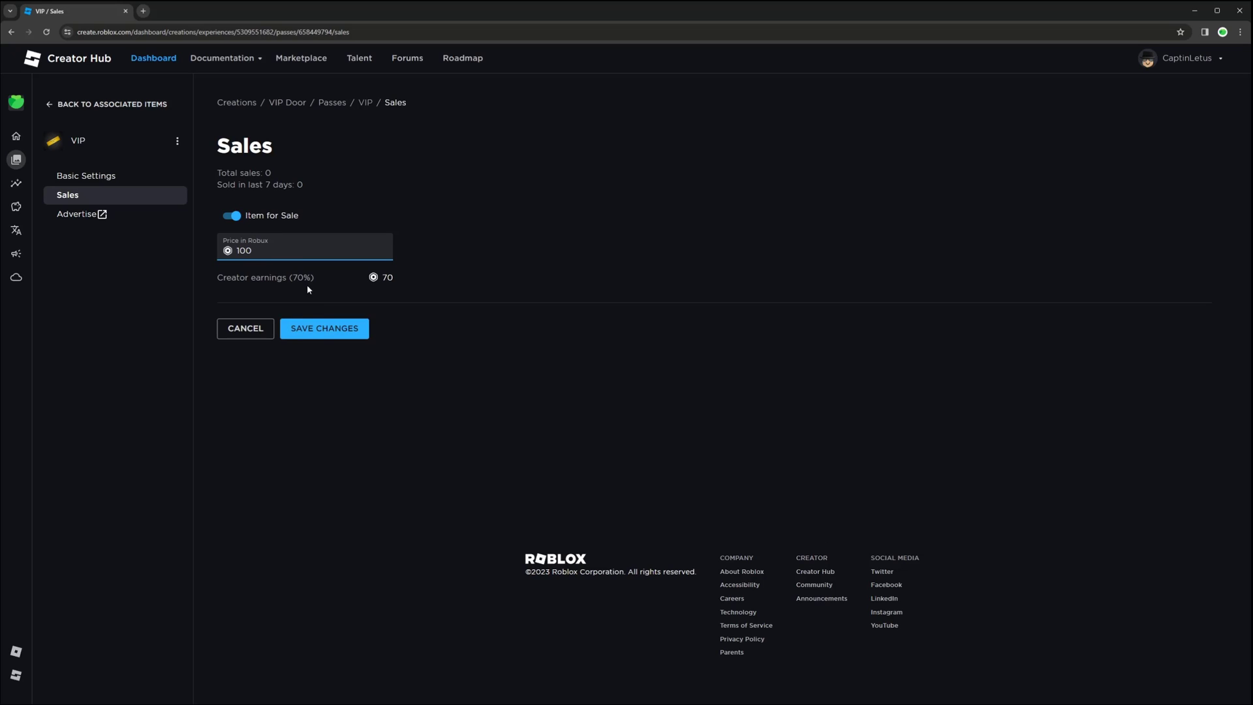
{"action": "left_click", "coordinate": [324, 328]}
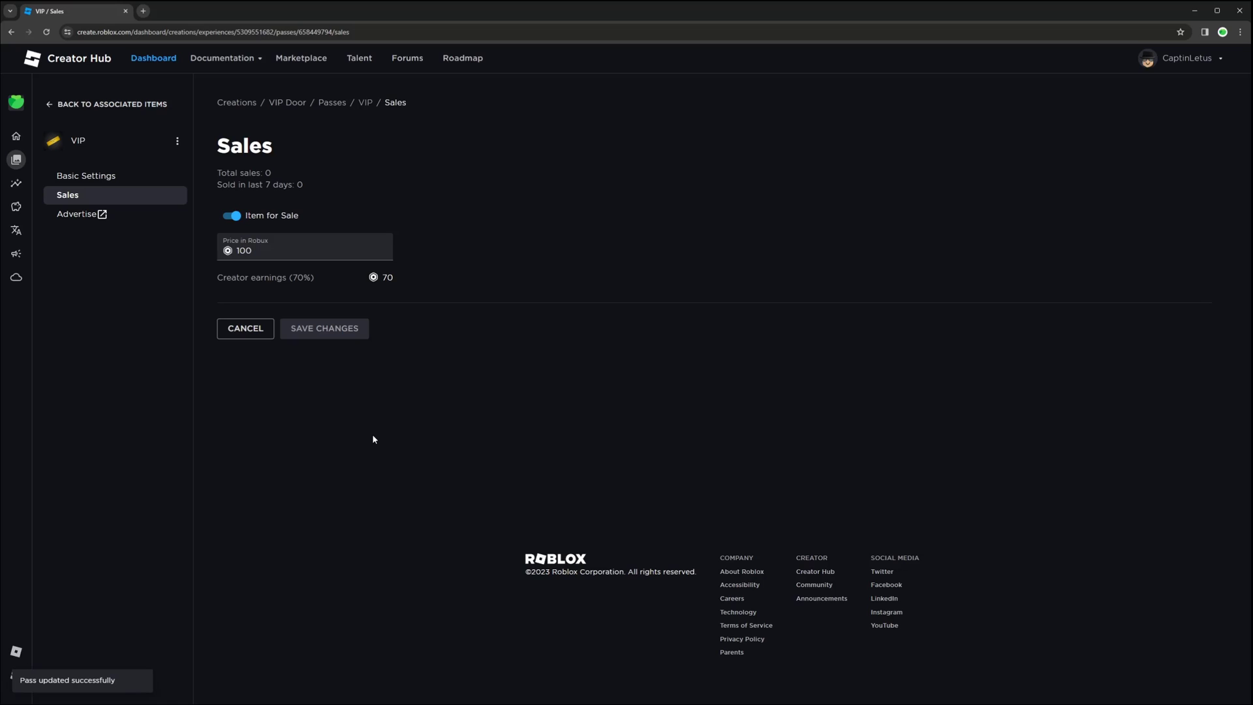
{"action": "mouse_move", "coordinate": [215, 320]}
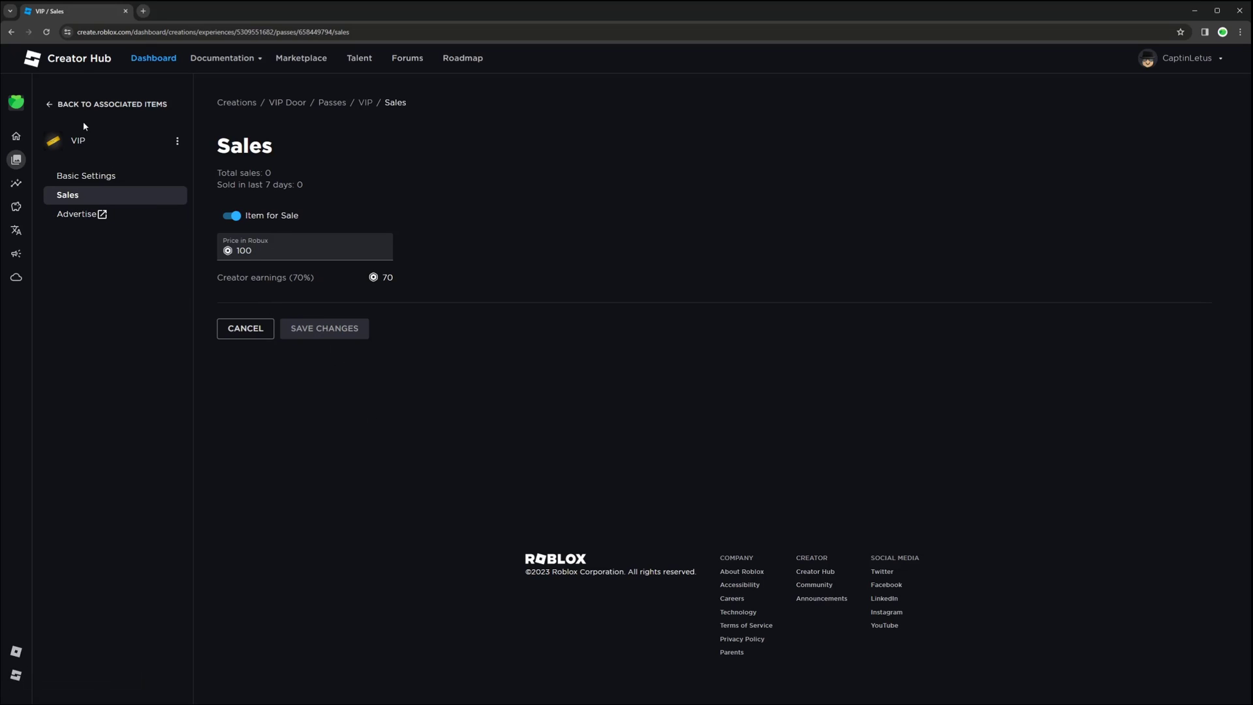
- Return to the VIP Door passes list and copy the VIP pass's asset ID
{"action": "left_click", "coordinate": [112, 104]}
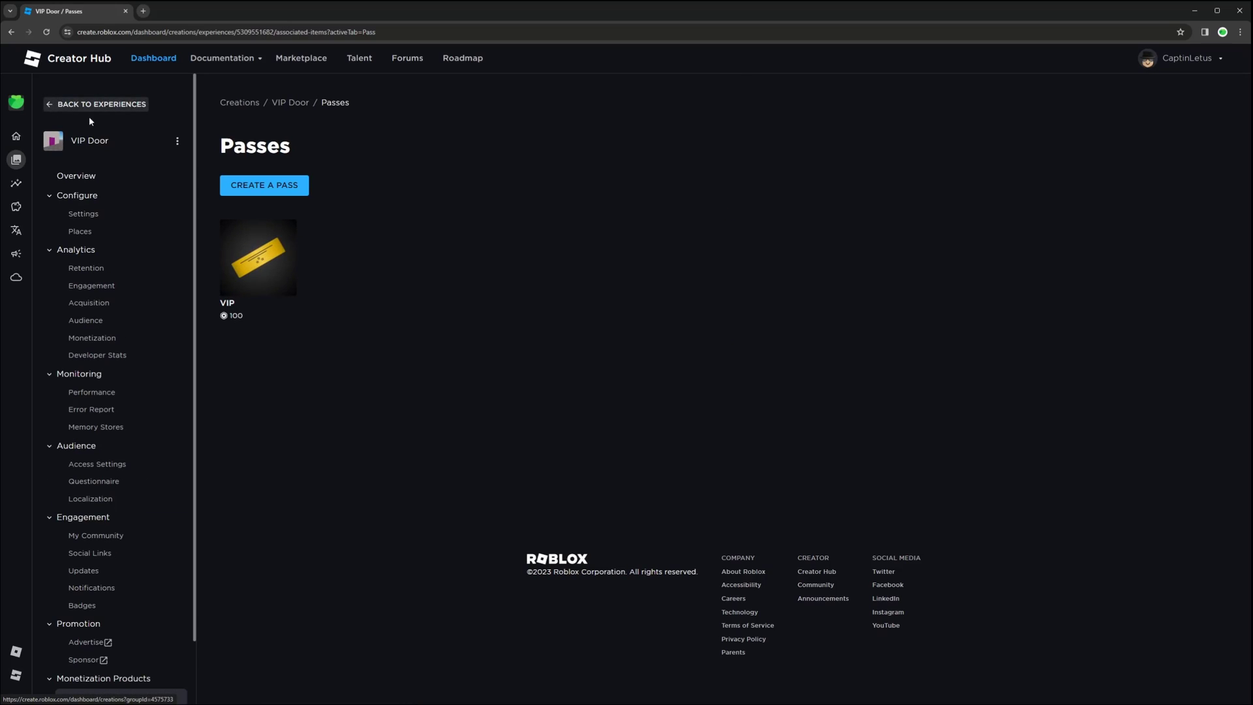
{"action": "mouse_move", "coordinate": [284, 234]}
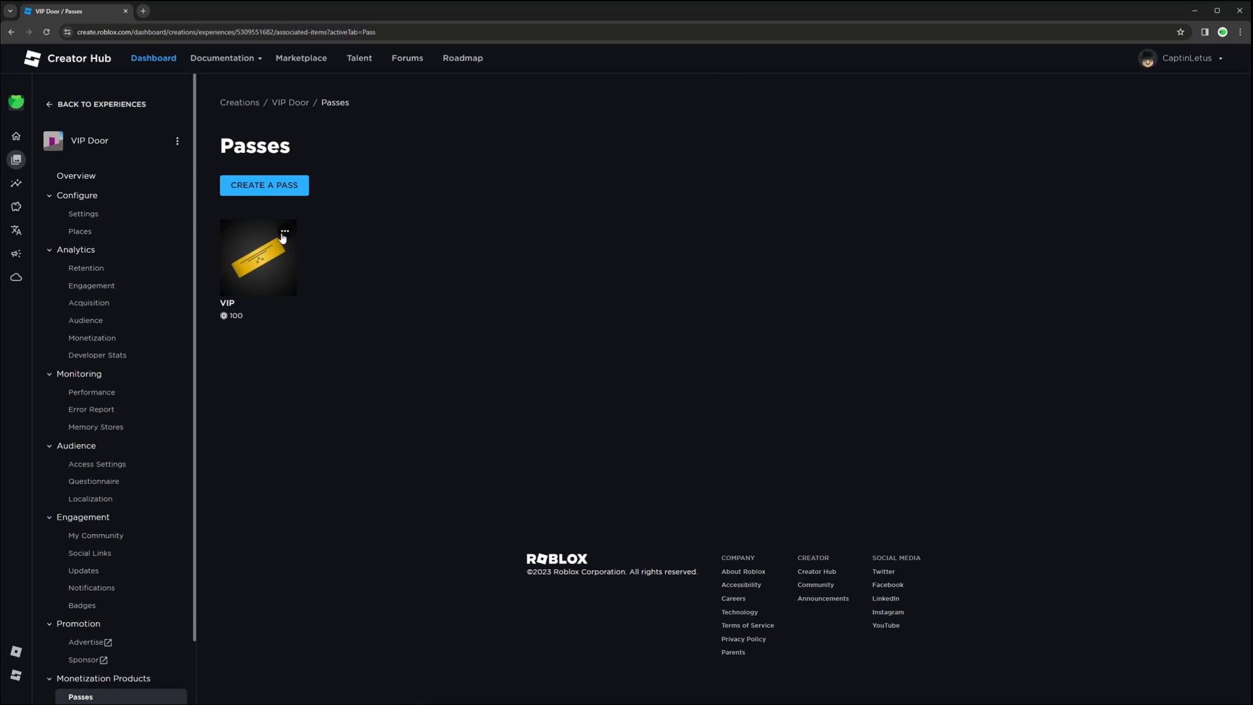
{"action": "left_click", "coordinate": [284, 232]}
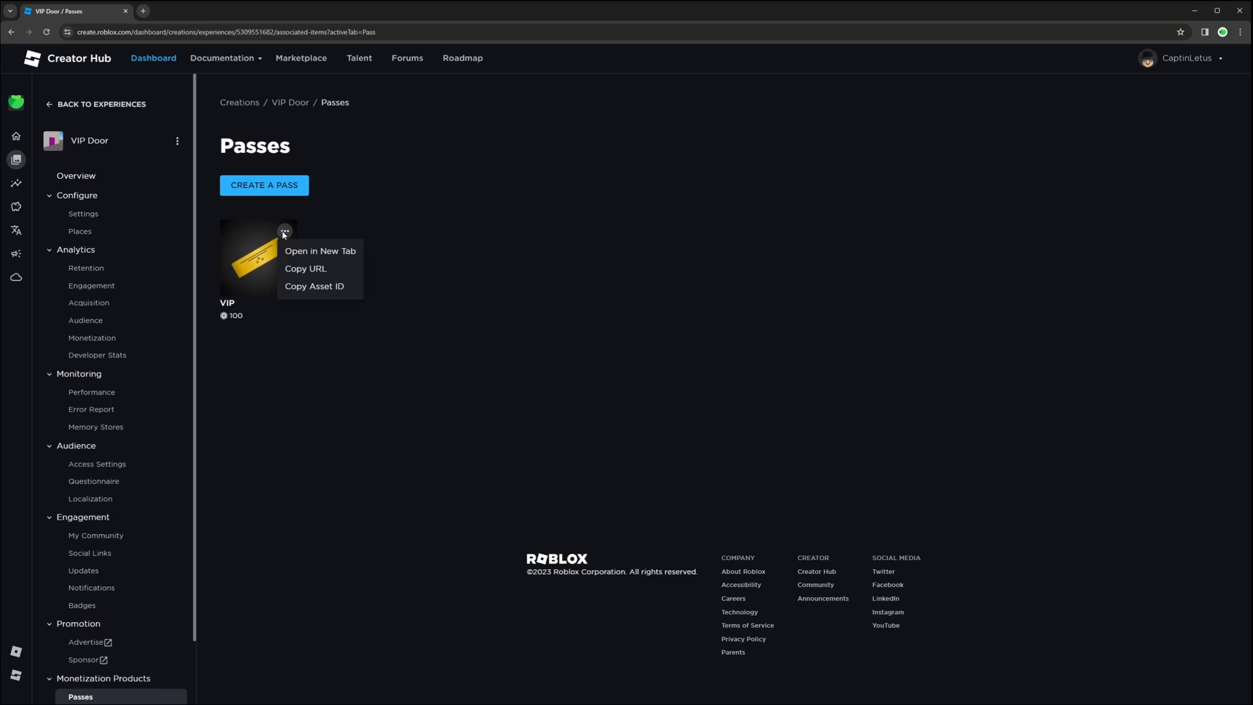
{"action": "mouse_move", "coordinate": [314, 286]}
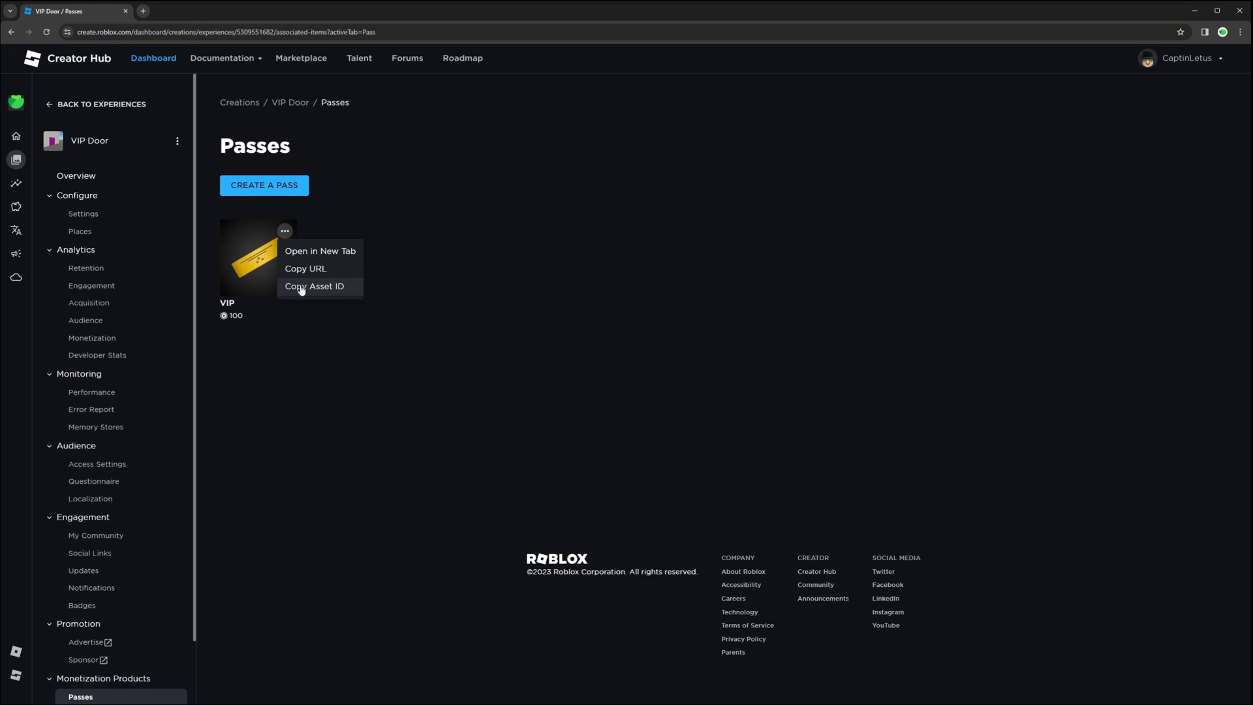
{"action": "left_click", "coordinate": [314, 285]}
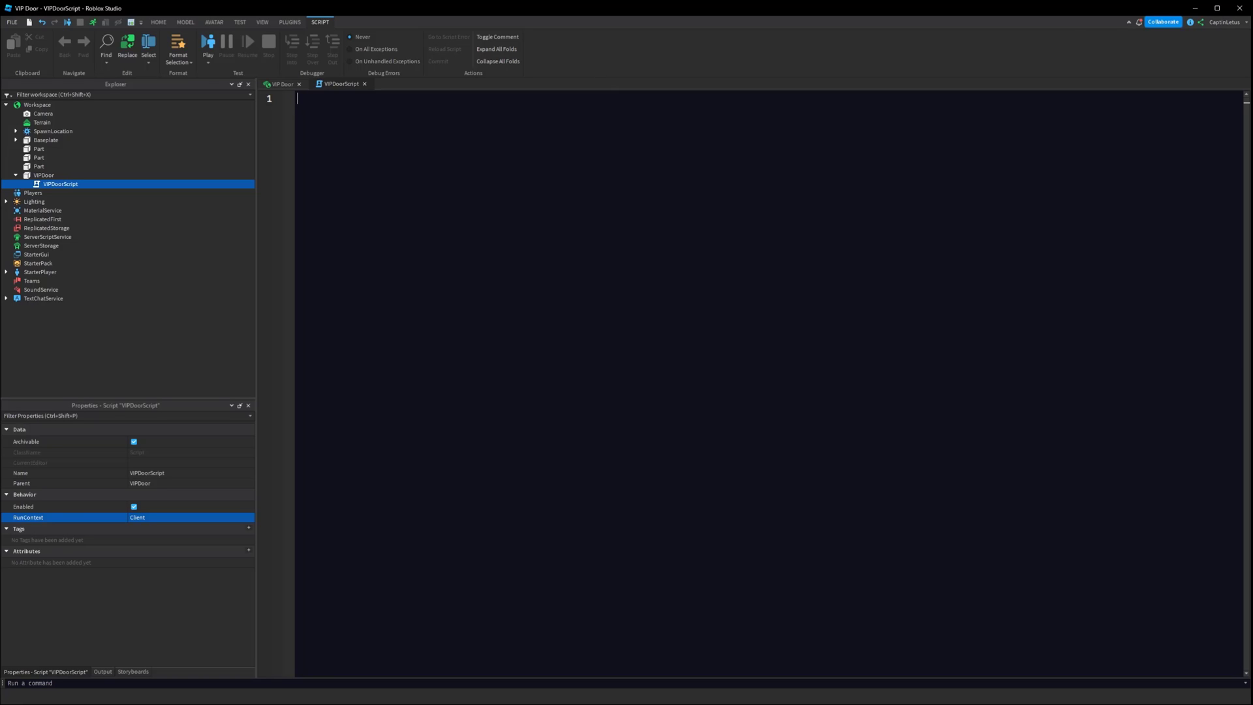
- Declare local ID = 658449794 and a MarketplaceService GetService line
{"action": "type", "text": "local"}
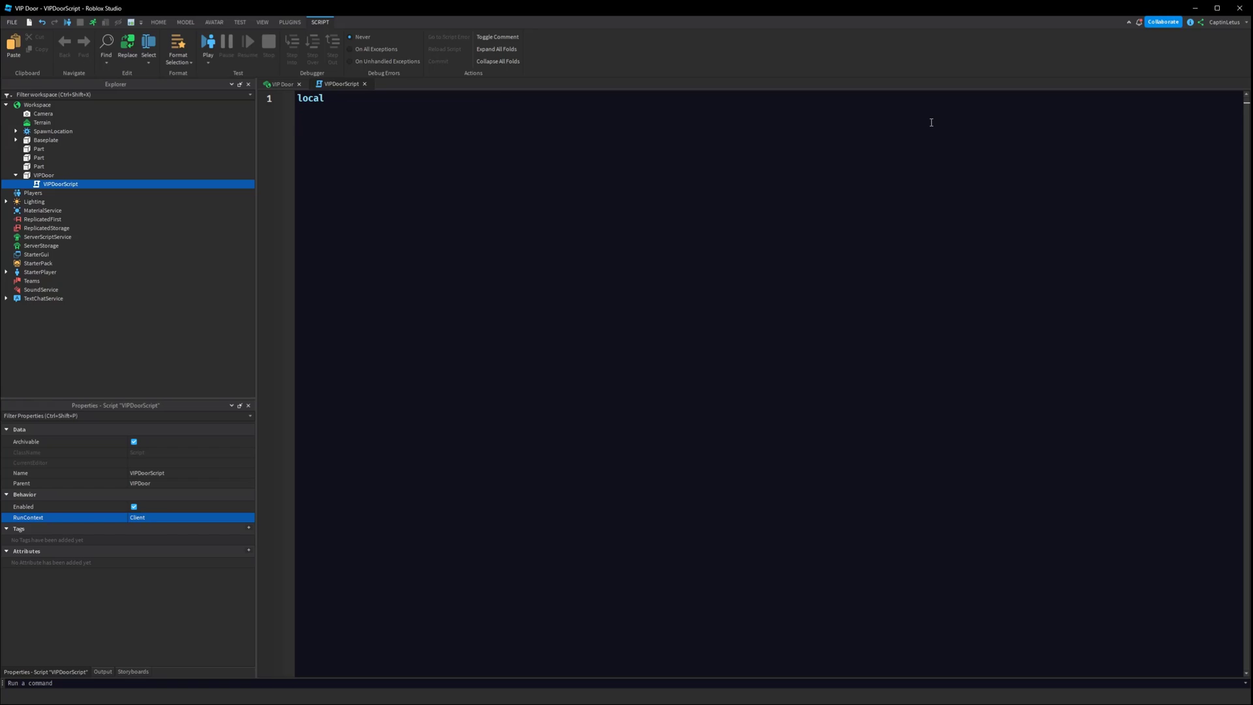
{"action": "type", "text": "ID ="}
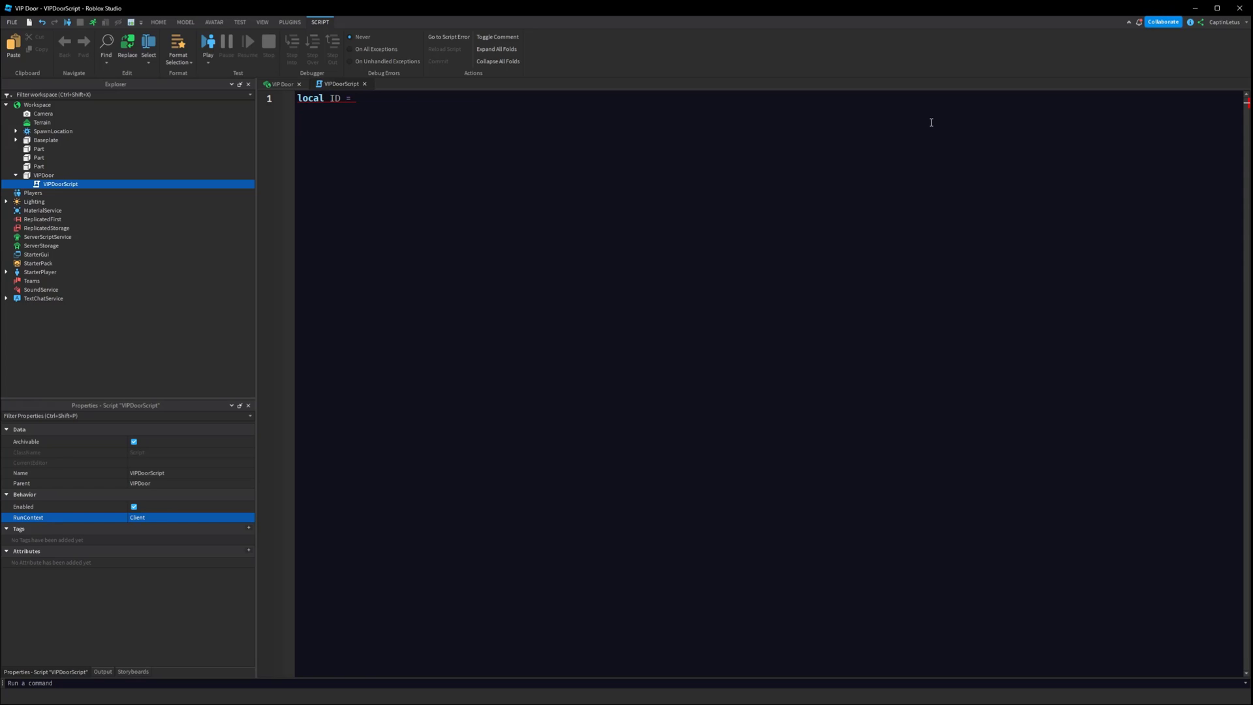
{"action": "type", "text": "658449794"}
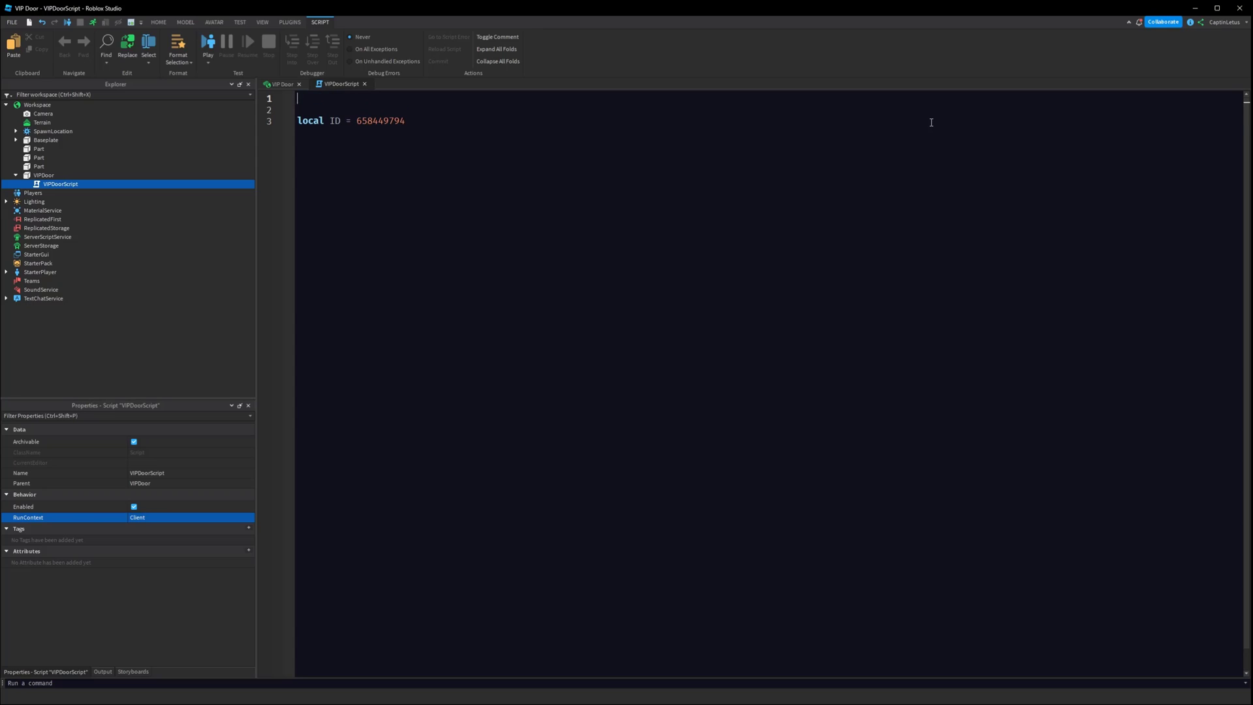
{"action": "type", "text": "local"}
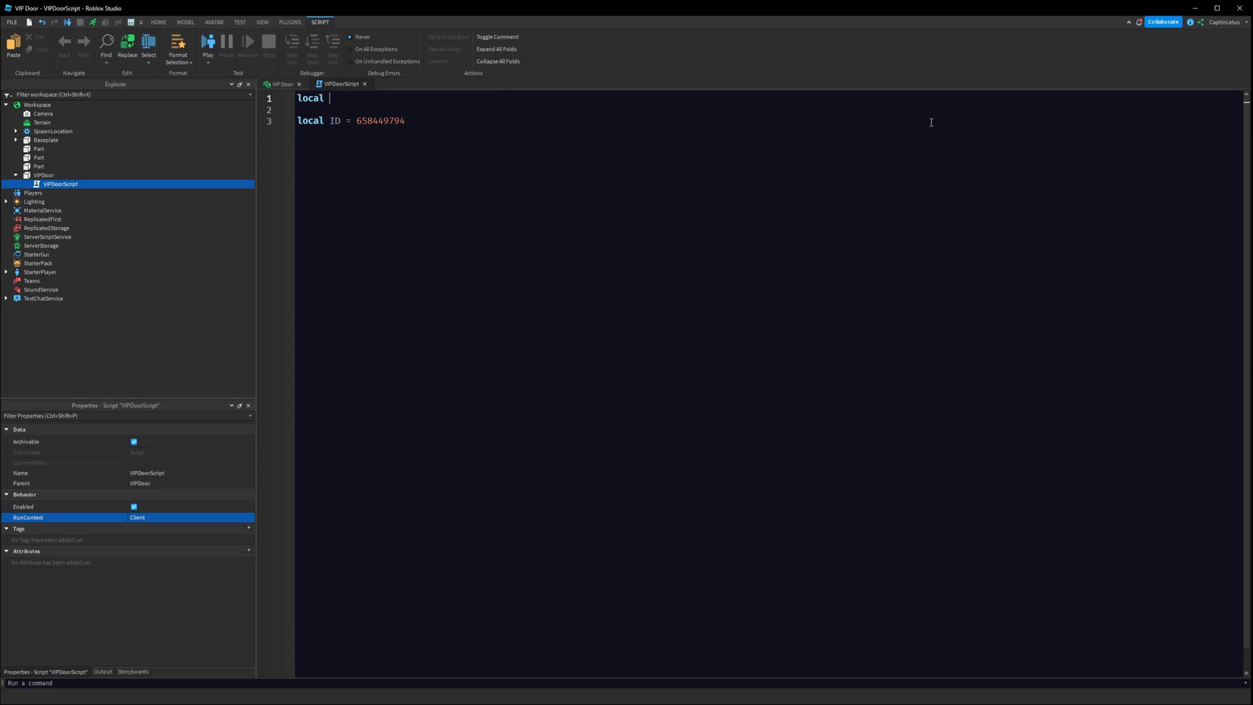
{"action": "type", "text": "MarketplaceService = game:GetService(\"MarketplaceService"}
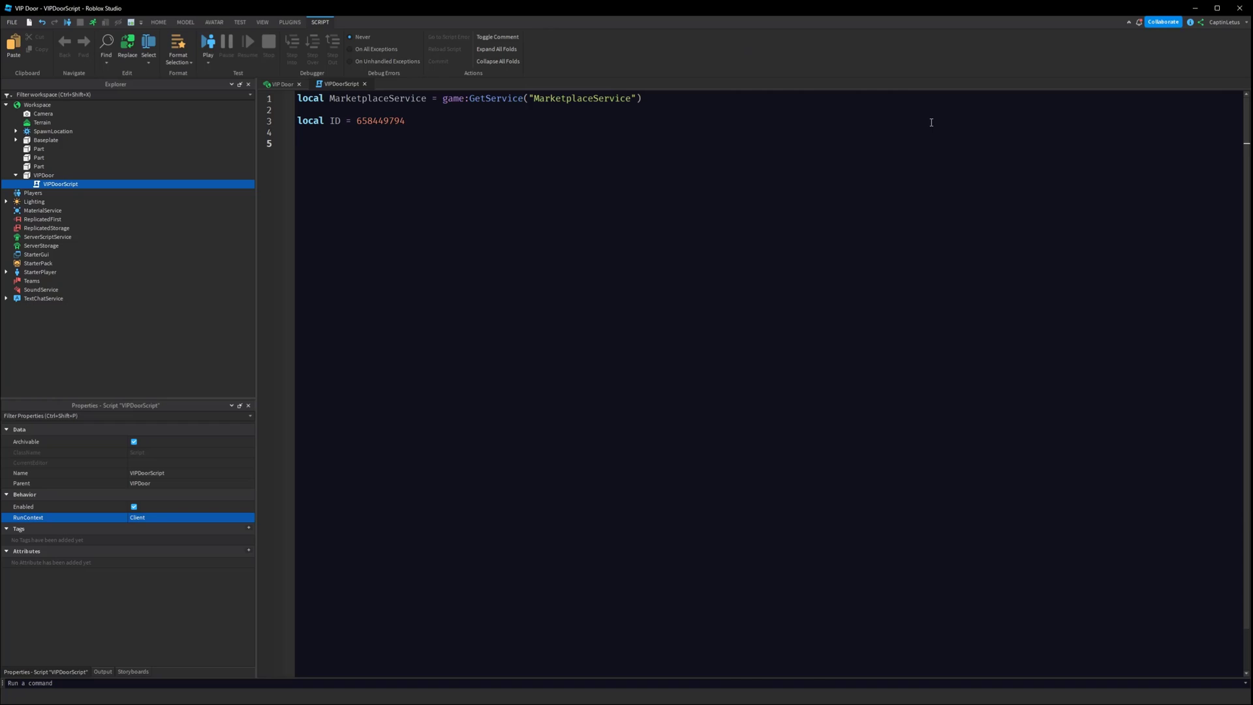
- Write an if-check on UserOwnsGamePassAsync(Players.LocalPlayer.UserId, ID)
{"action": "type", "text": "if"}
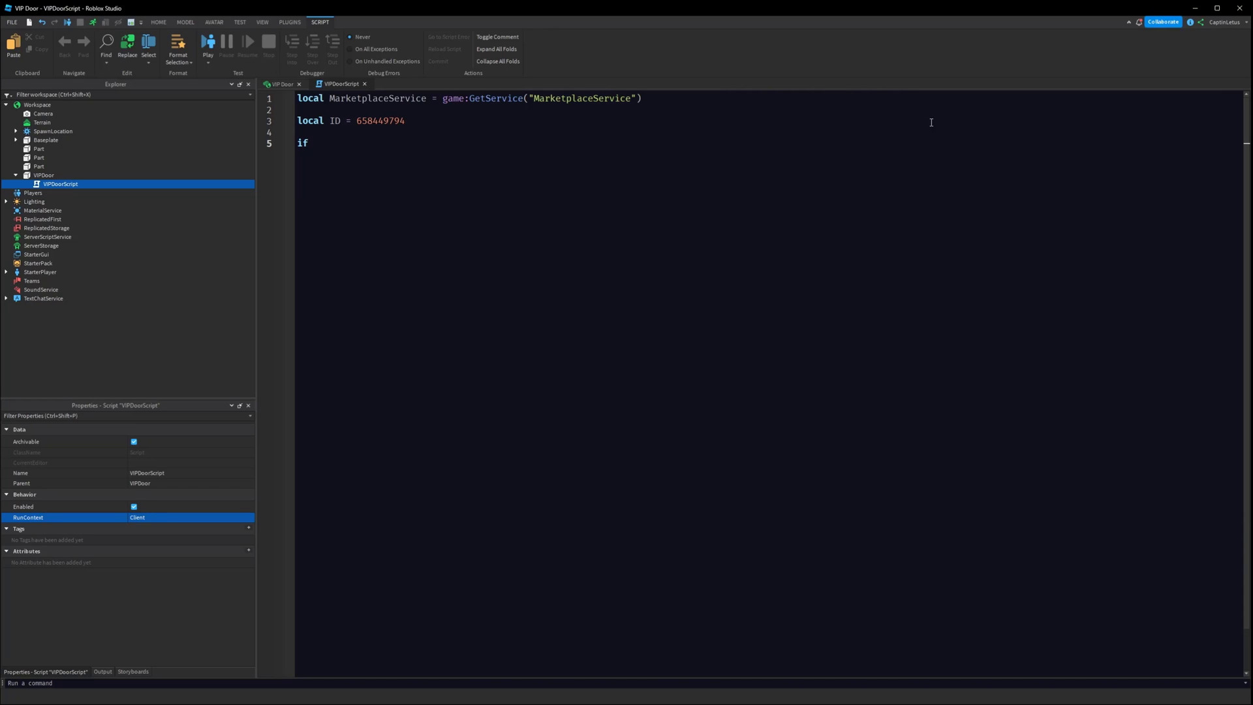
{"action": "type", "text": "MarketplaceService:UserOwnsGamePassAsync("}
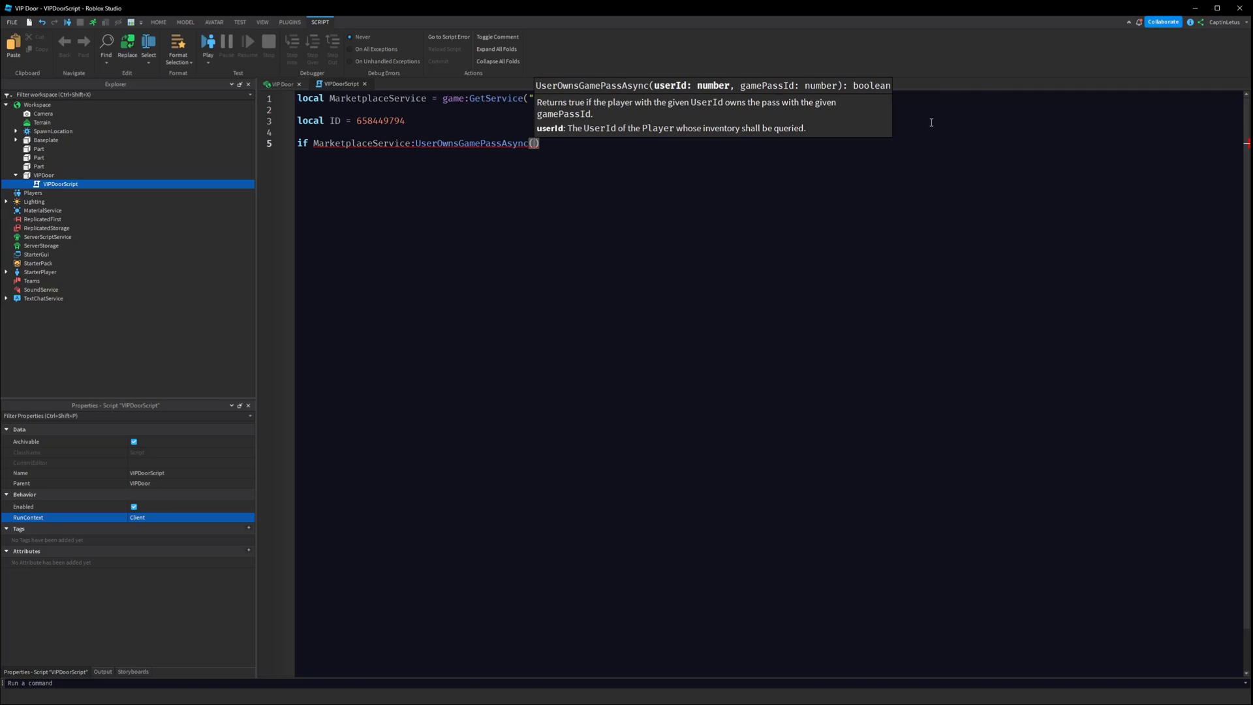
{"action": "type", "text": "Players.LocalPlayer.UserI"}
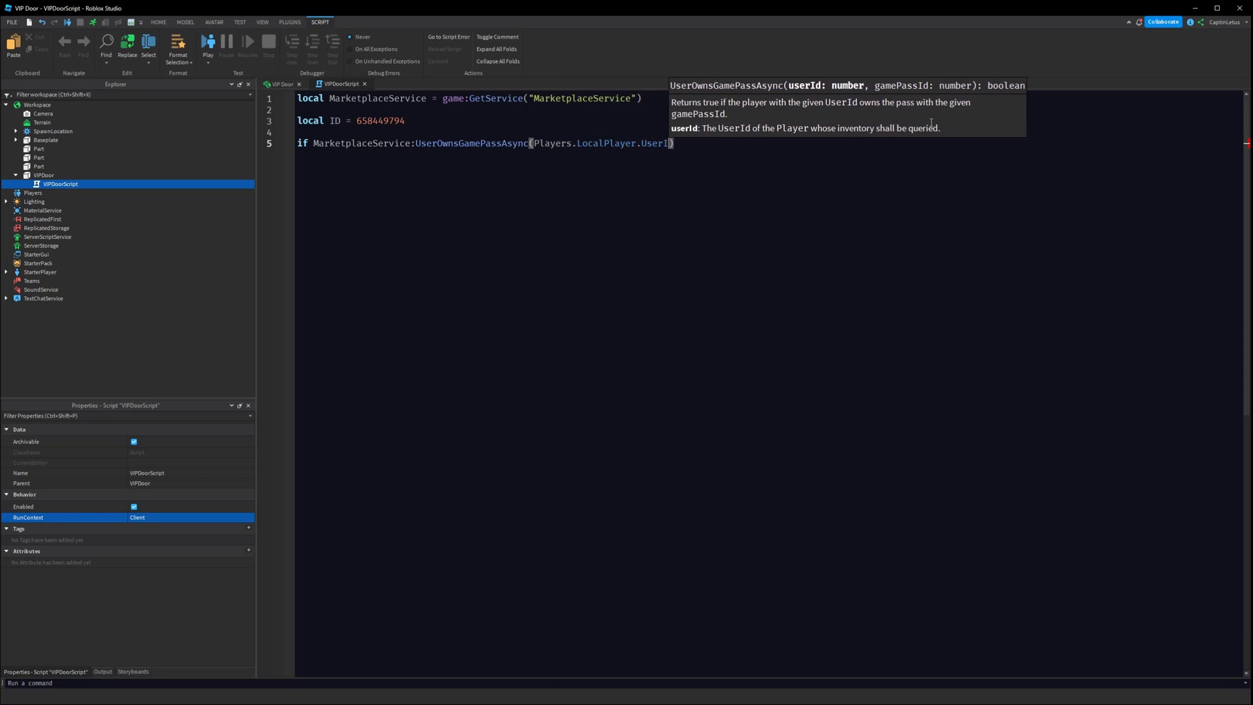
{"action": "type", "text": "d"}
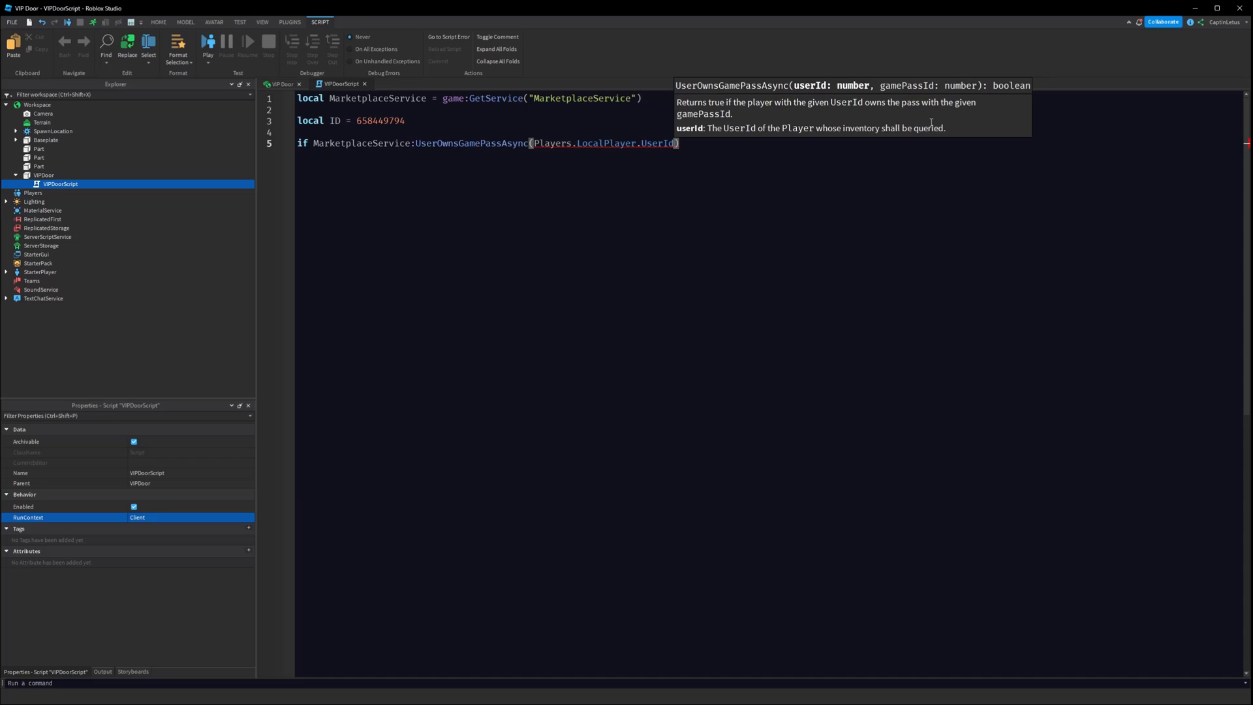
{"action": "type", "text": ", ID"}
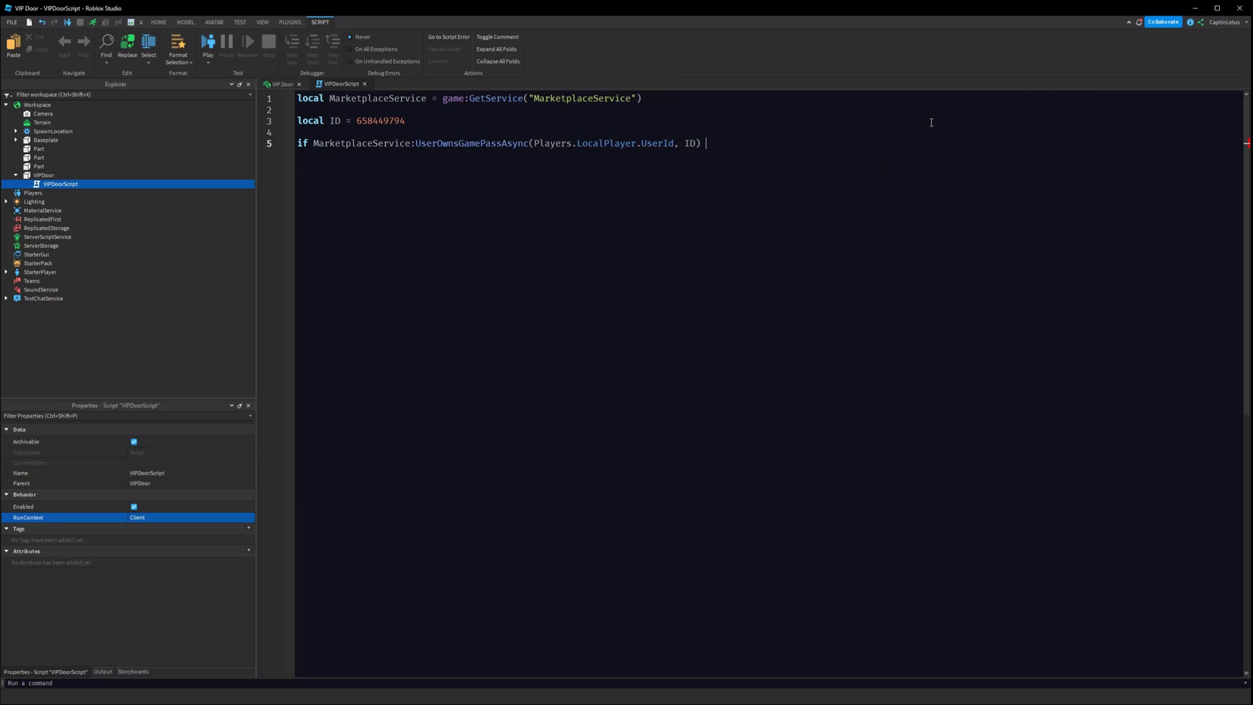
{"action": "type", "text": "then"}
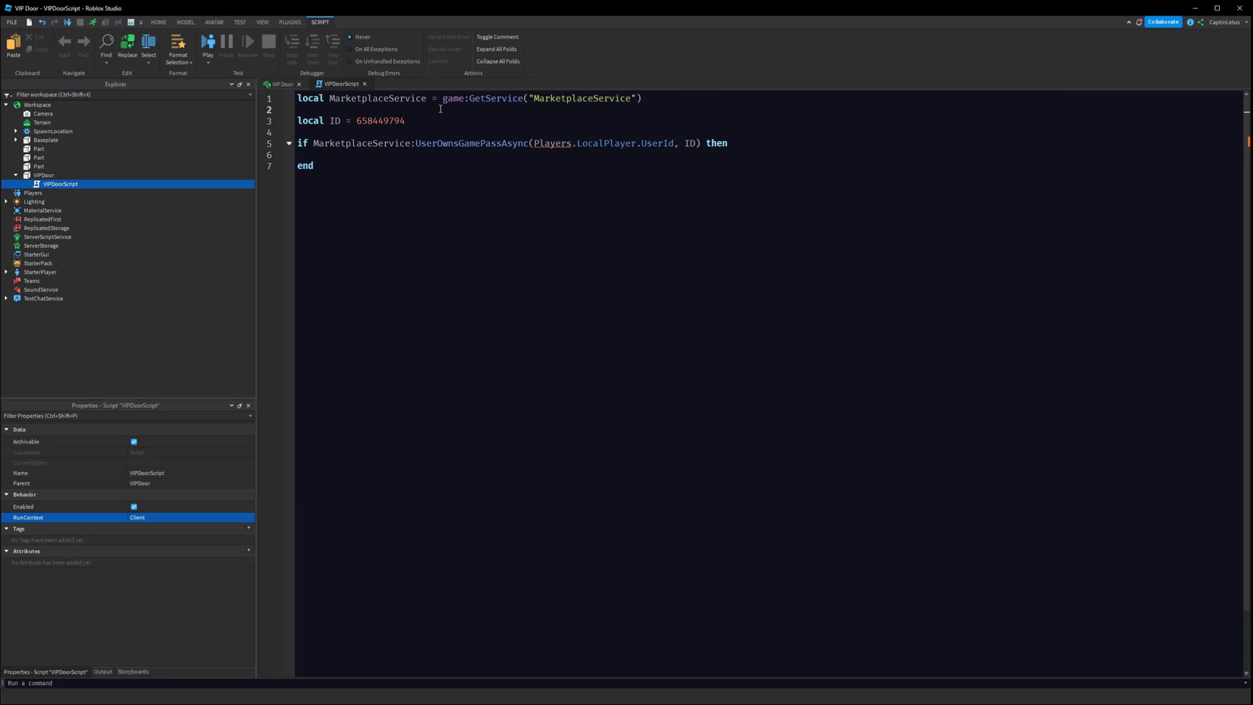
- Add the Players service line, call openDoor() in the check, and begin the openDoor function
{"action": "type", "text": "local PLayers ="}
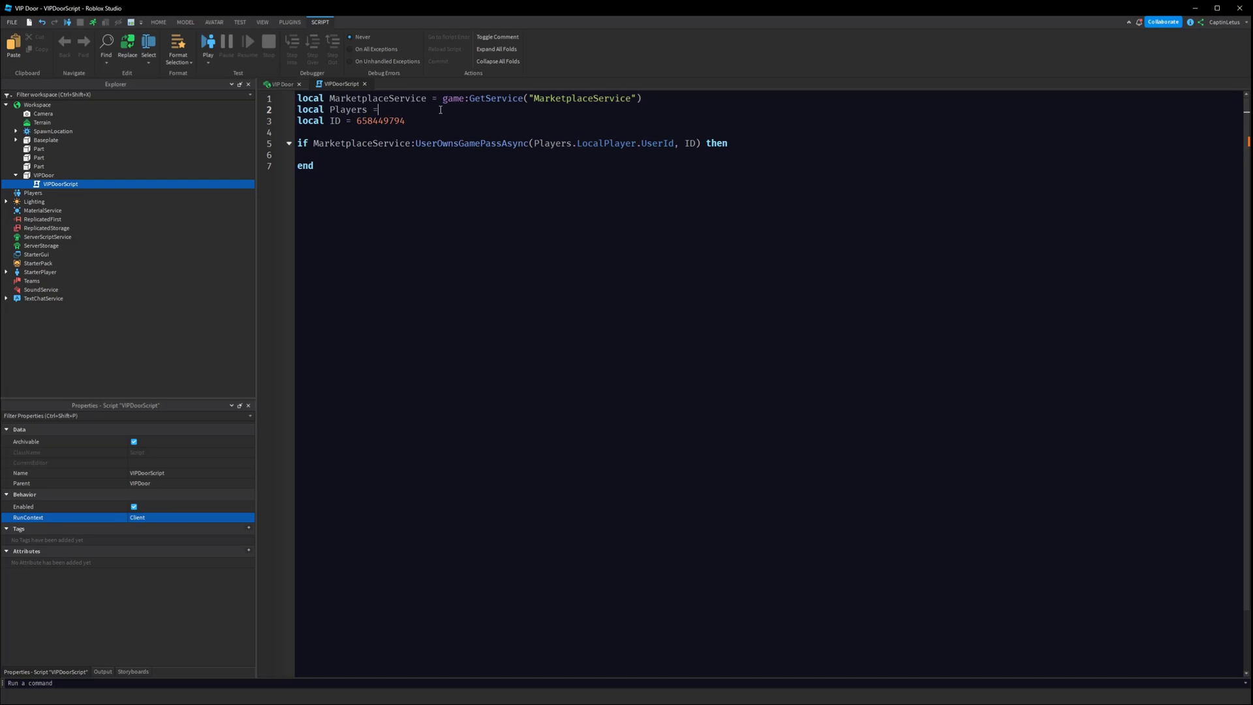
{"action": "type", "text": "game:GetService()"}
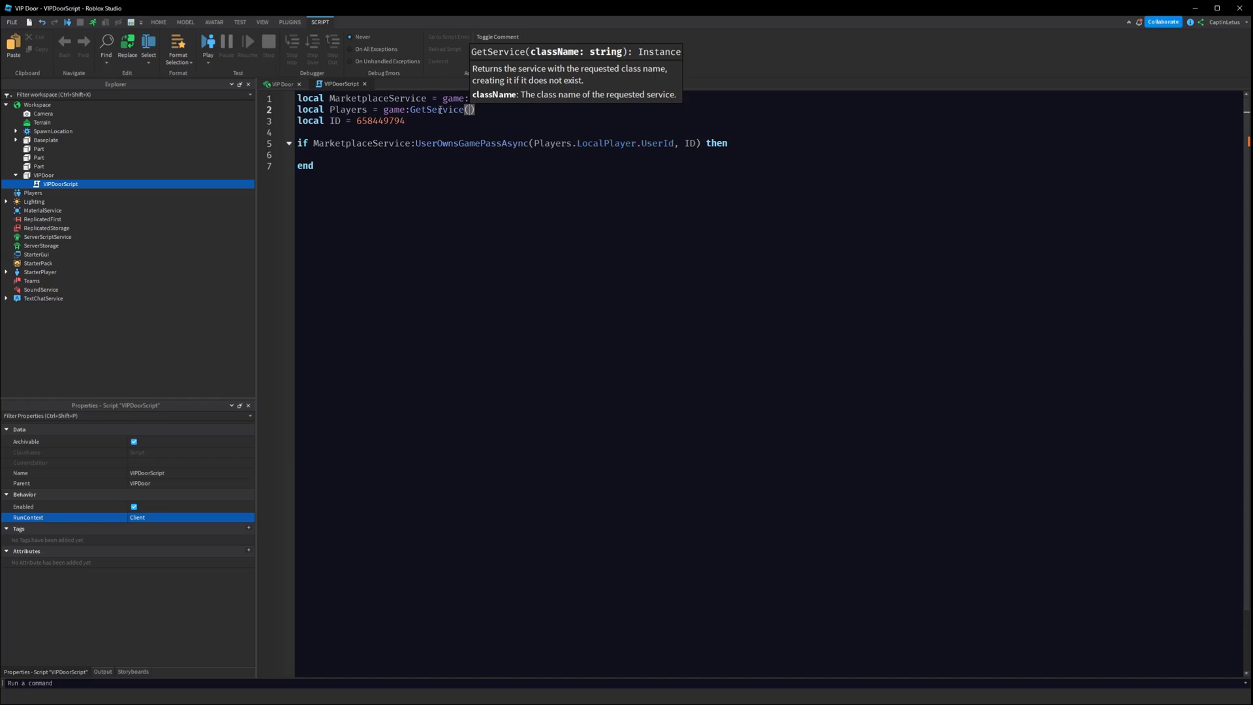
{"action": "type", "text": "\"Players\")"}
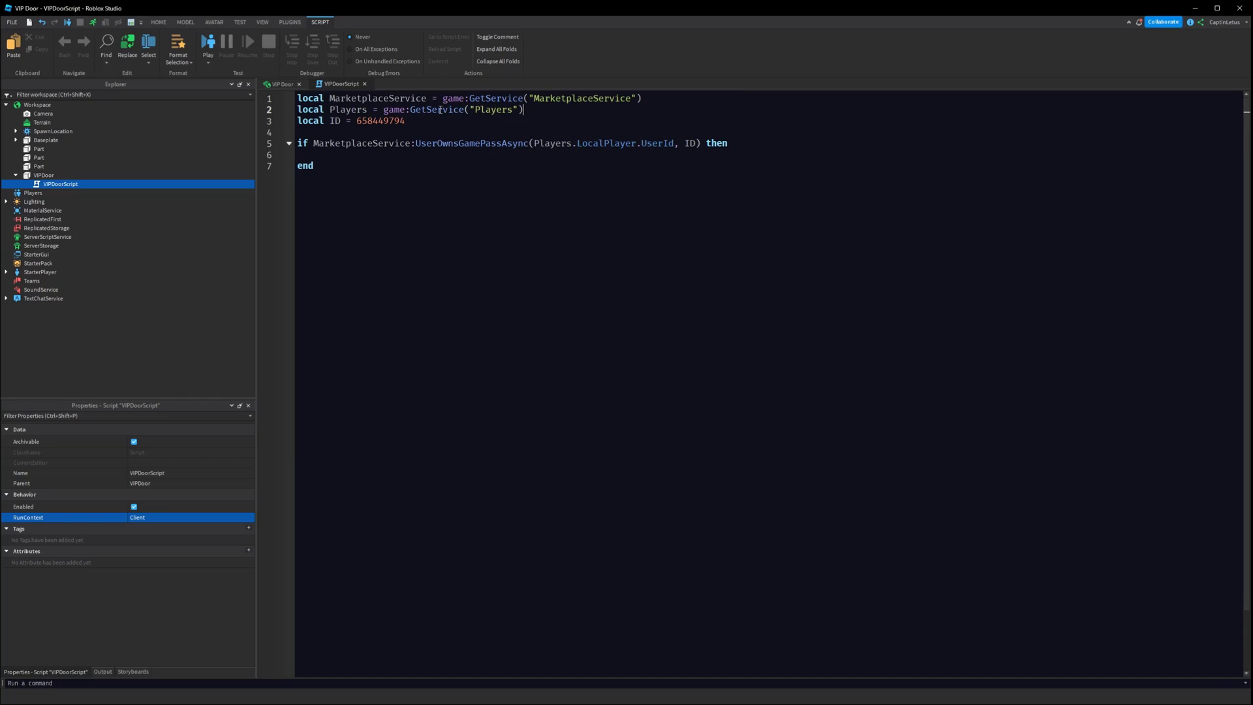
{"action": "key", "text": "enter"}
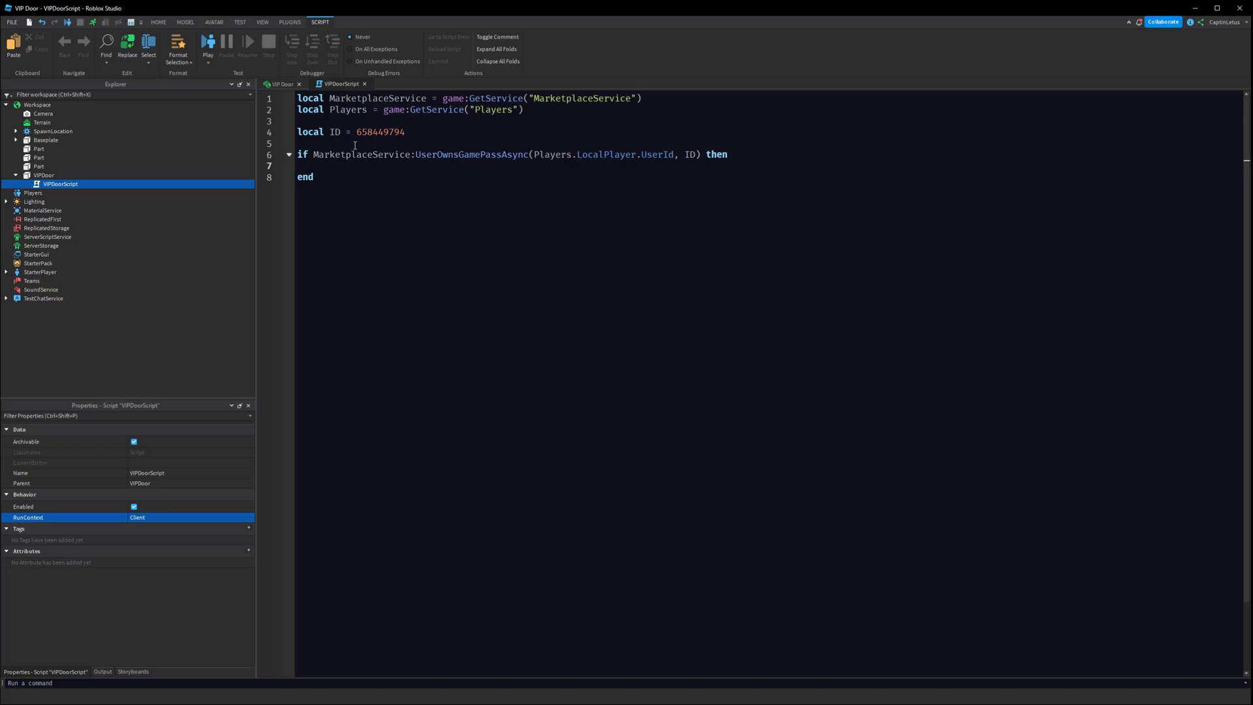
{"action": "type", "text": "open"}
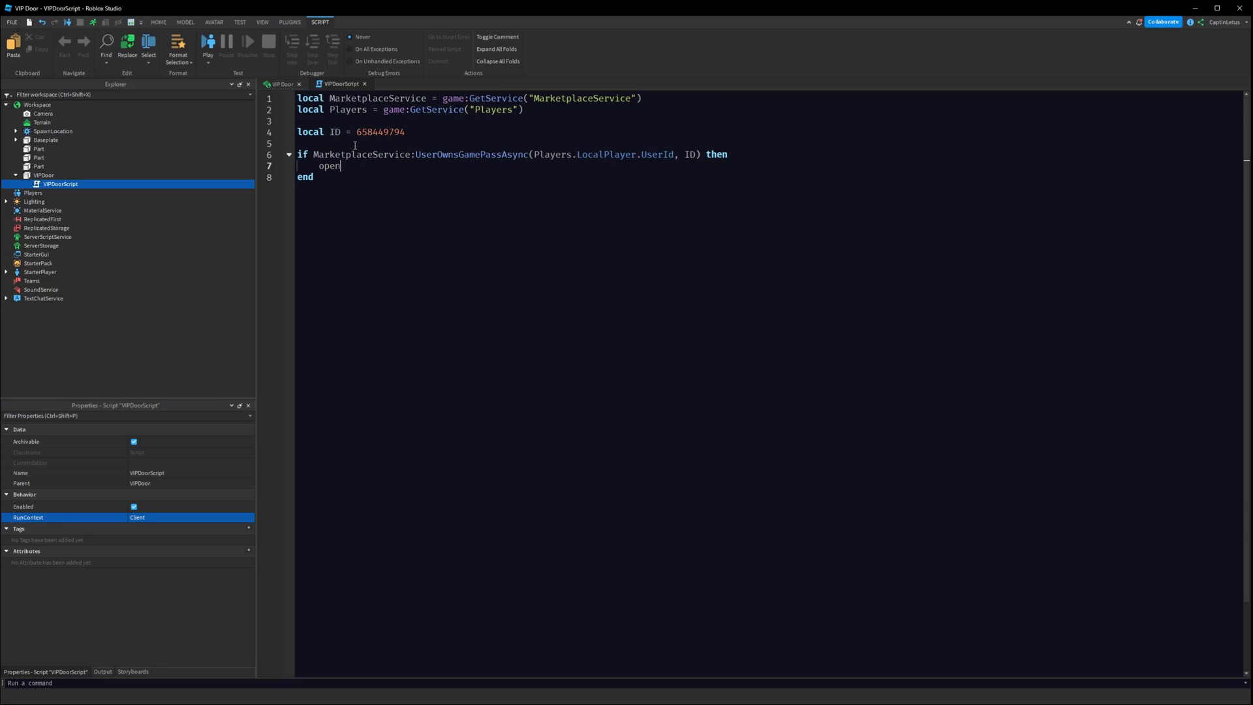
{"action": "type", "text": "Door("}
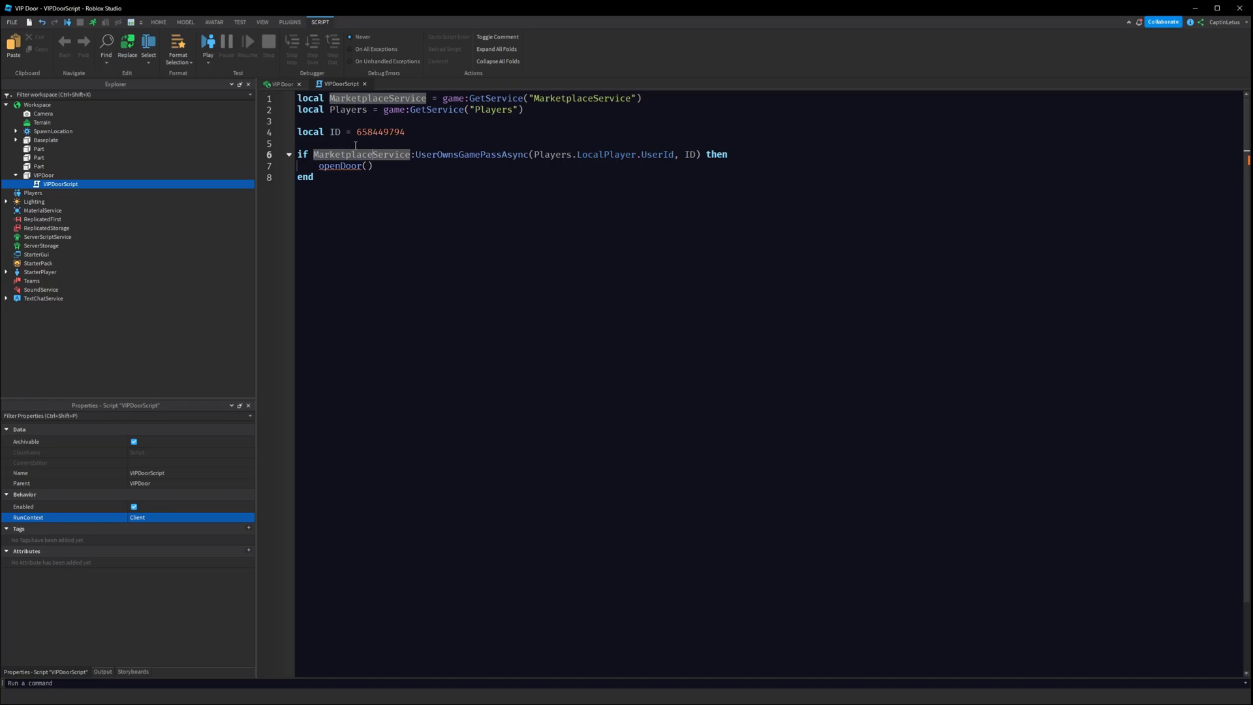
{"action": "type", "text": "local function openDoor("}
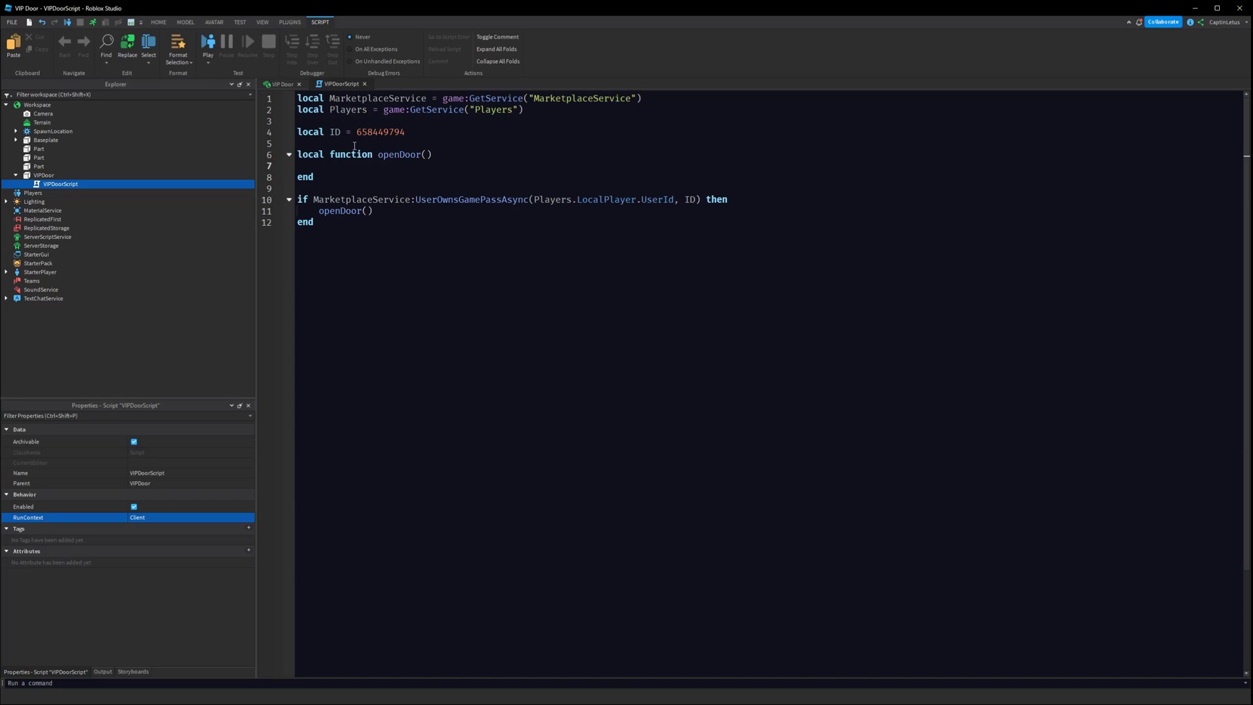
- Define door as script.Parent, turn off its collision in openDoor, and return after opening
{"action": "key", "text": "enter"}
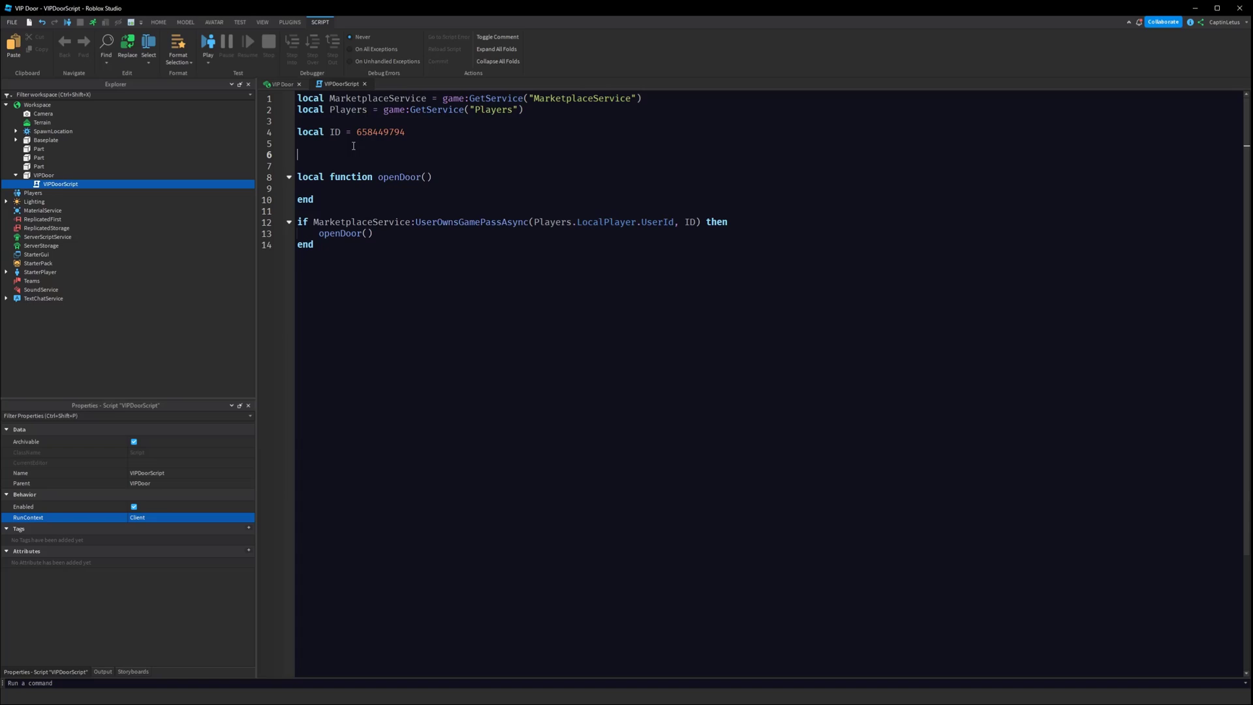
{"action": "type", "text": "local door"}
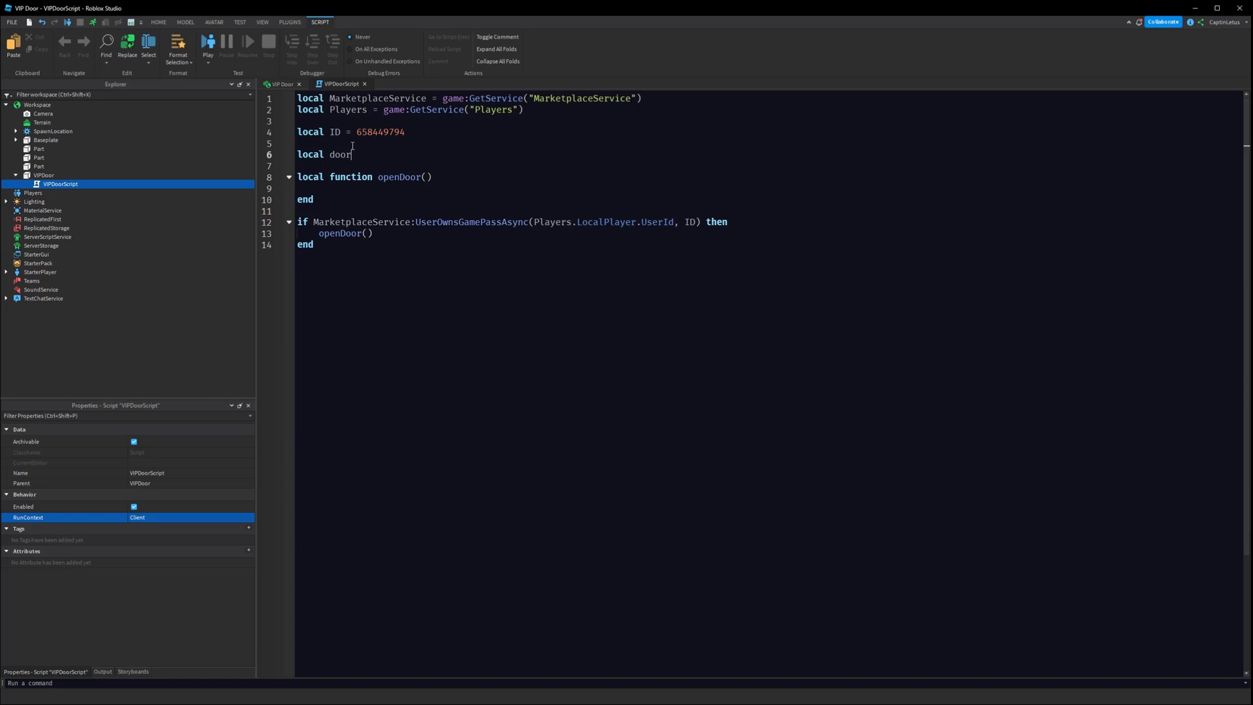
{"action": "type", "text": "= script.Parent"}
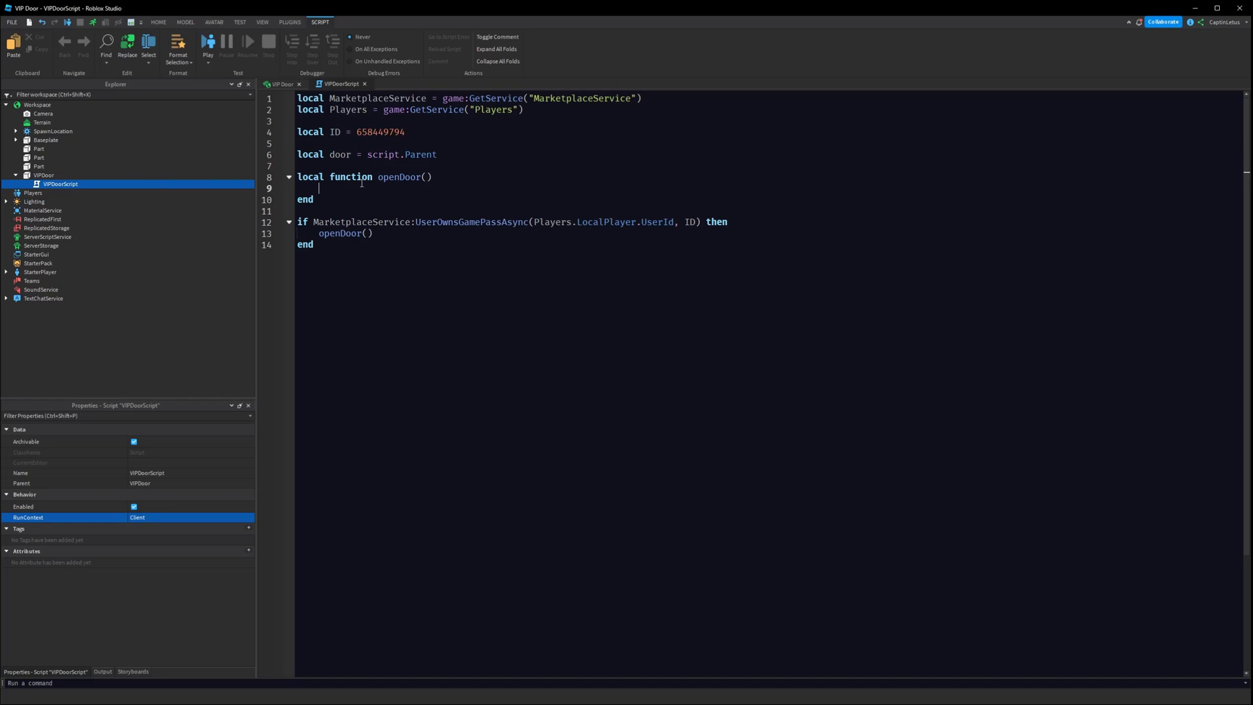
{"action": "type", "text": "door.CanCollide ="}
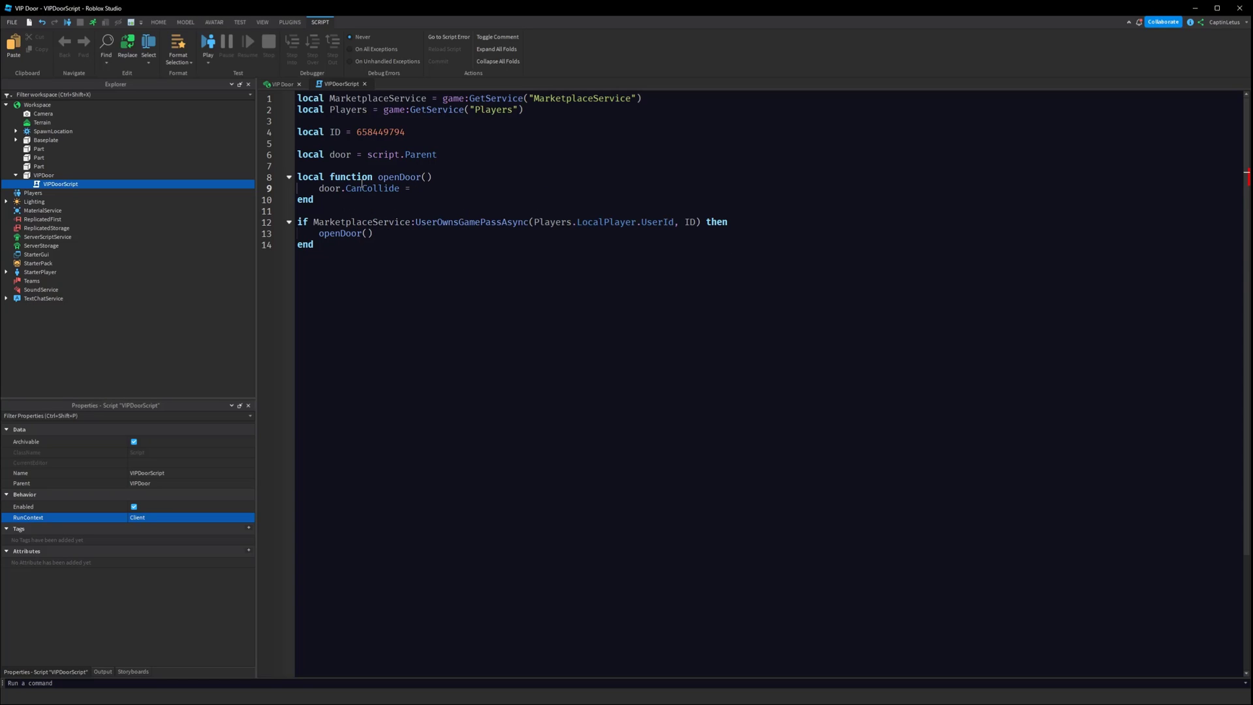
{"action": "type", "text": "false"}
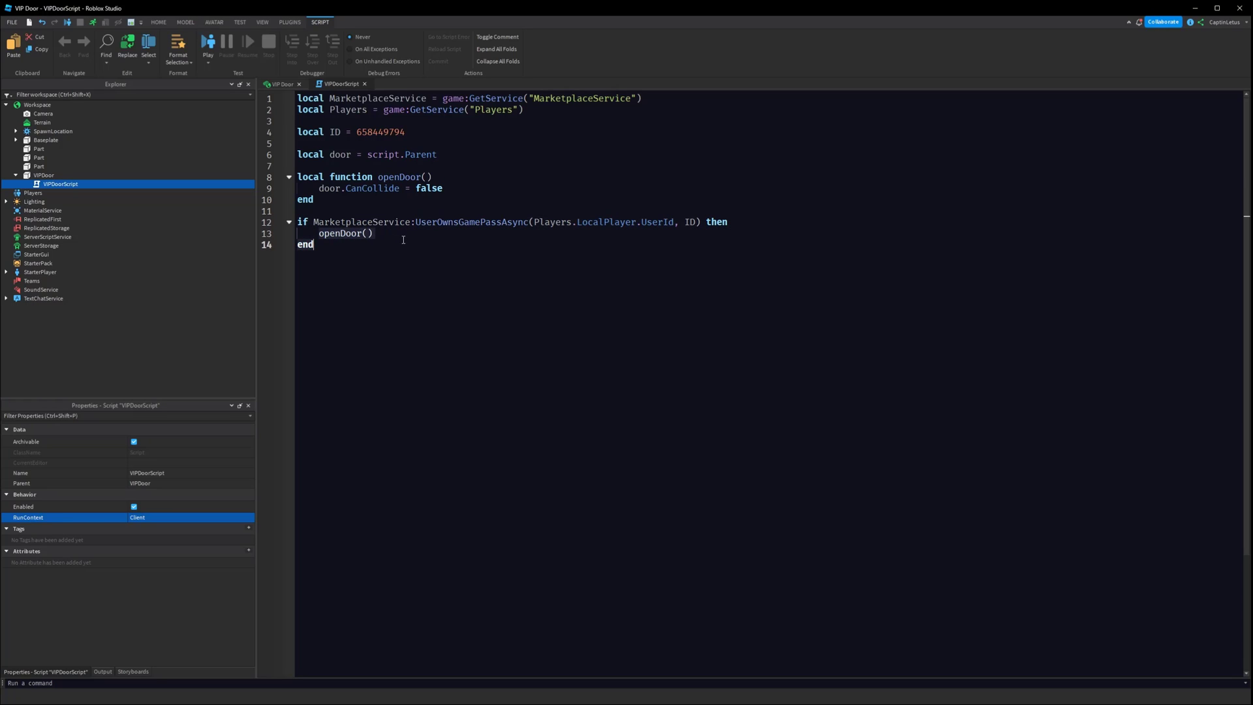
{"action": "left_click", "coordinate": [445, 188]}
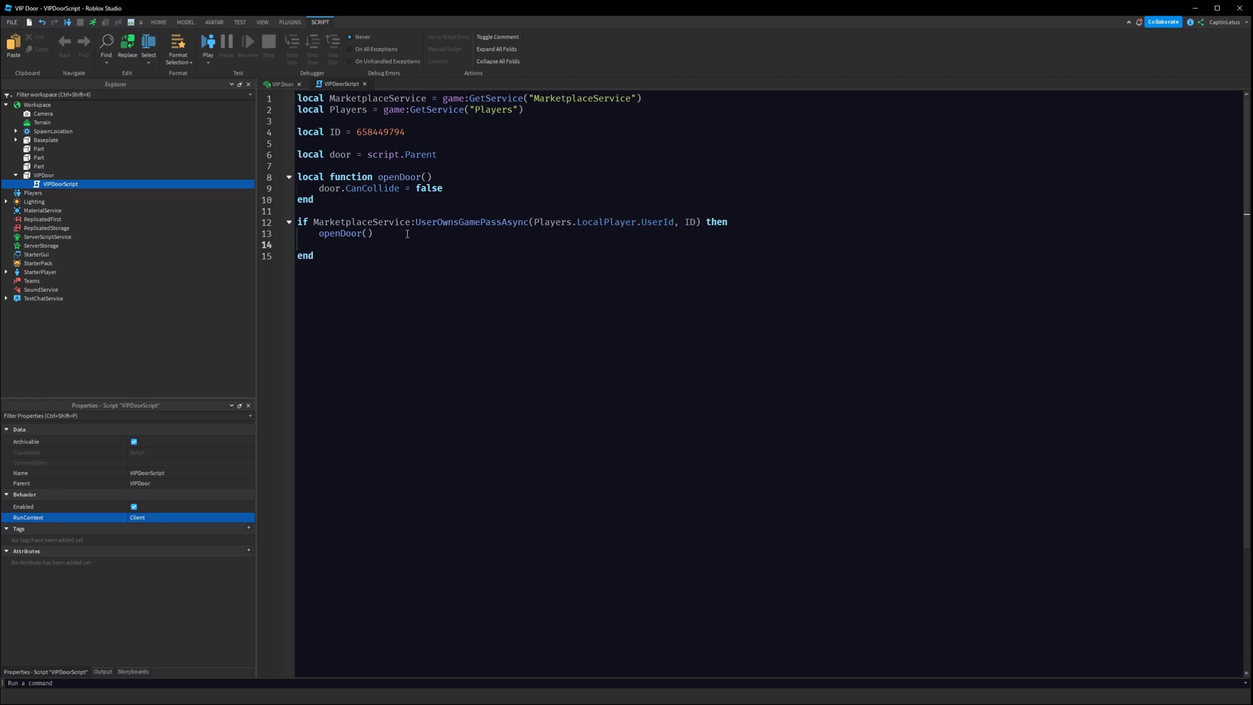
{"action": "type", "text": "return"}
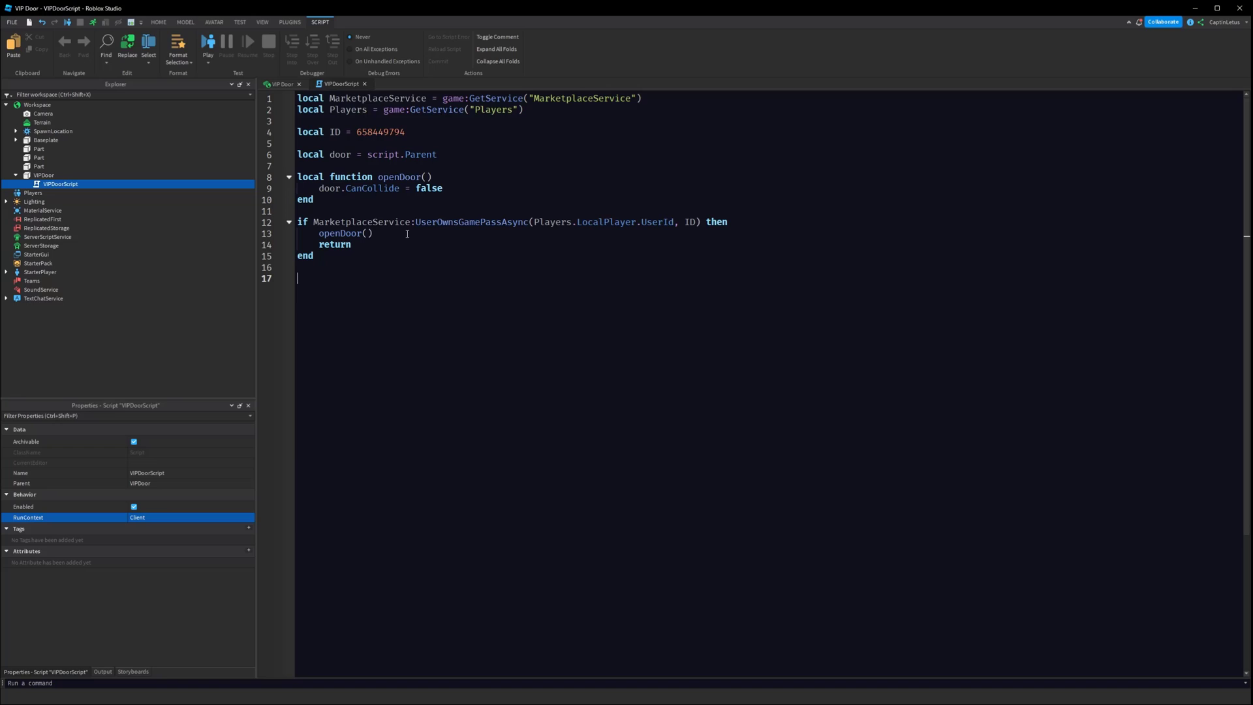
- Connect a door.Touched handler function taking a hit parameter
{"action": "type", "text": "door"}
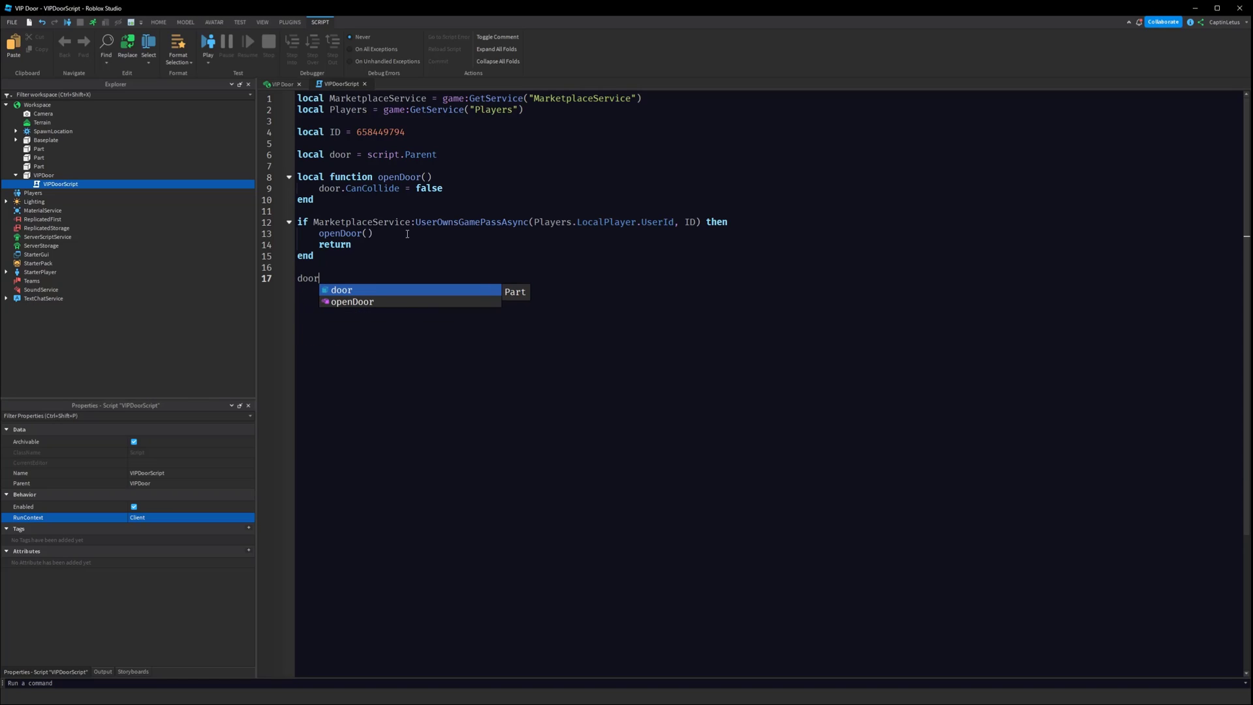
{"action": "type", "text": ".Touched:Connect(function"}
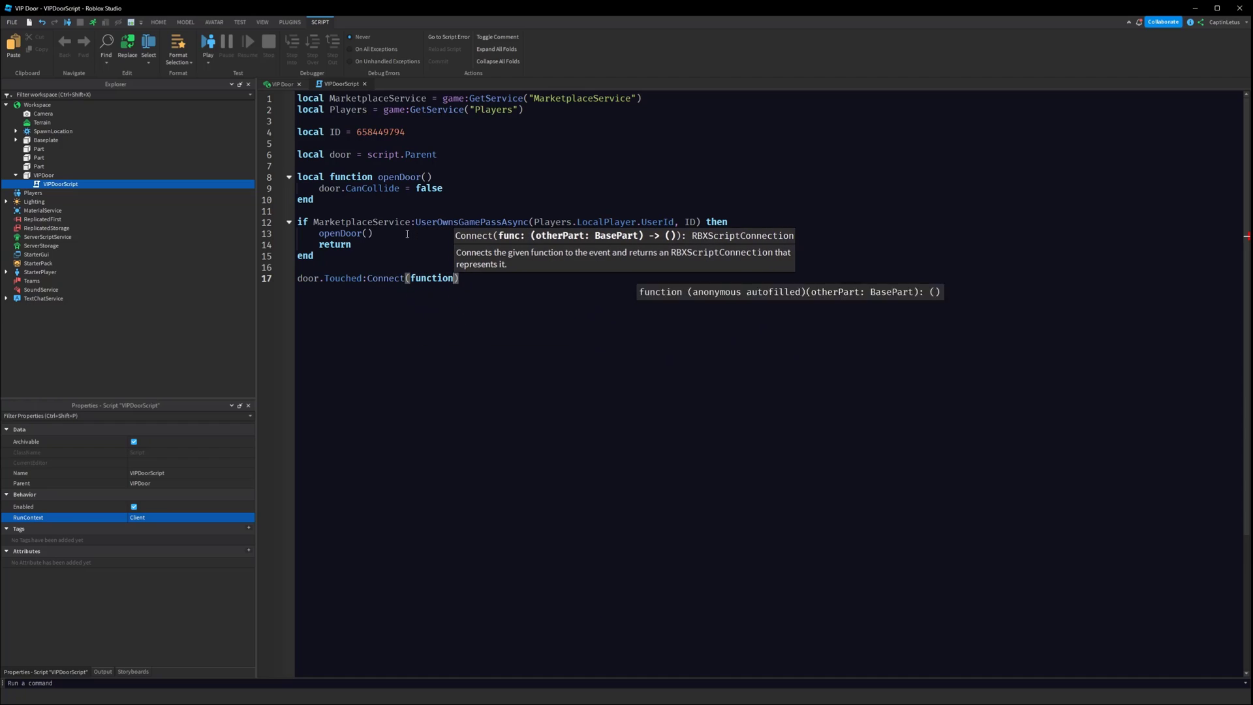
{"action": "key", "text": "Return"}
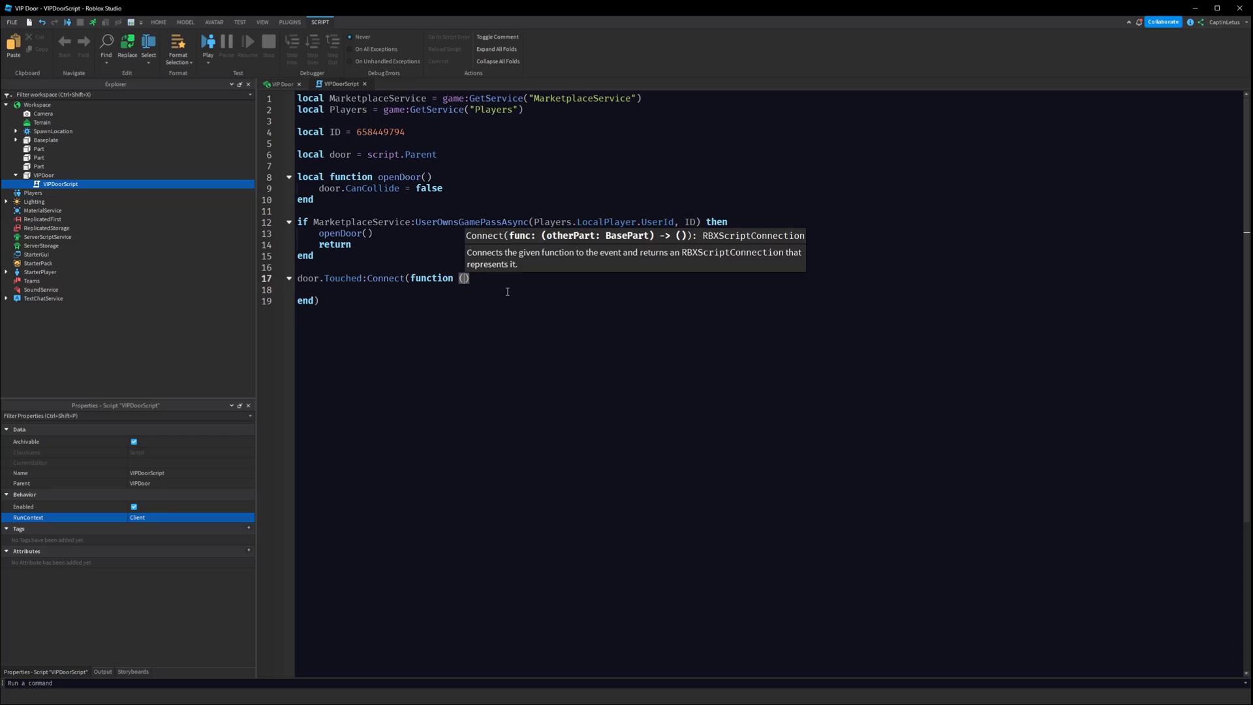
{"action": "type", "text": "hit"}
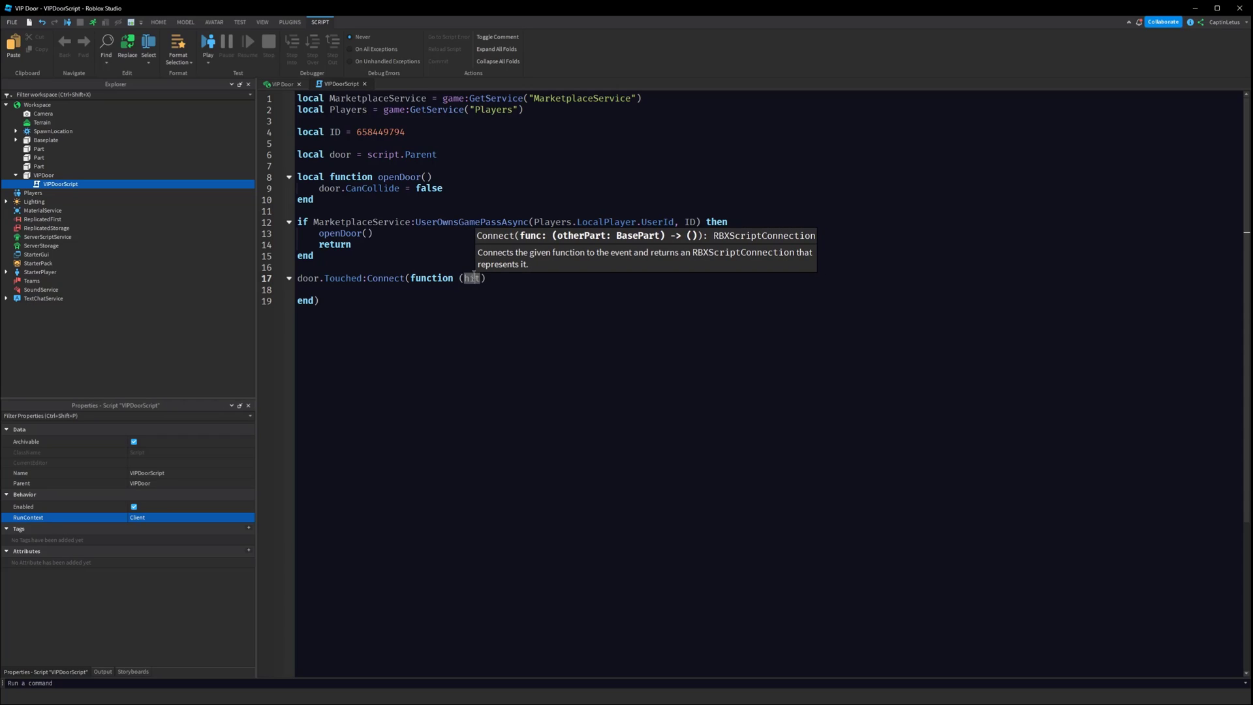
{"action": "left_click", "coordinate": [459, 290]}
{"action": "type", "text": "l"}
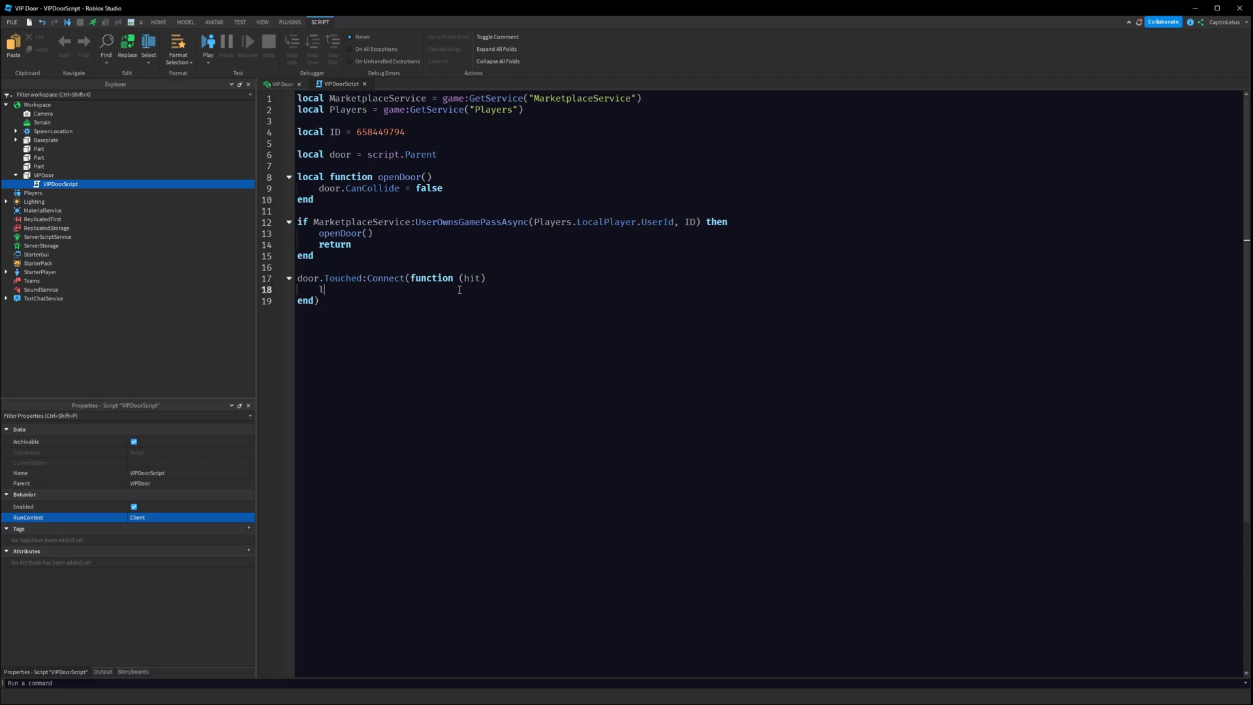
- If hit belongs to the local character, prompt the VIP pass purchase with ID
{"action": "type", "text": "ocal character"}
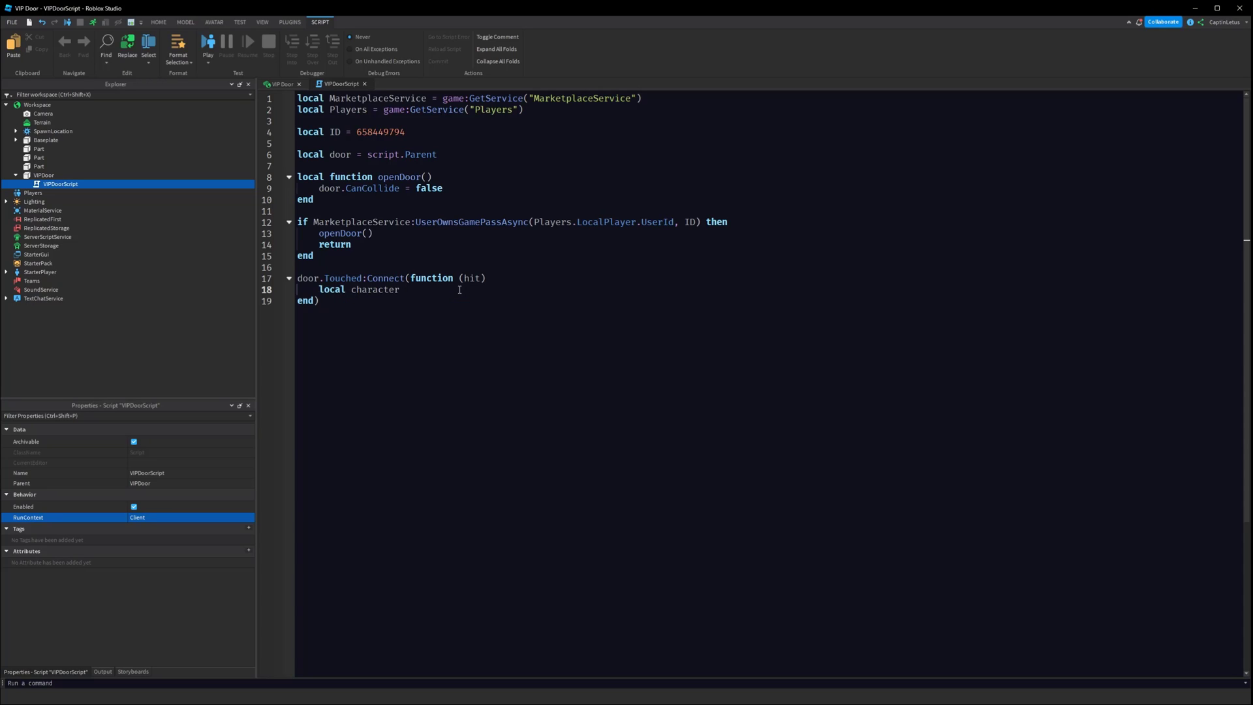
{"action": "type", "text": "= Players."}
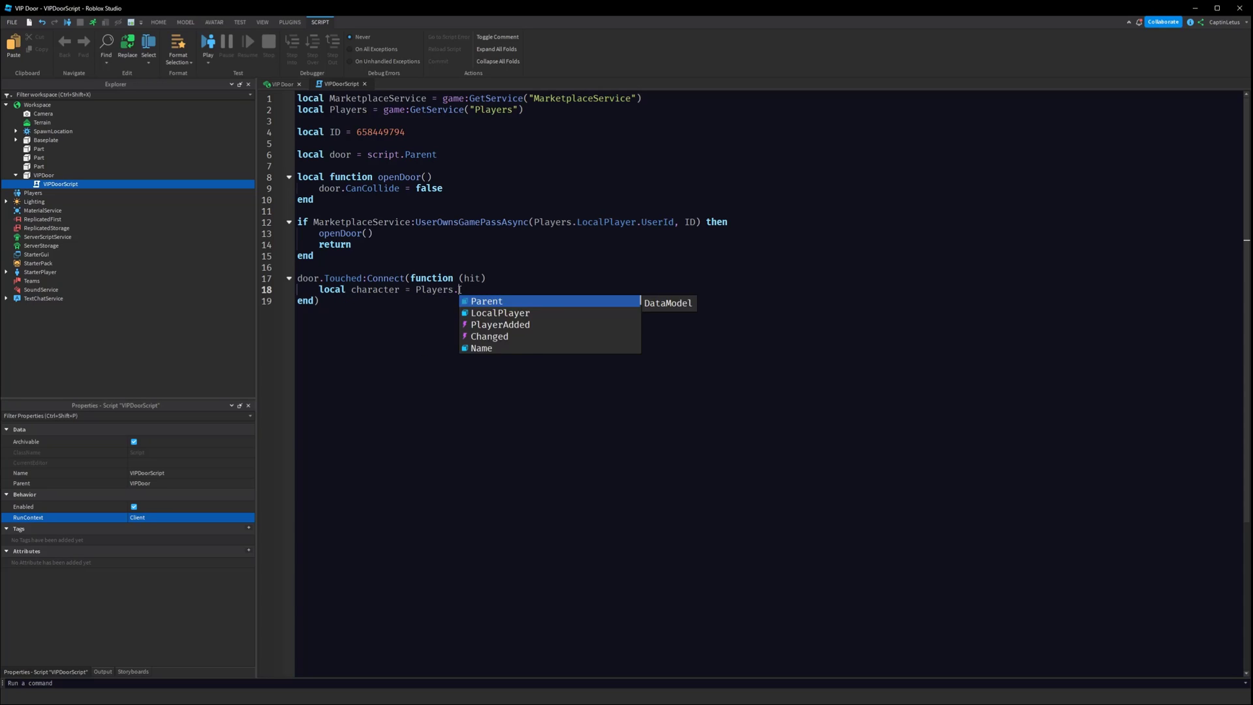
{"action": "type", "text": "LocalPlayer>C"}
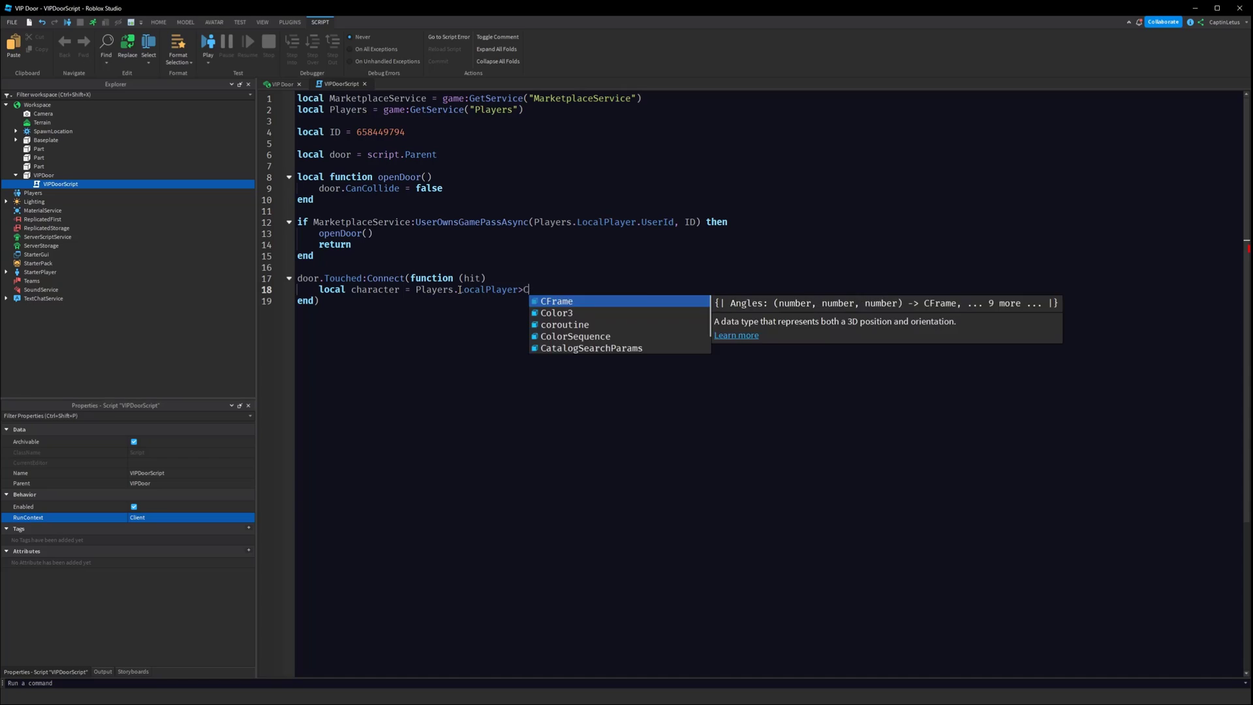
{"action": "type", "text": "haracter"}
{"action": "type", "text": "if hi"}
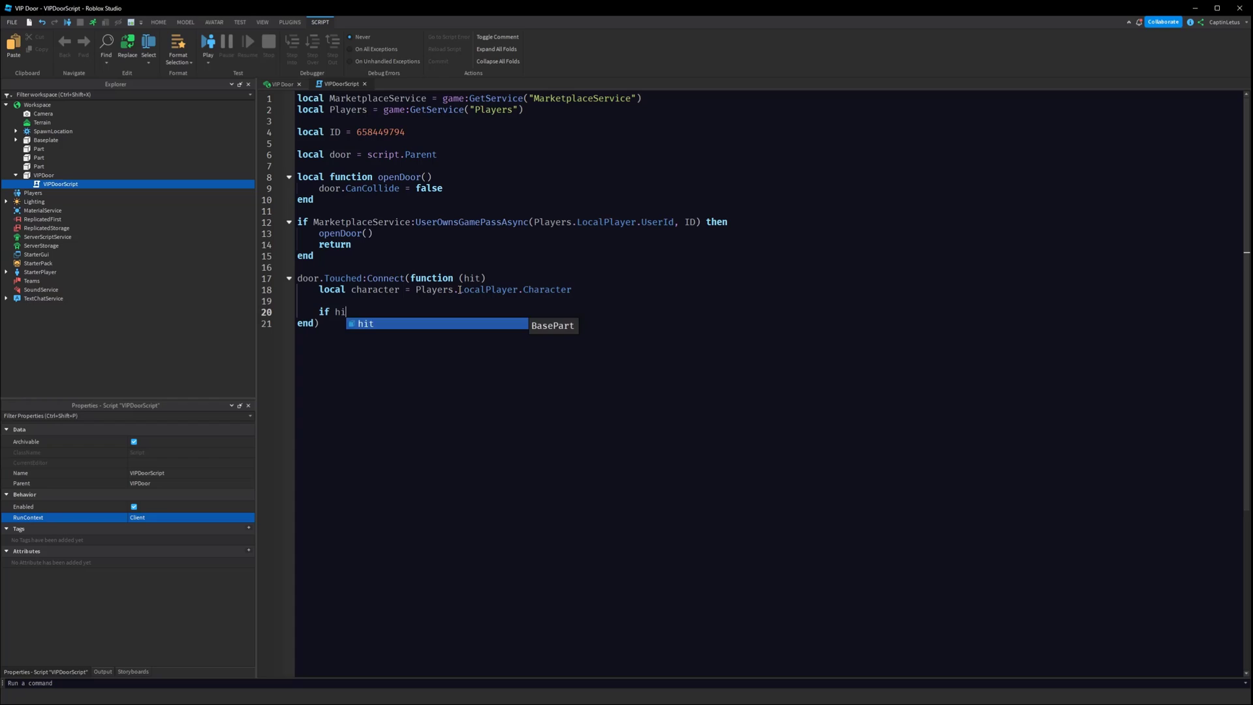
{"action": "type", "text": ":IsDescendantOf("}
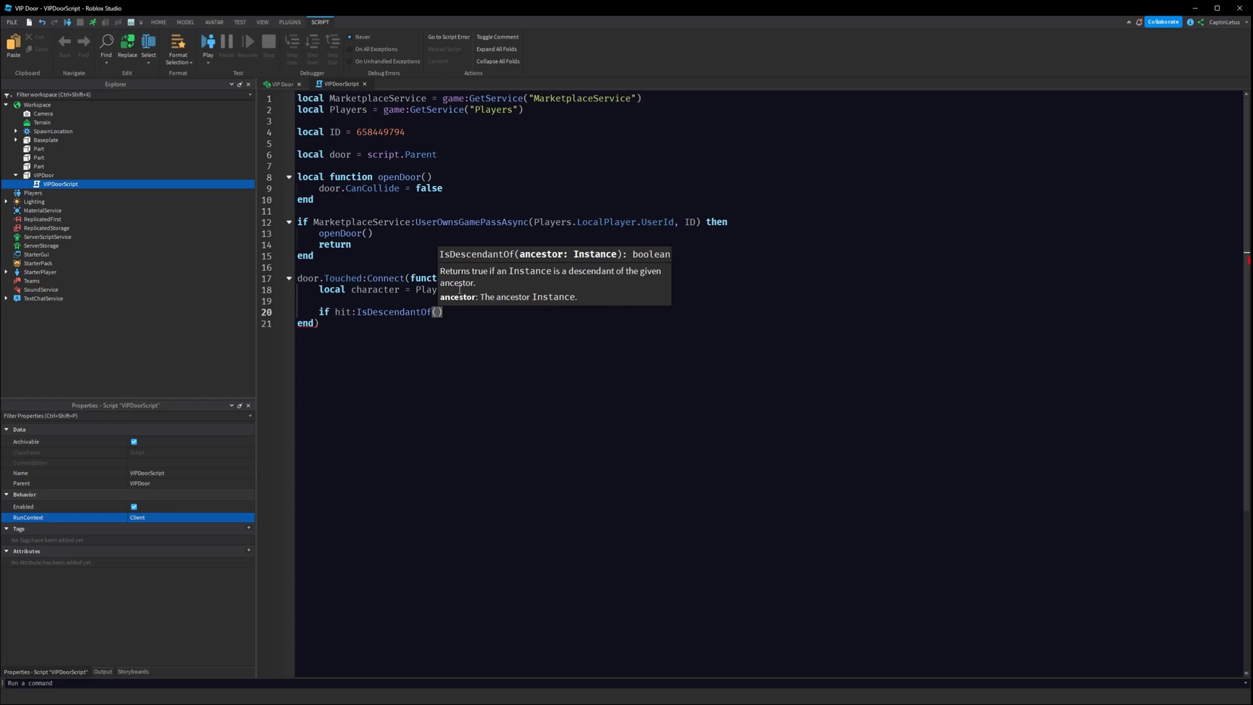
{"action": "type", "text": "character) then"}
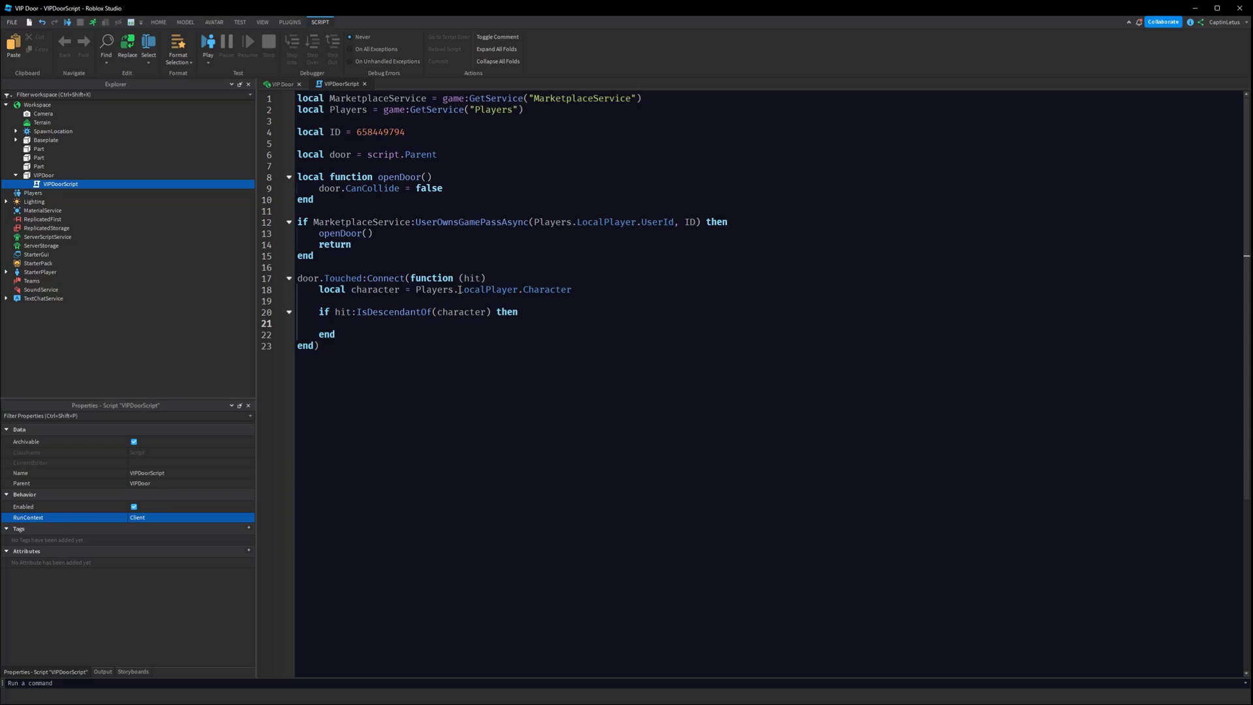
{"action": "type", "text": "MarketplaceService:PromptGamePassPurchase("}
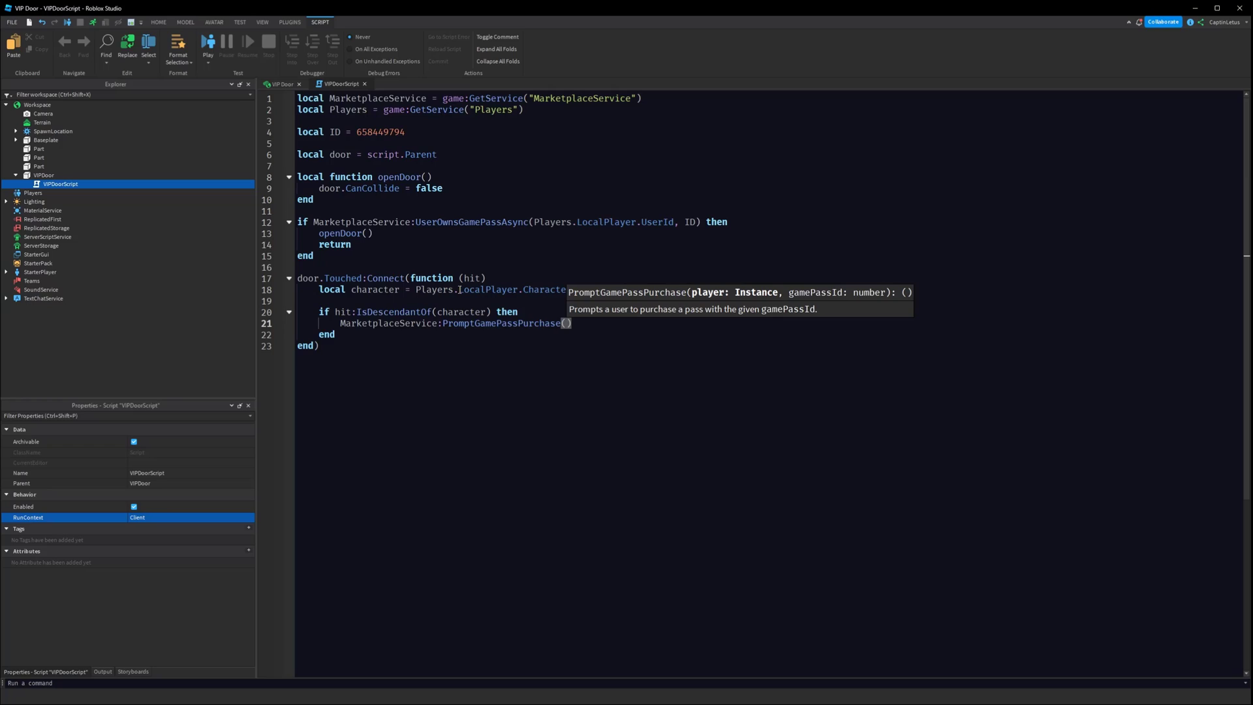
{"action": "type", "text": "Players.LocalPlayer"}
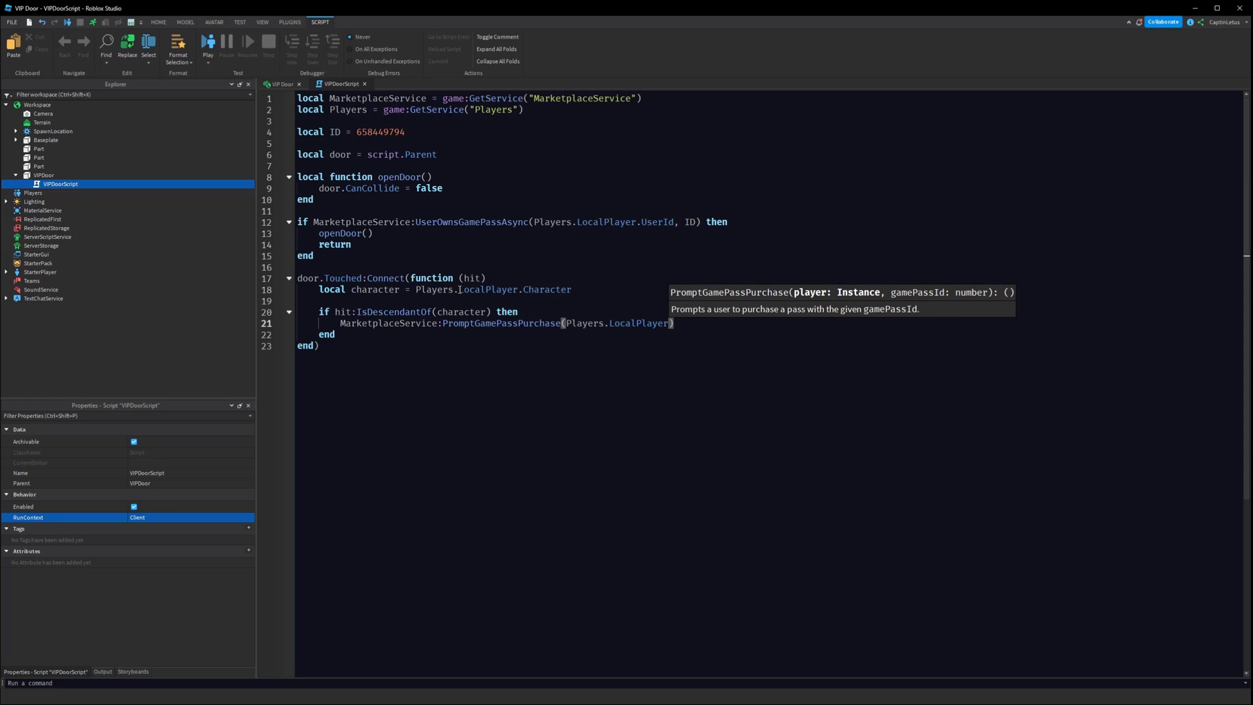
{"action": "type", "text": ", ID"}
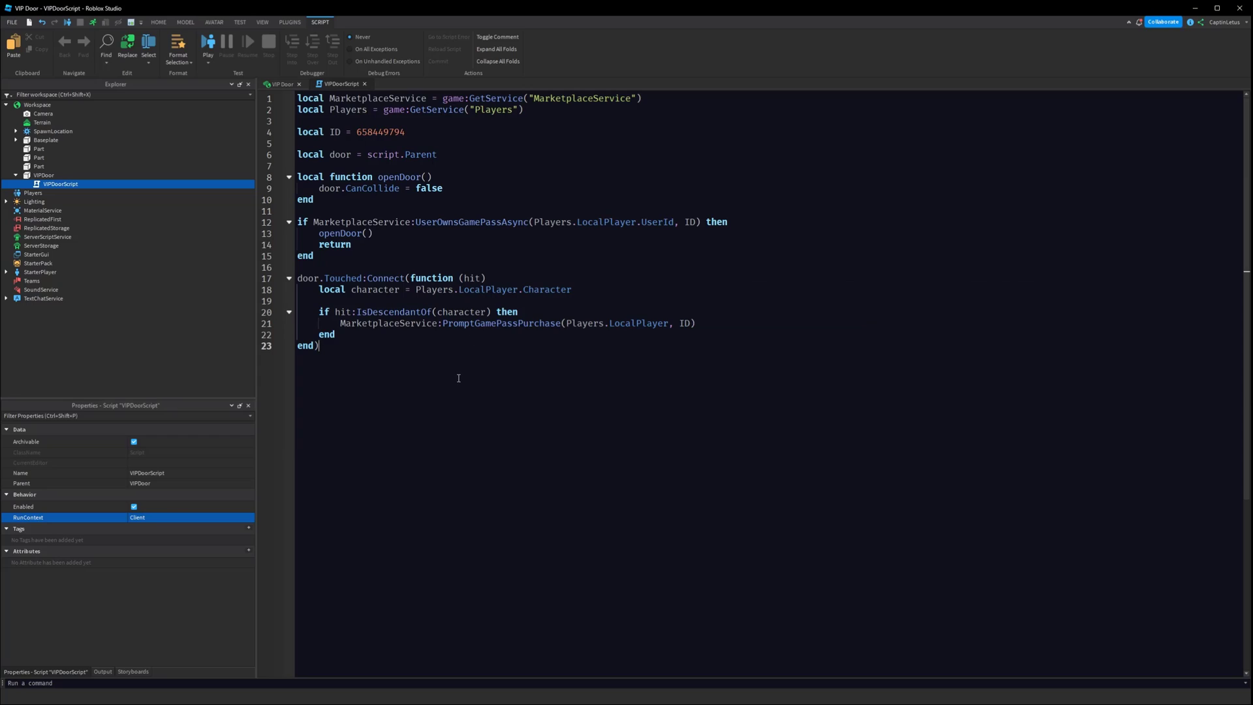
{"action": "mouse_move", "coordinate": [413, 263]}
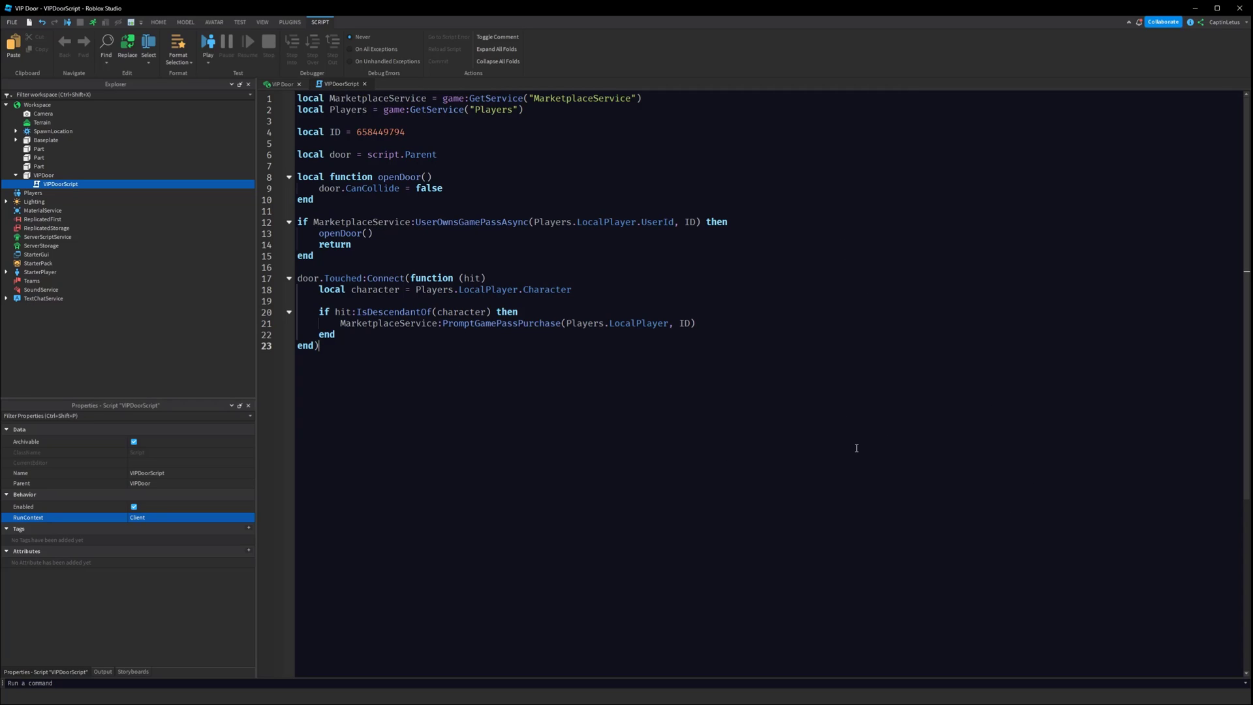
{"action": "mouse_move", "coordinate": [523, 338]}
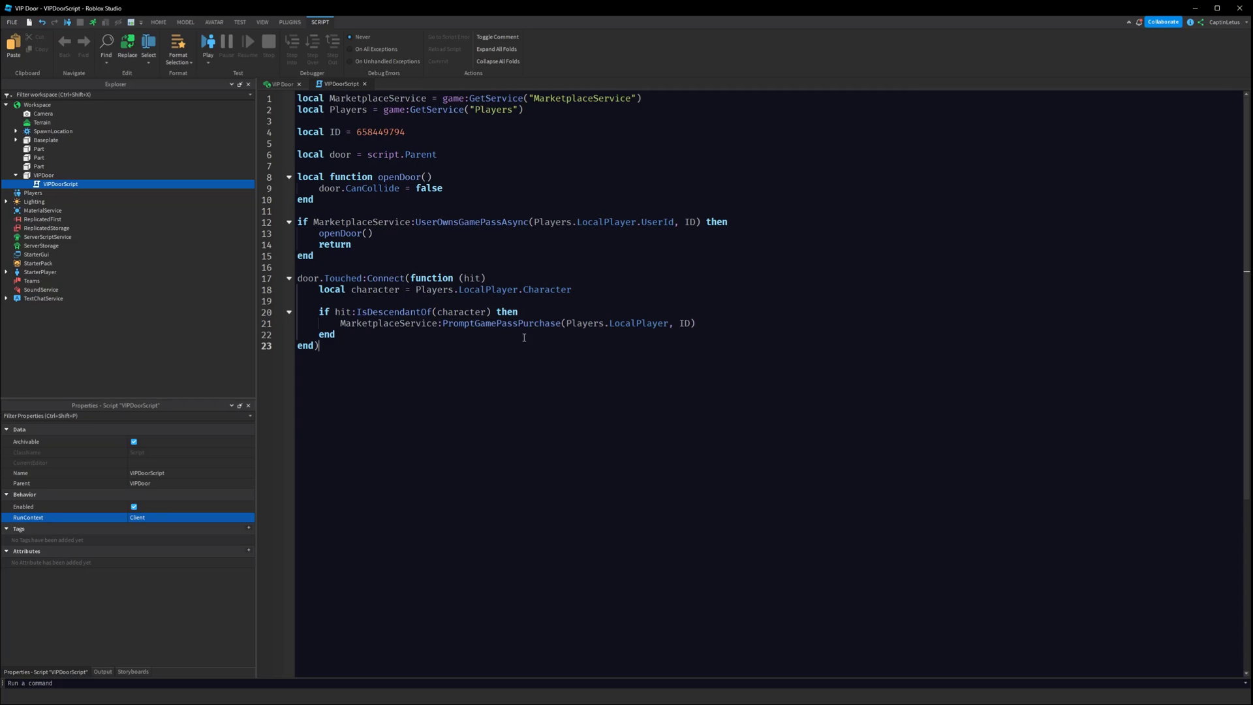
{"action": "left_click", "coordinate": [281, 84]}
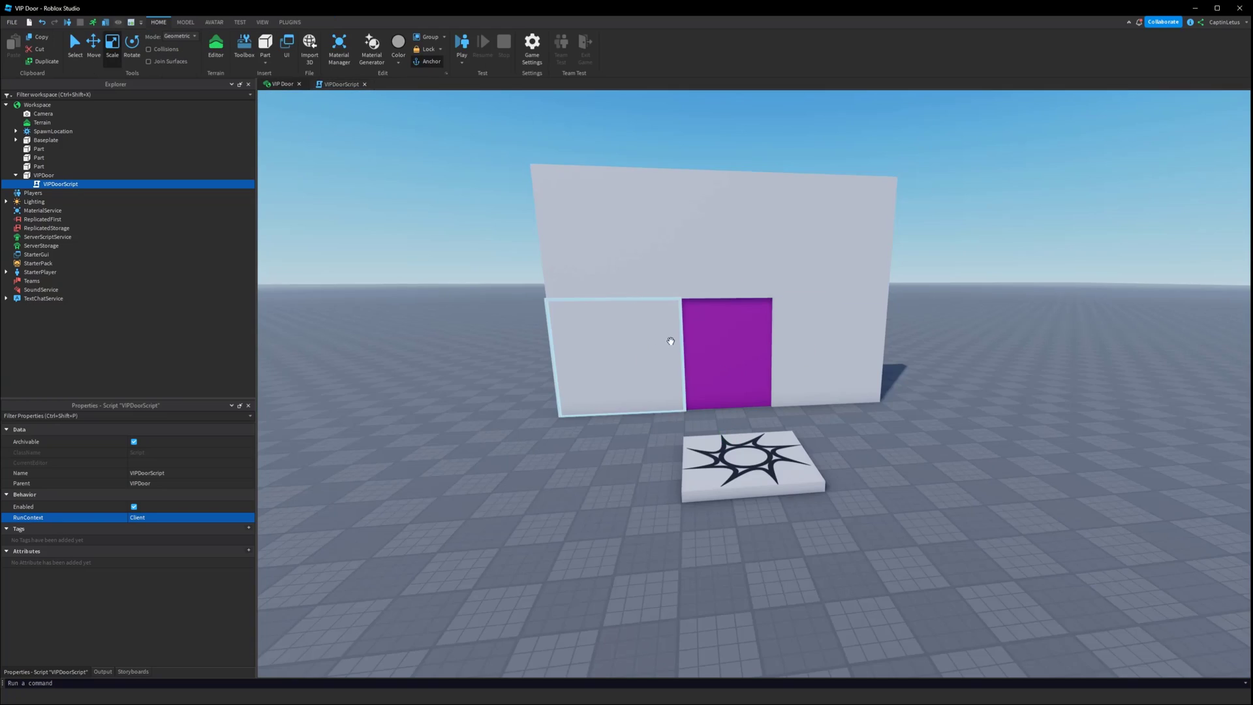
- Playtest, walk into the purple door, buy the VIP pass for 100 Robux, and dismiss success
{"action": "left_click", "coordinate": [461, 44]}
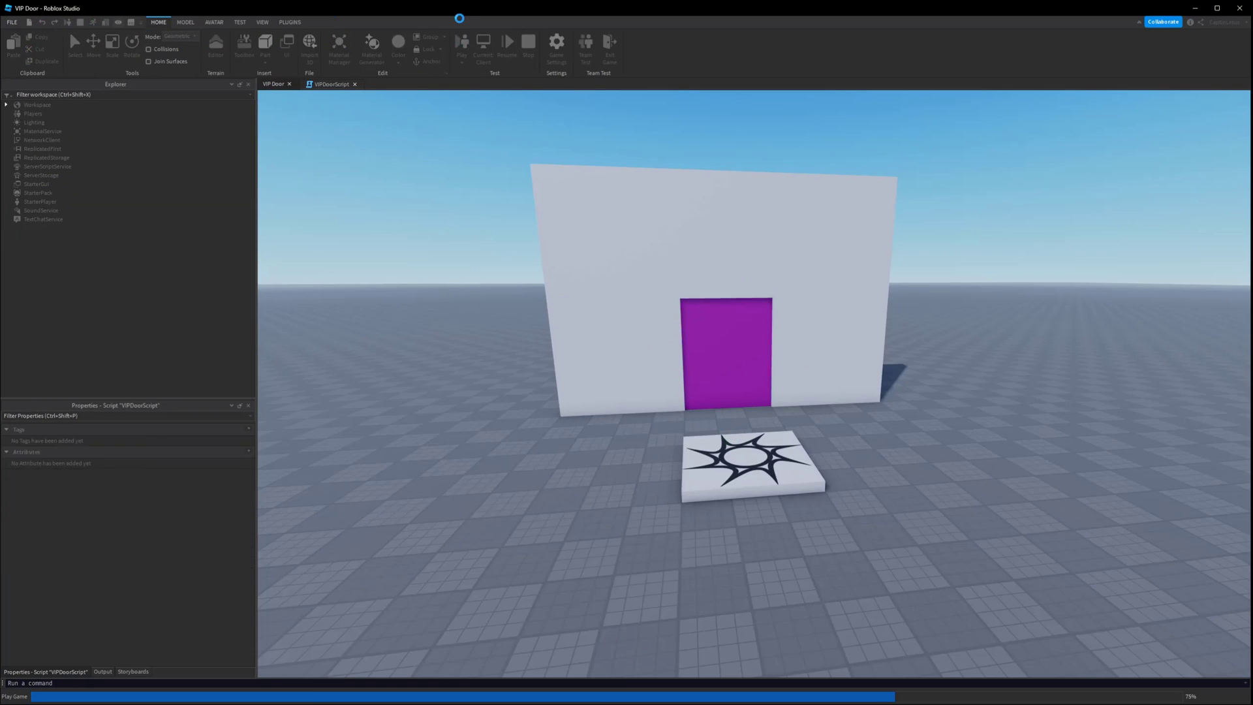
{"action": "left_click", "coordinate": [462, 47]}
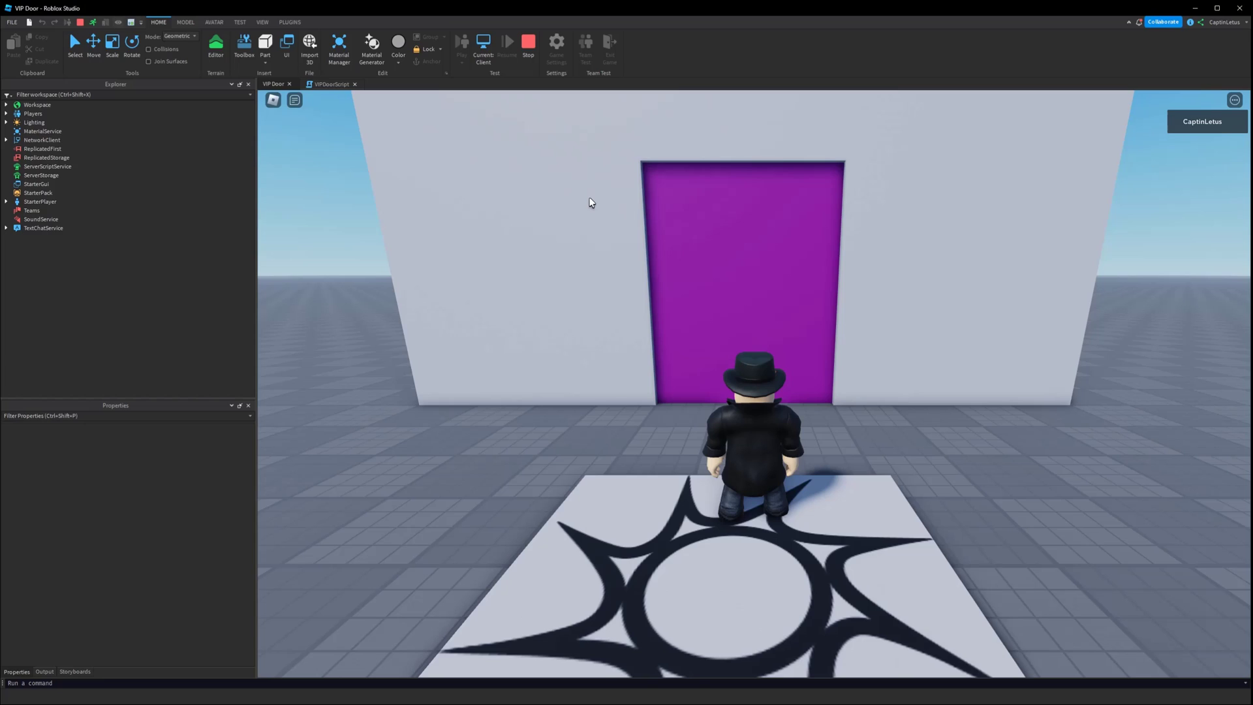
{"action": "scroll", "scroll_direction": "up", "scroll_amount": 3}
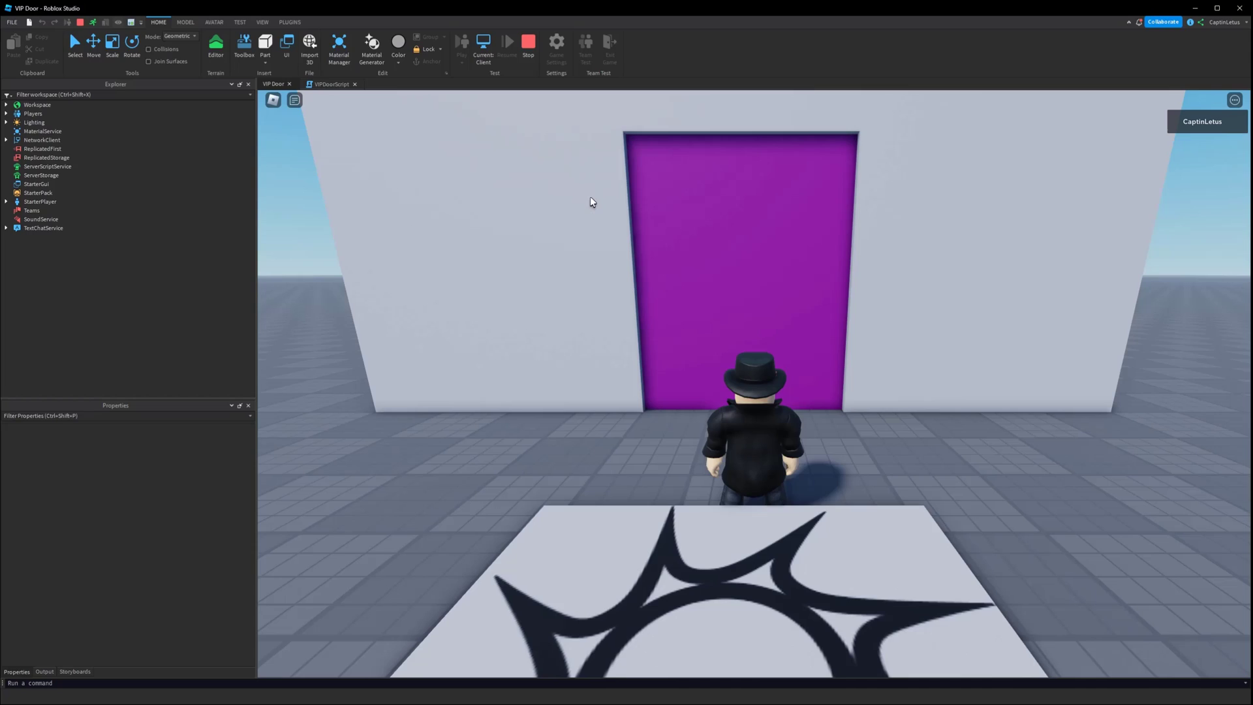
{"action": "mouse_move", "coordinate": [609, 248]}
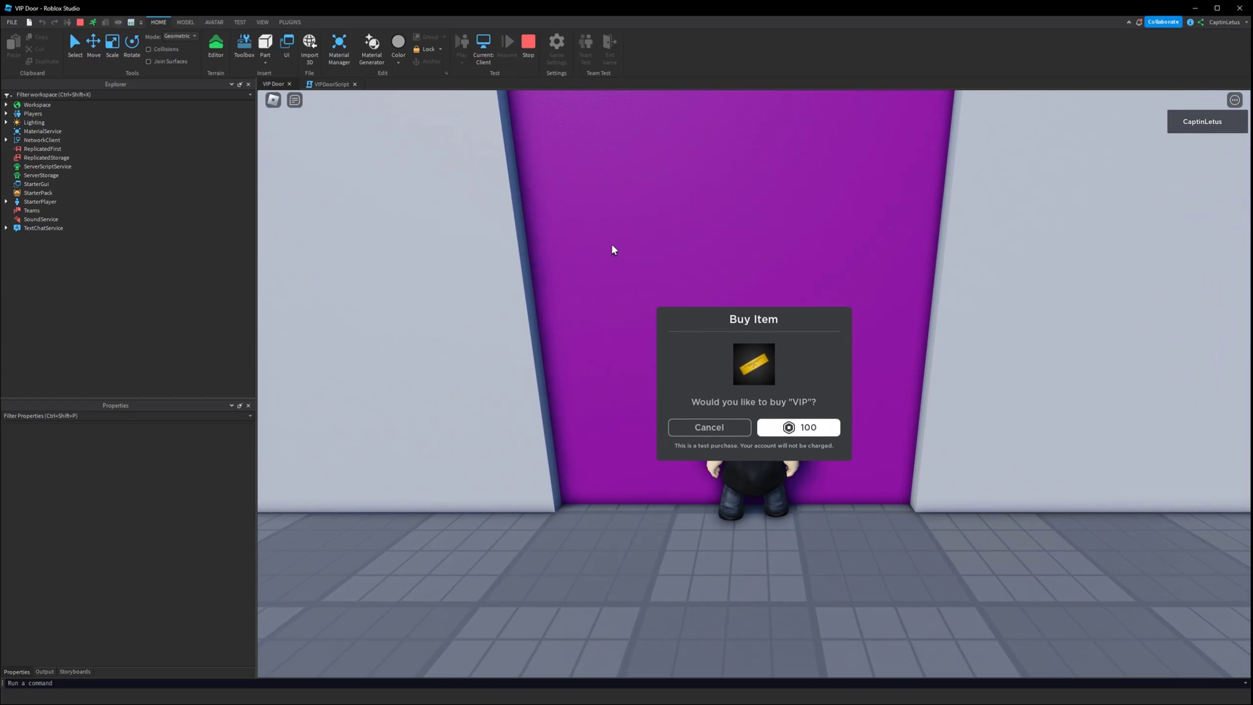
{"action": "mouse_move", "coordinate": [787, 476]}
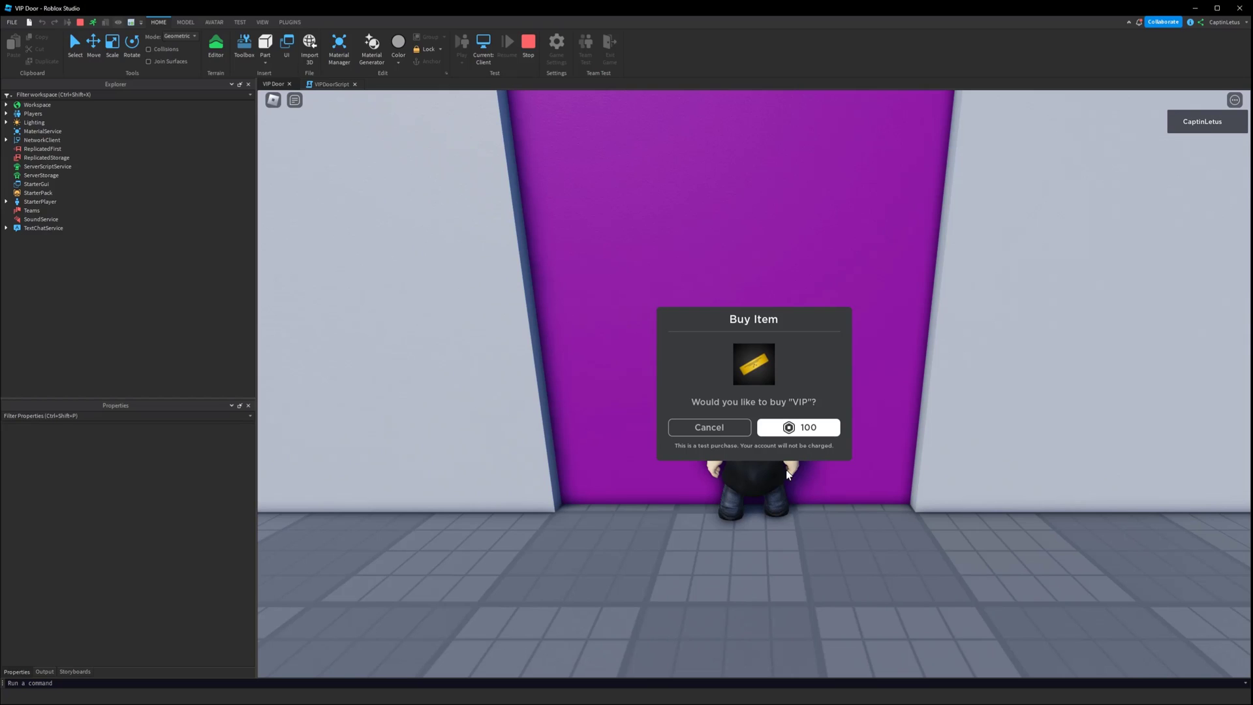
{"action": "mouse_move", "coordinate": [683, 456]}
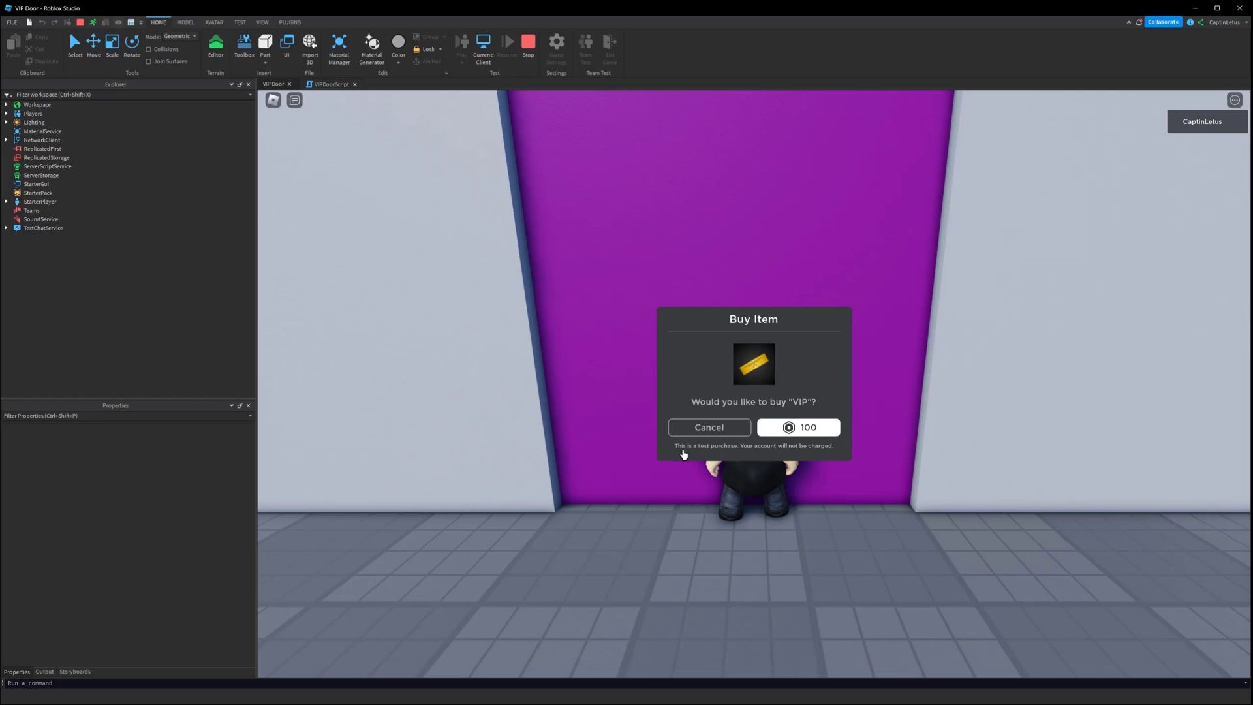
{"action": "mouse_move", "coordinate": [930, 492]}
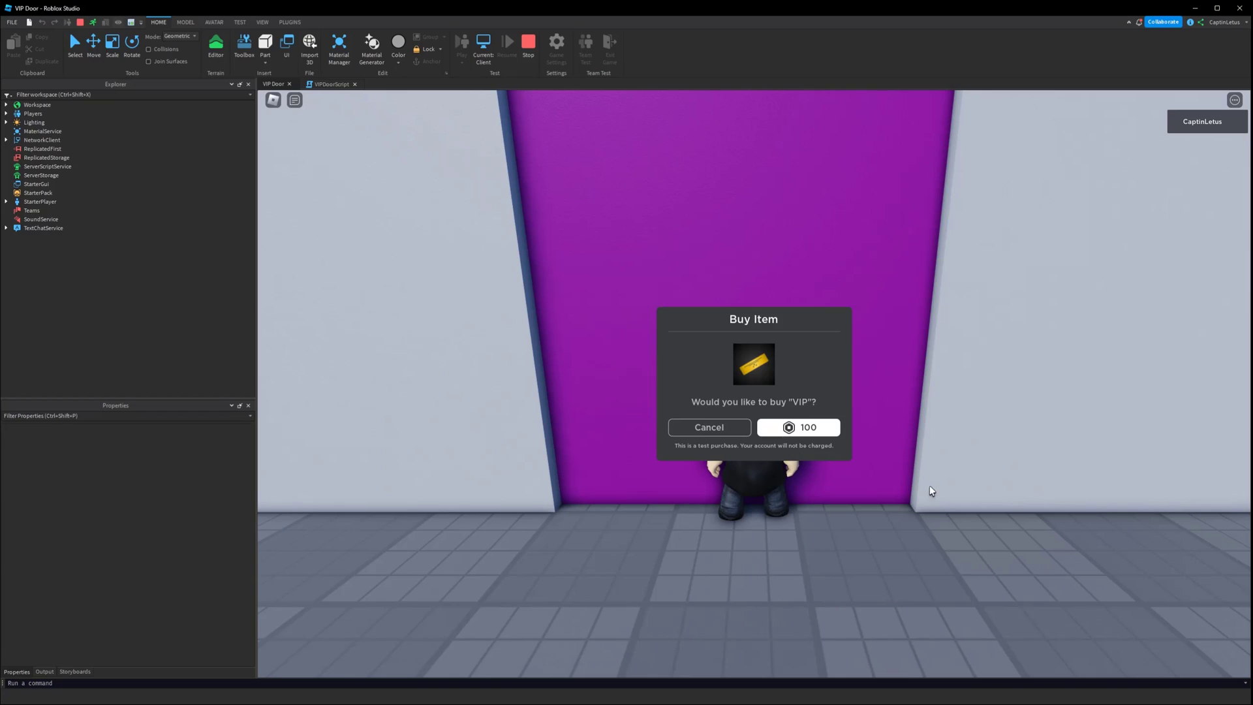
{"action": "mouse_move", "coordinate": [930, 495]}
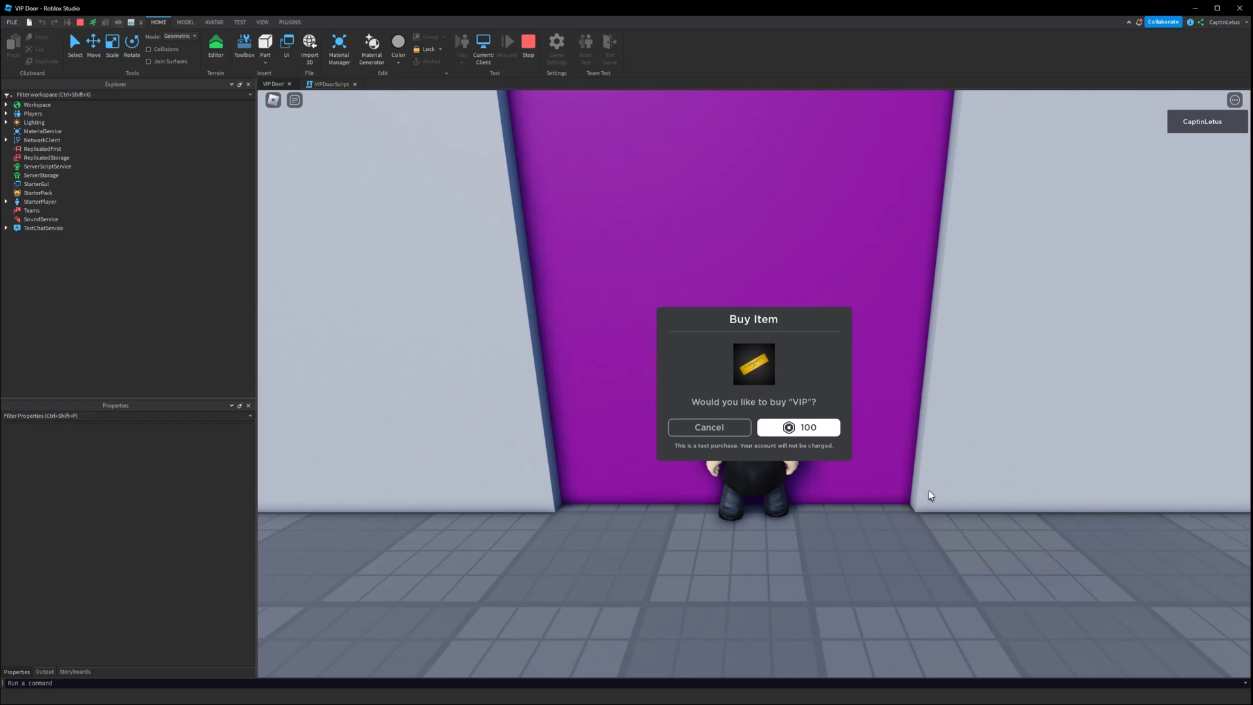
{"action": "mouse_move", "coordinate": [180, 693]}
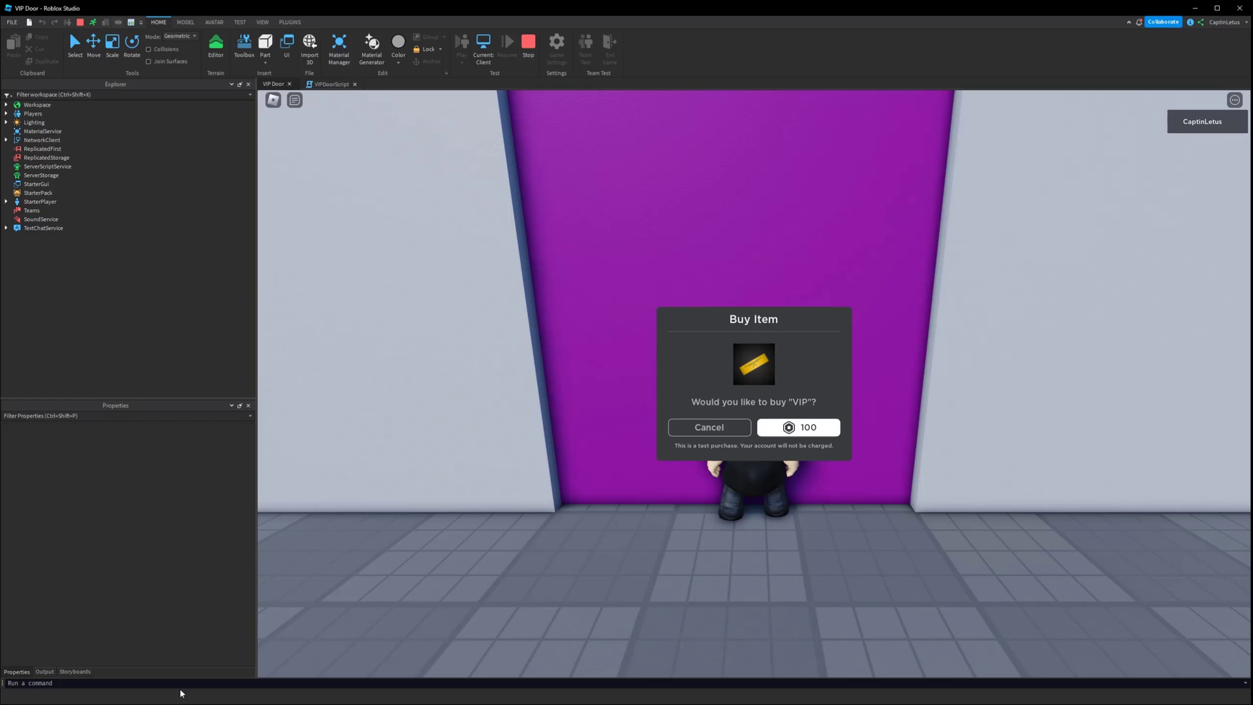
{"action": "left_click", "coordinate": [44, 672]}
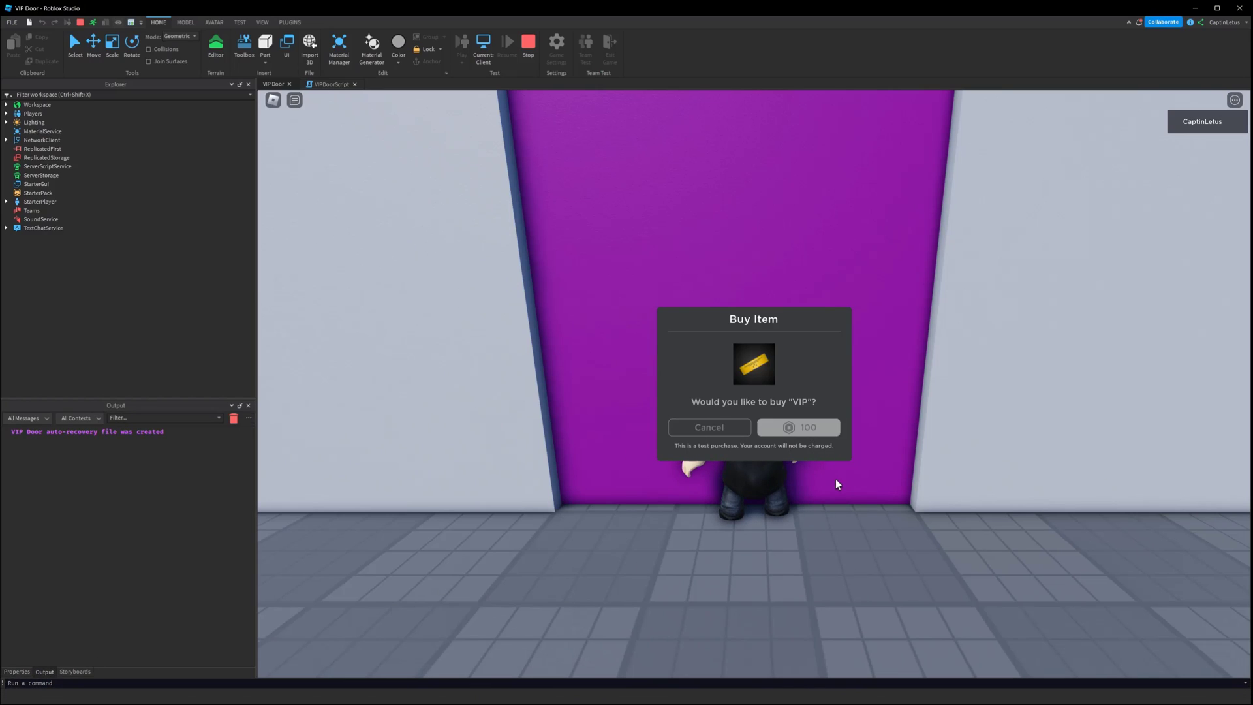
{"action": "left_click", "coordinate": [797, 426]}
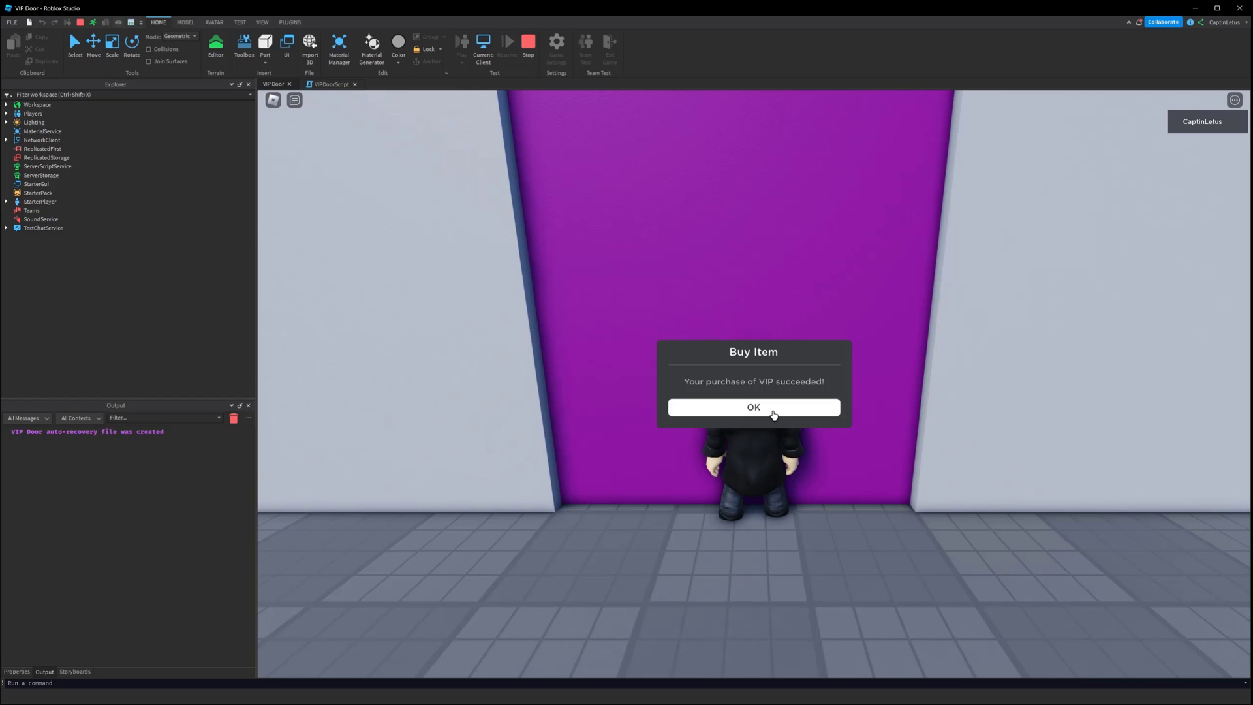
{"action": "left_click", "coordinate": [752, 407]}
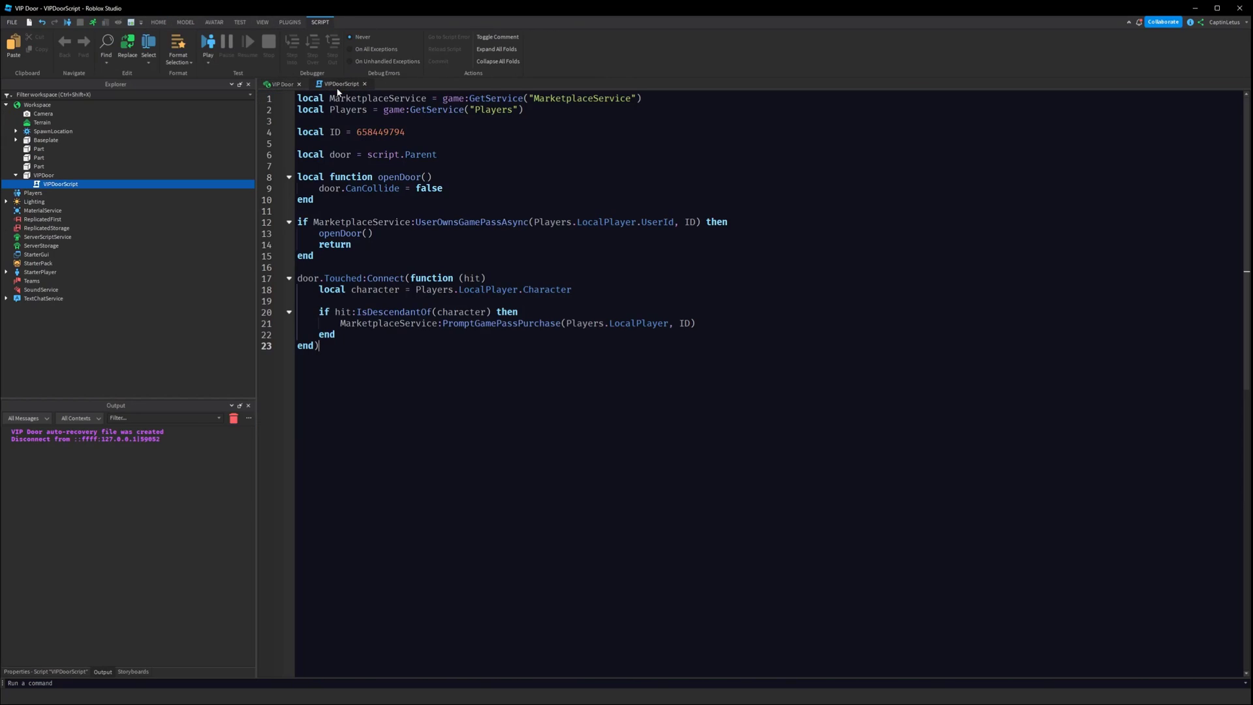
{"action": "mouse_move", "coordinate": [489, 400]}
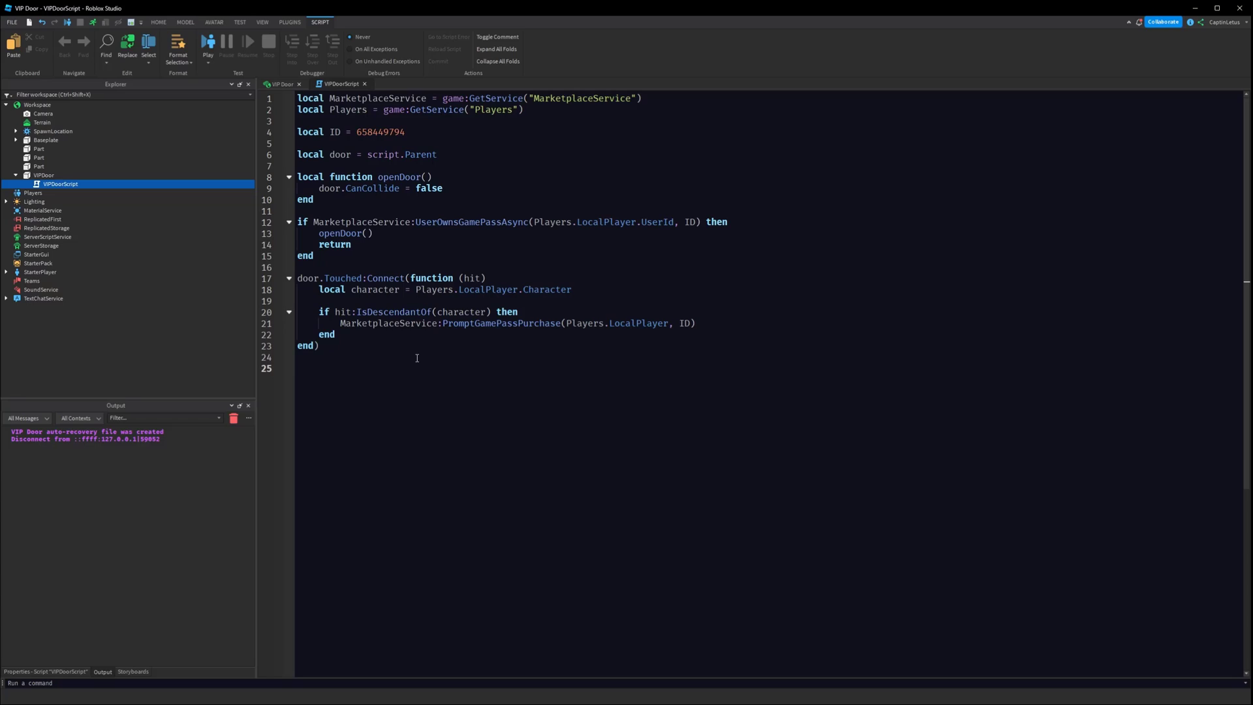
- Connect a PromptGamePassPurchaseFinished handler taking player, gamePass and wasPurchased
{"action": "type", "text": "MarketplaceService."}
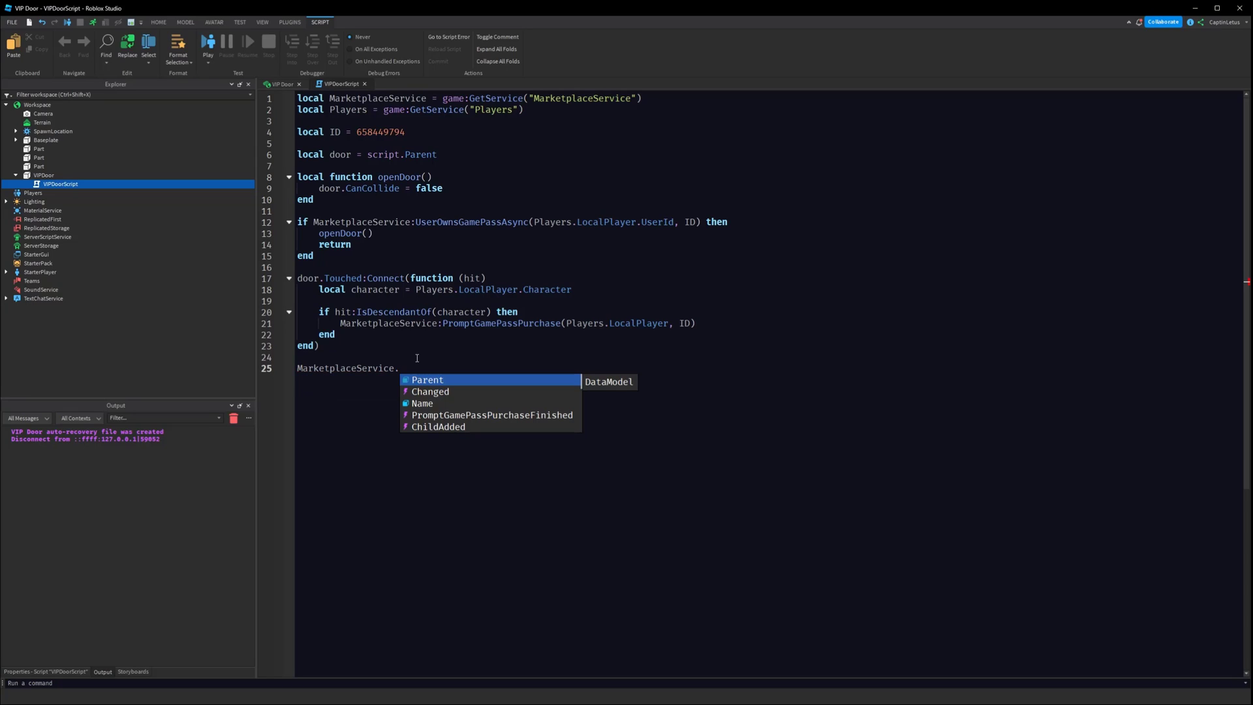
{"action": "type", "text": "Pr"}
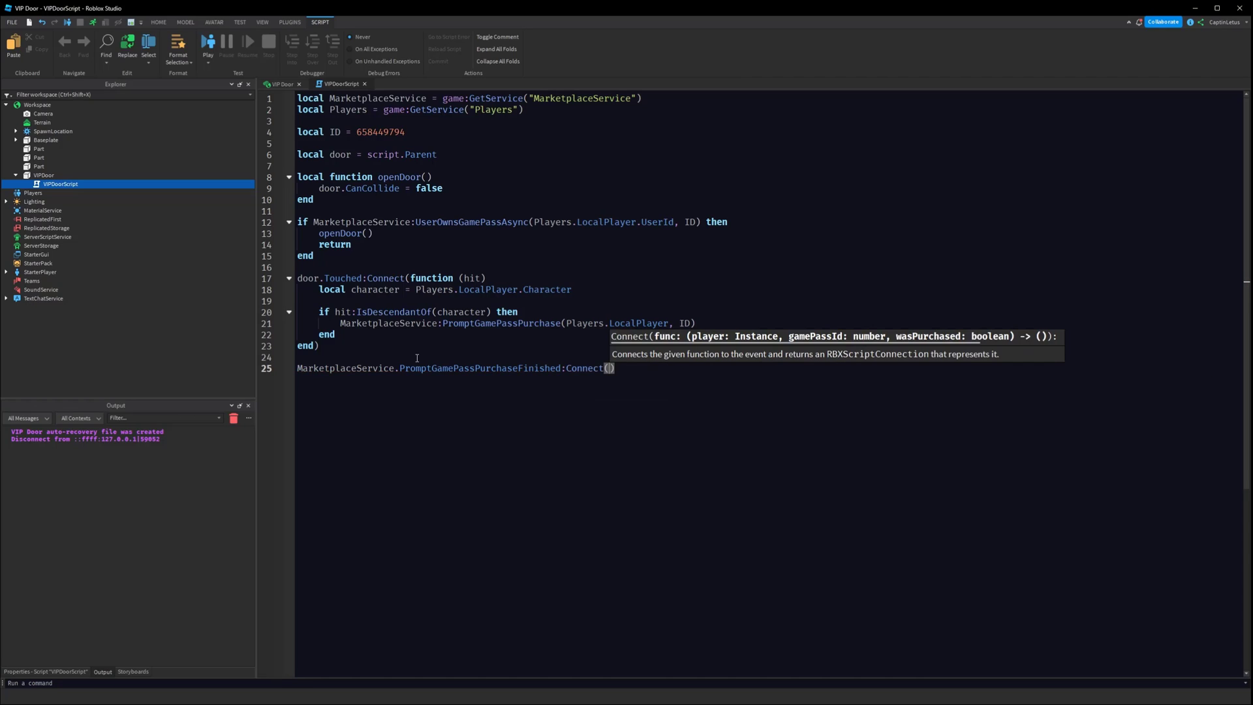
{"action": "type", "text": "function"}
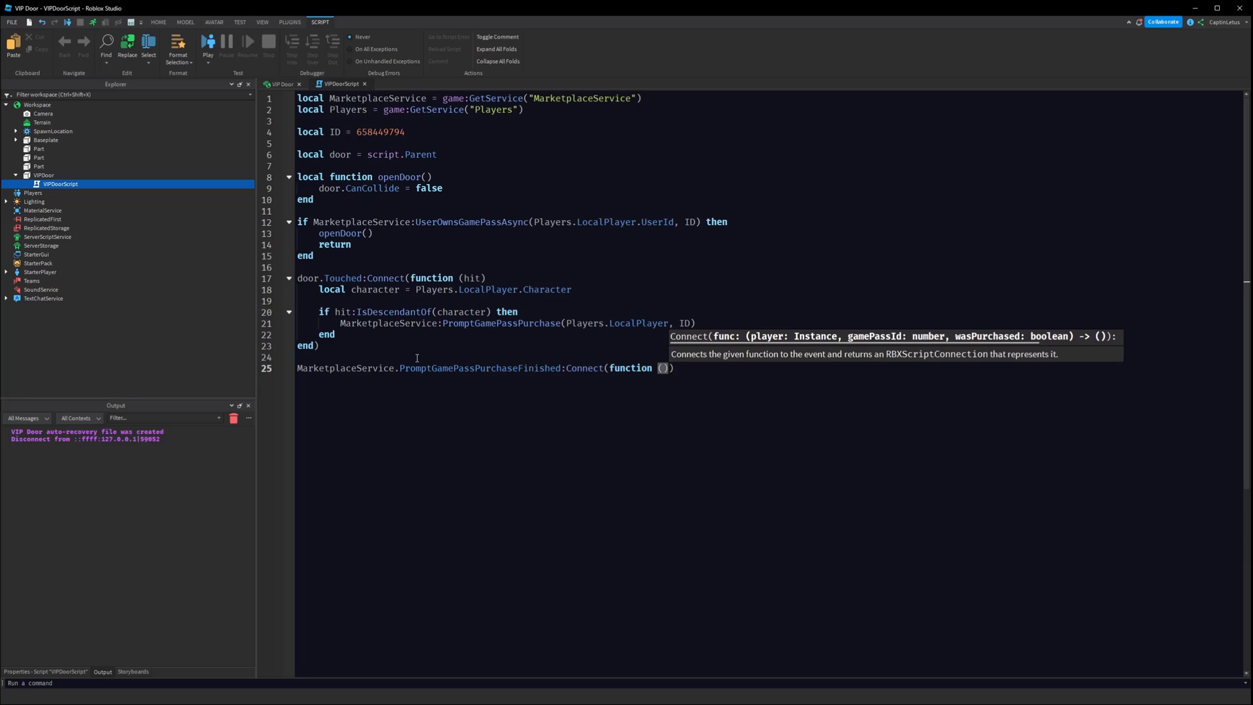
{"action": "type", "text": "(player,"}
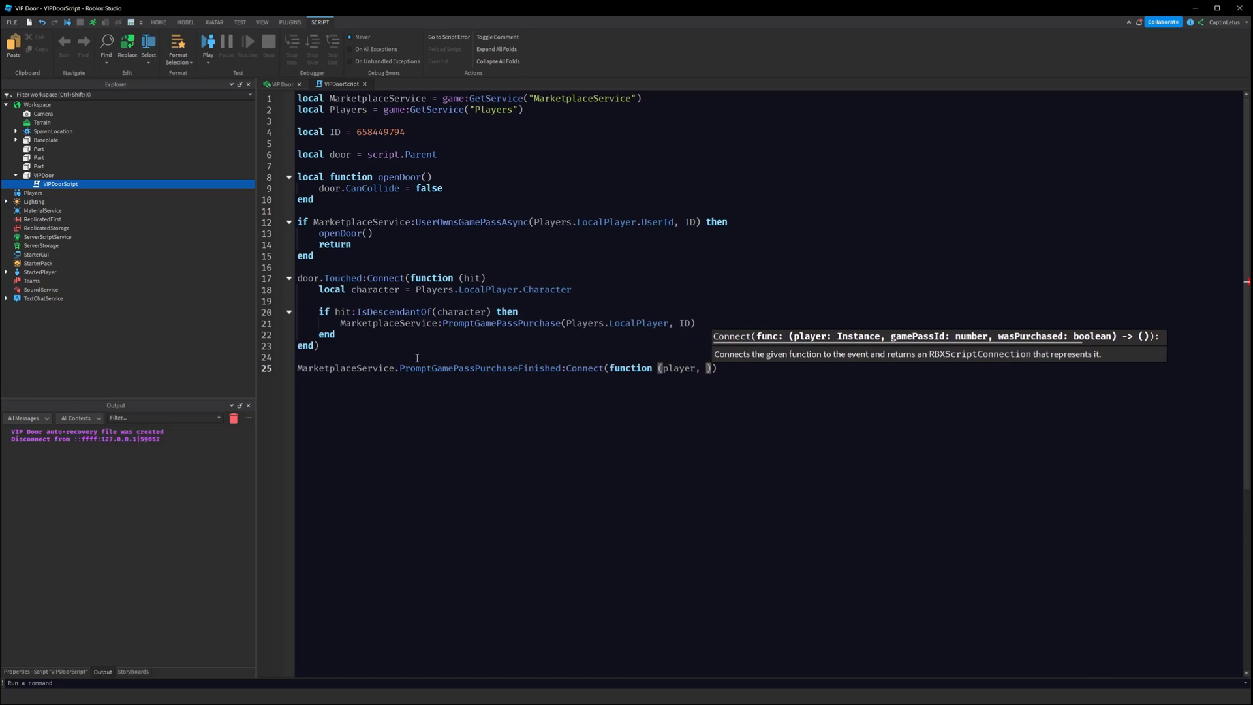
{"action": "type", "text": "gamePass, wasPurcahsed"}
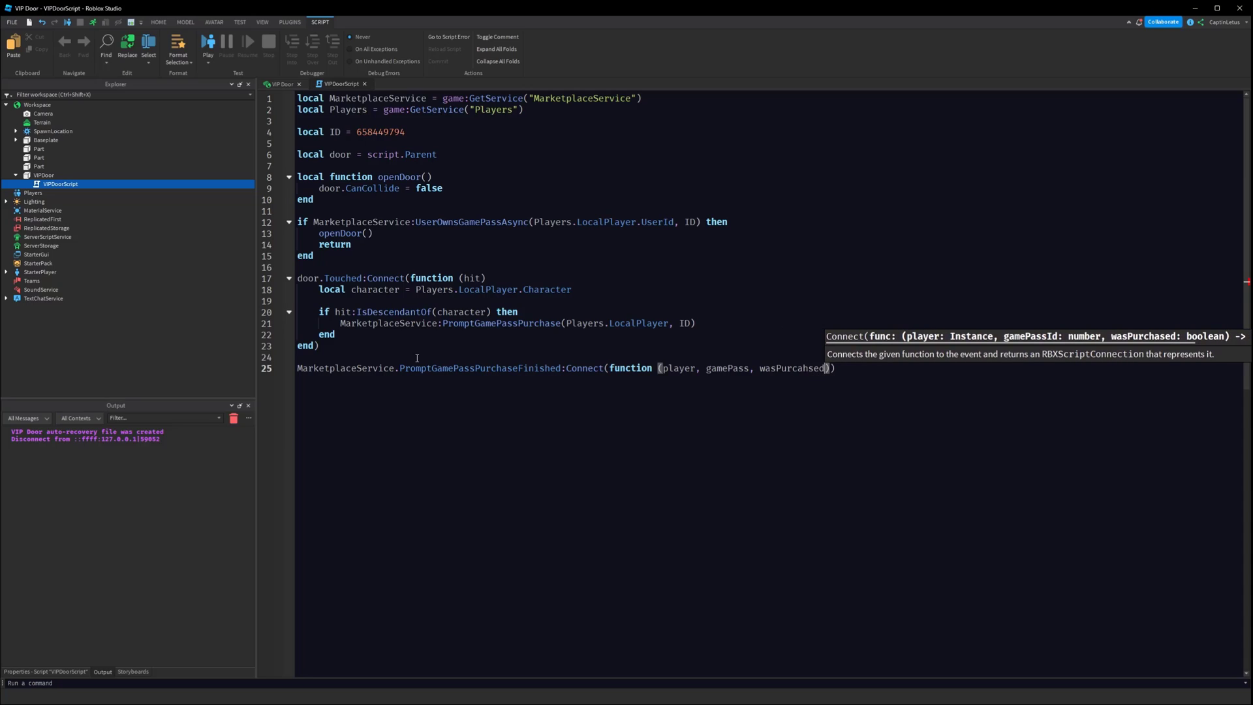
{"action": "key", "text": "Backspace"}
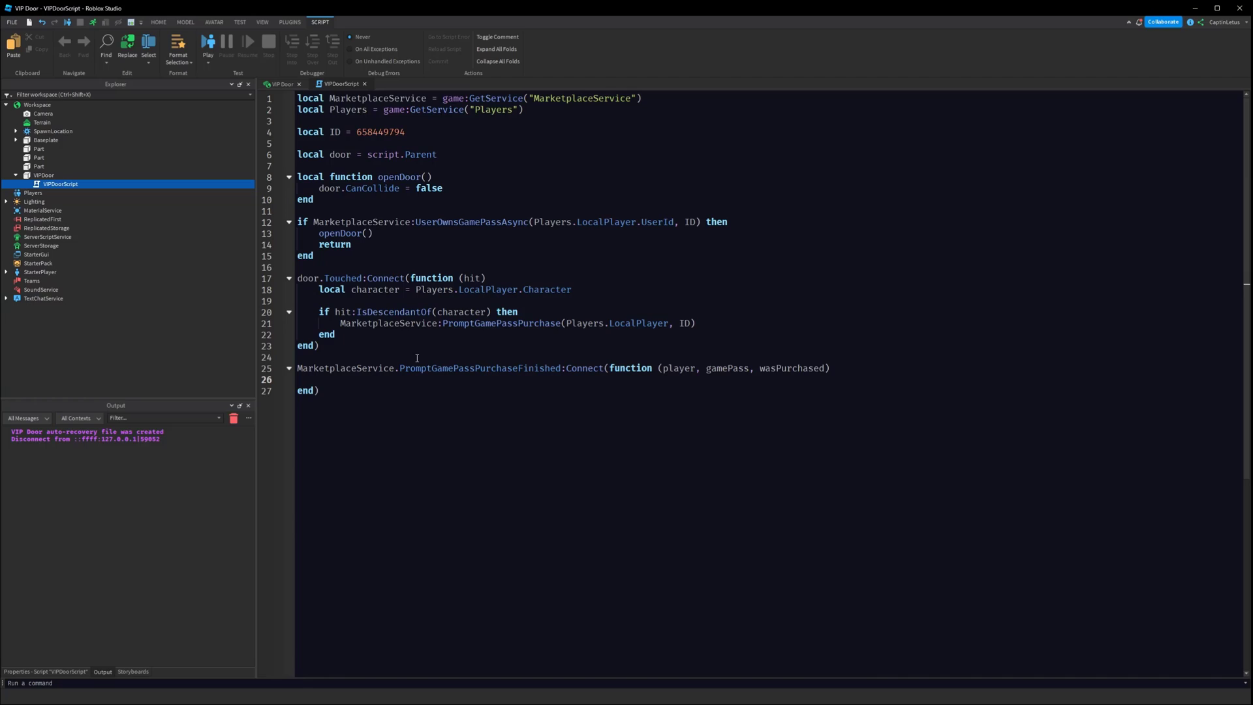
- Return early for other players or passes, and call openDoor() when wasPurchased
{"action": "type", "text": "if player =="}
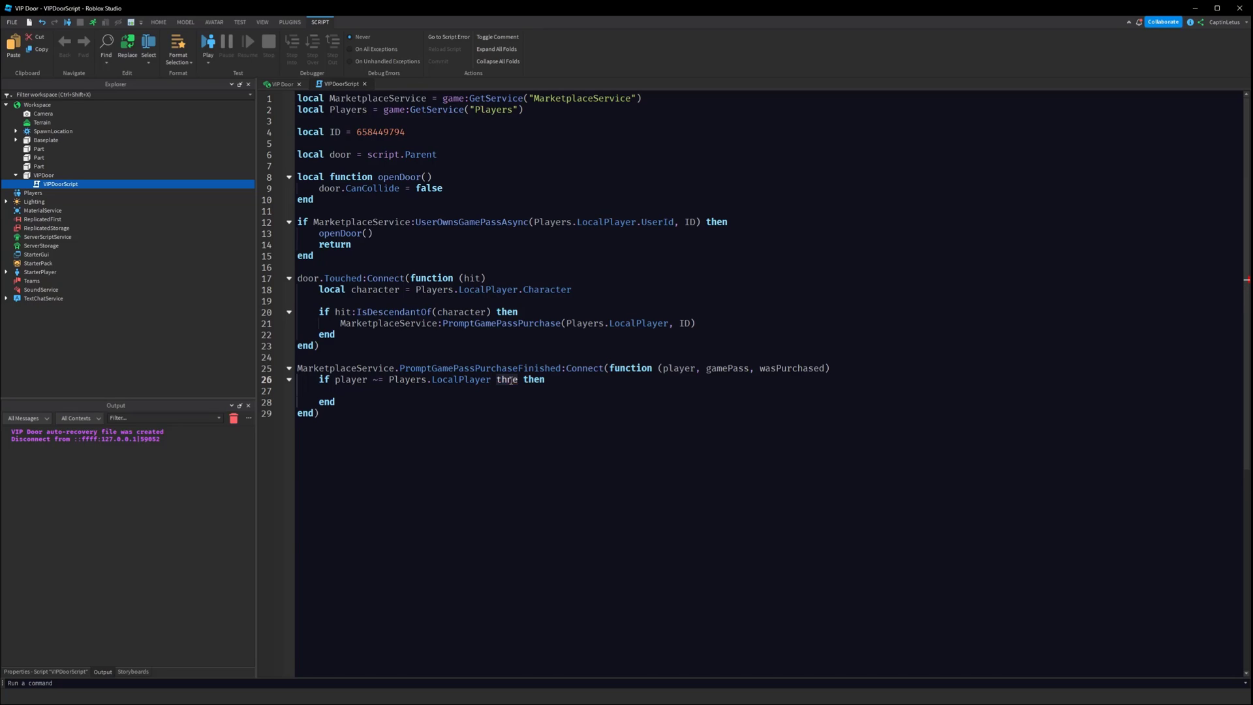
{"action": "type", "text": "return"}
{"action": "type", "text": "if"}
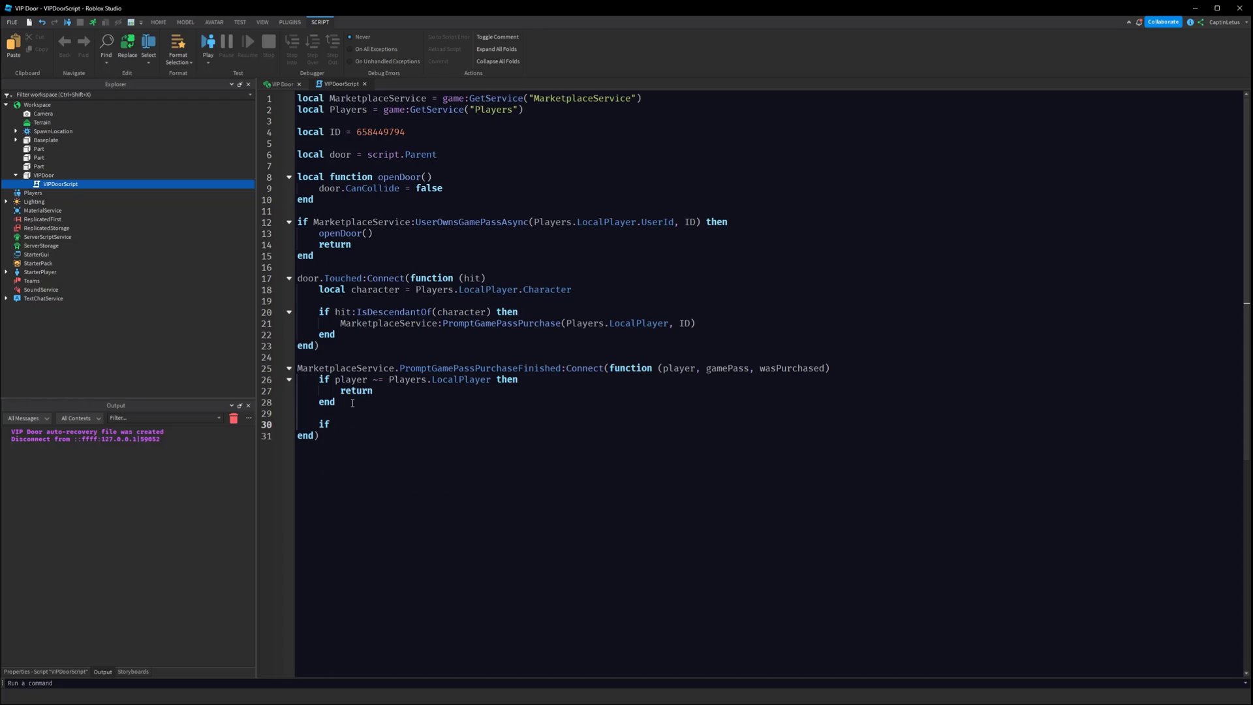
{"action": "type", "text": "gamePass ~= ID"}
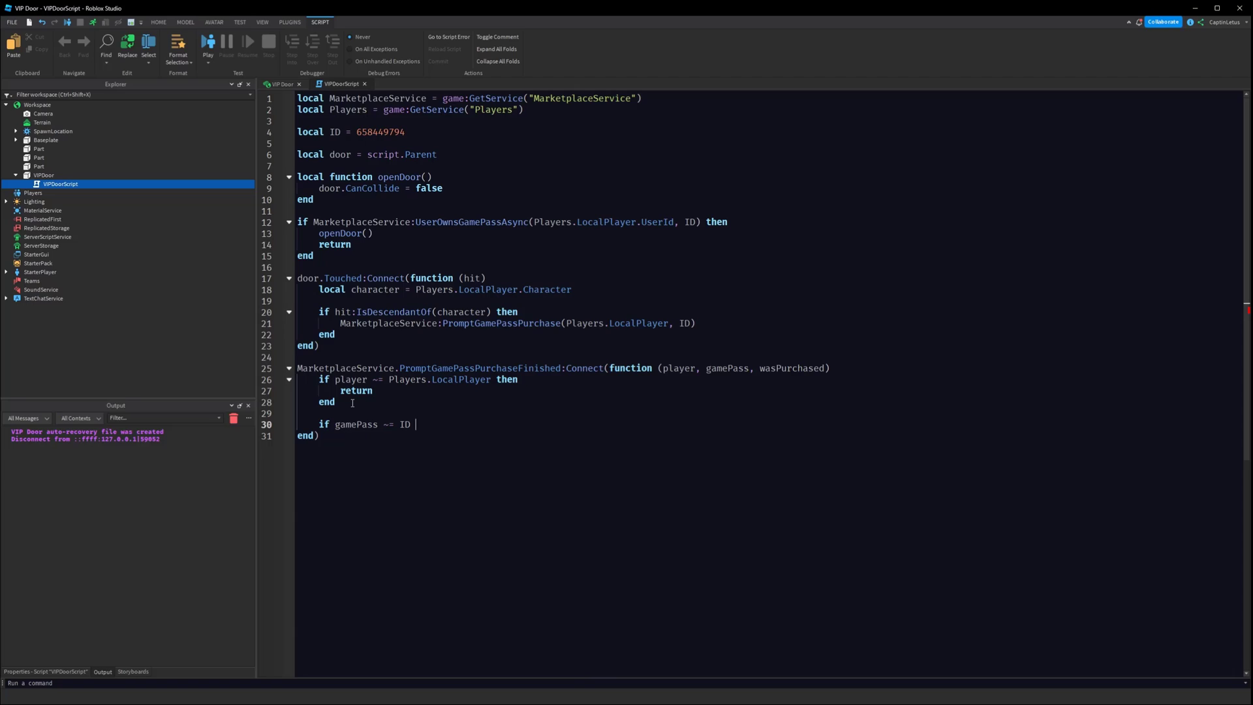
{"action": "type", "text": "then"}
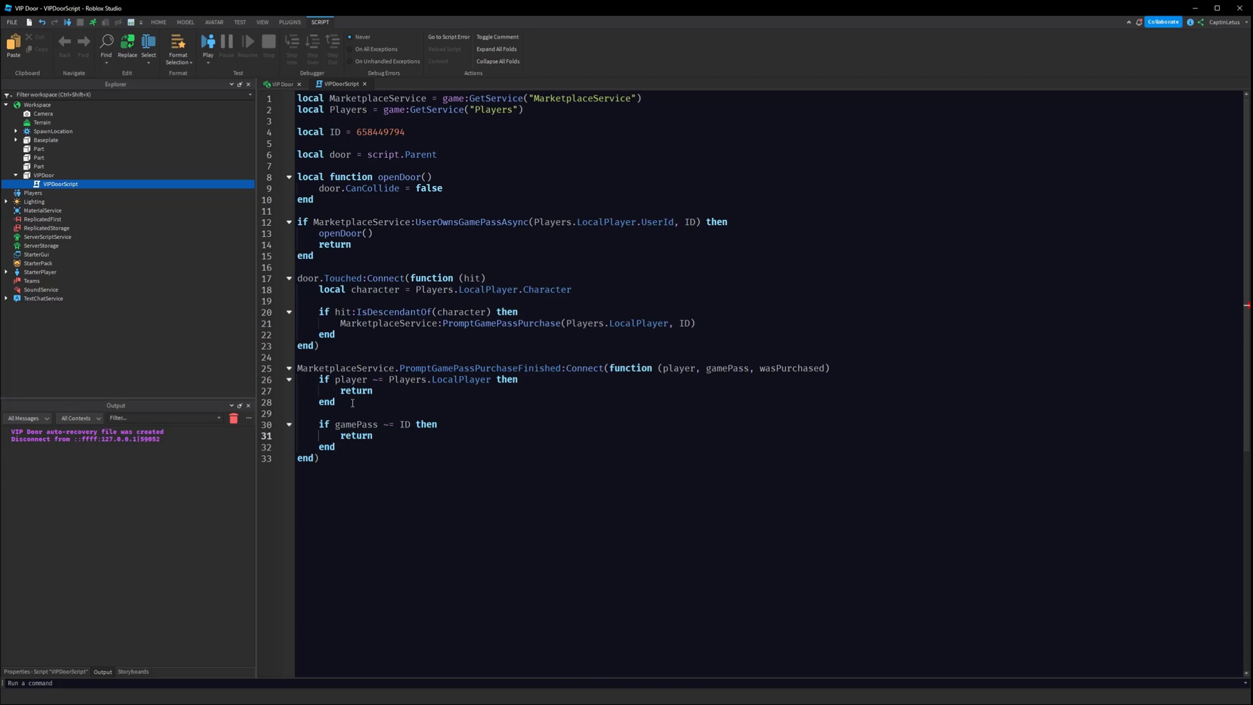
{"action": "type", "text": "if was"}
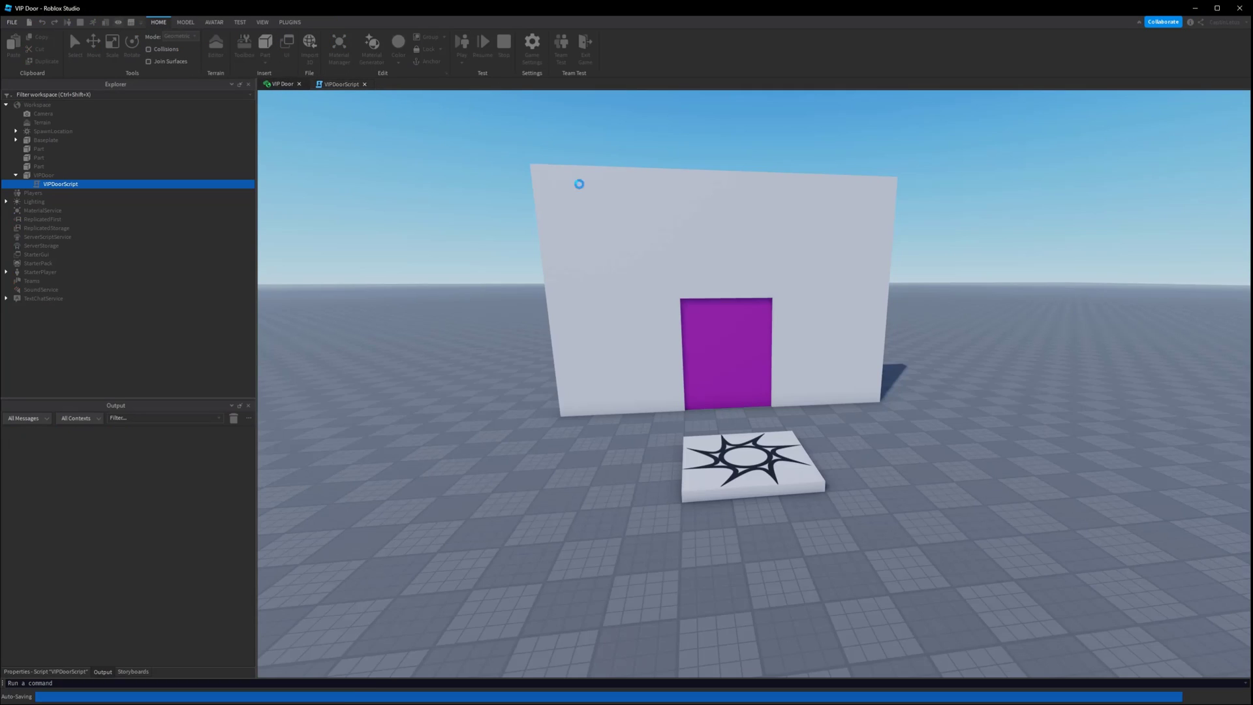
{"action": "left_click", "coordinate": [462, 42]}
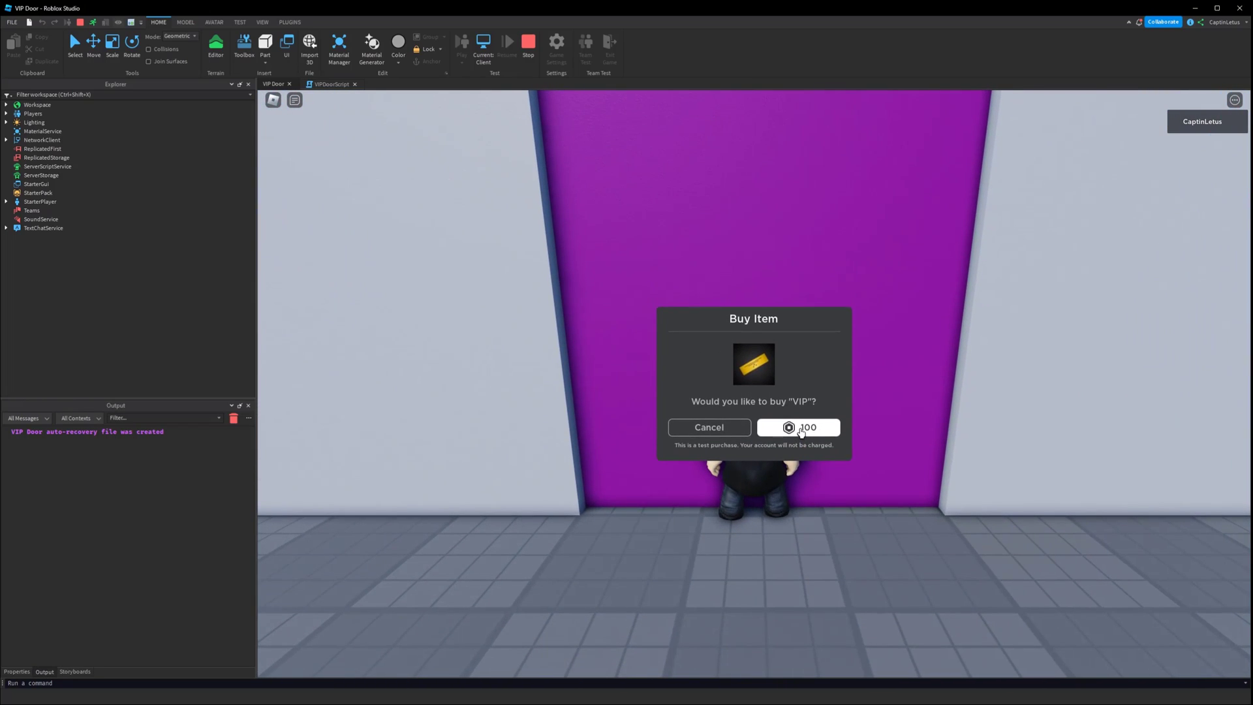
{"action": "left_click", "coordinate": [797, 426]}
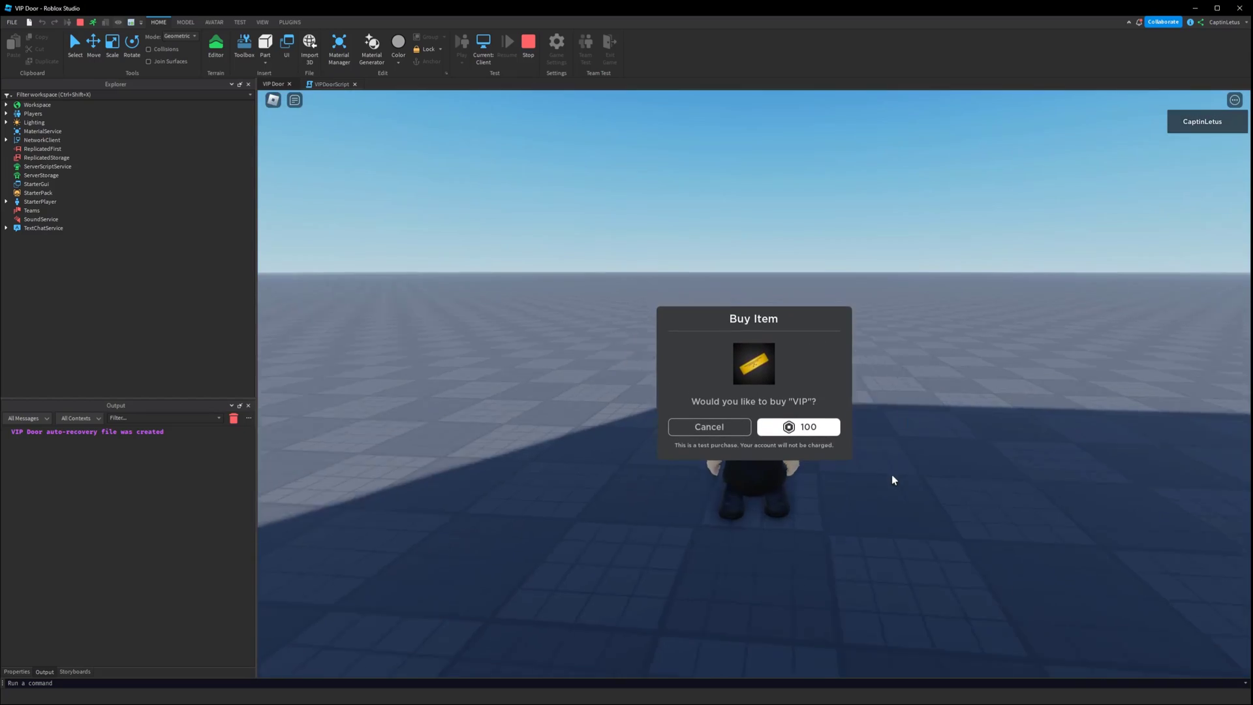
{"action": "left_click", "coordinate": [807, 426]}
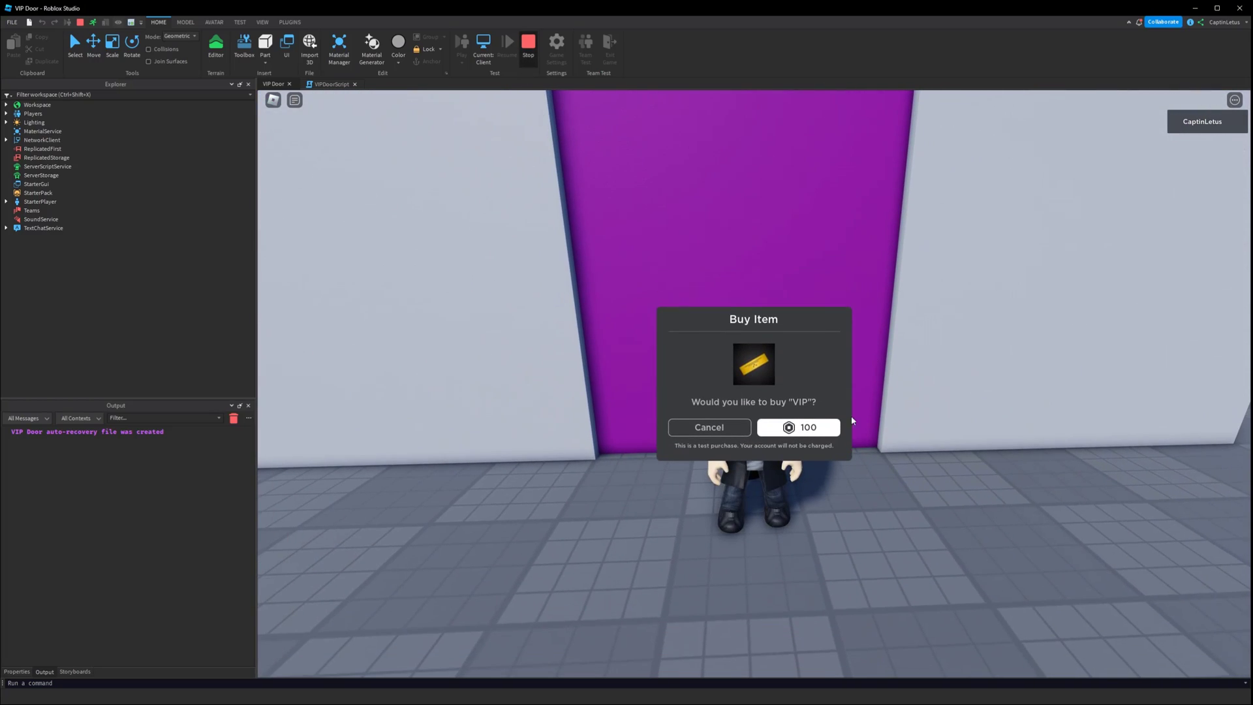
{"action": "left_click", "coordinate": [527, 43]}
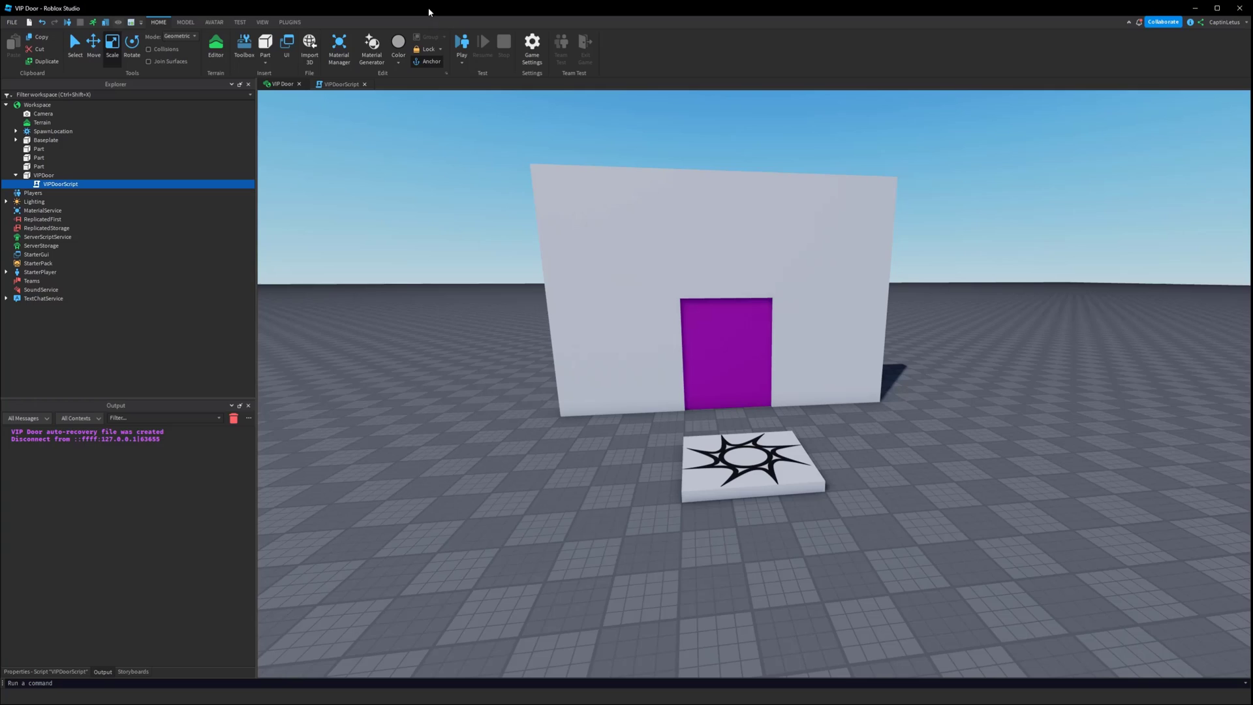
{"action": "left_click", "coordinate": [339, 85]}
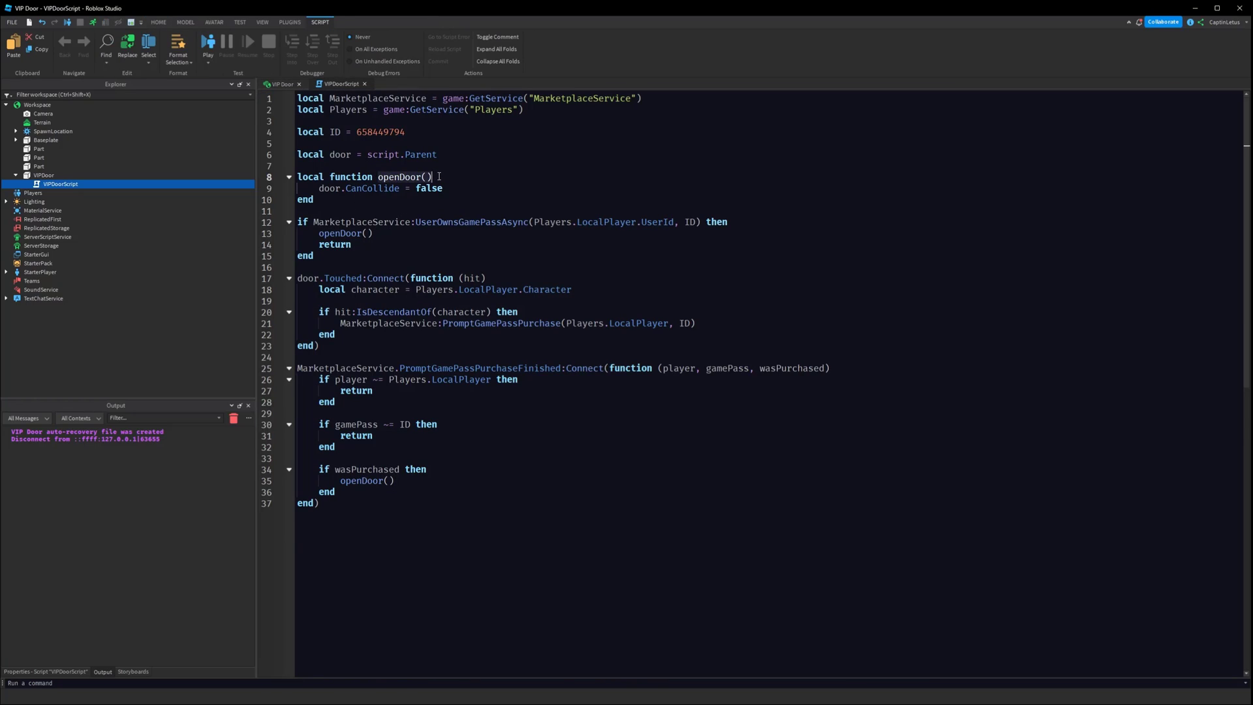
- Declare local doorIsOpen = false above openDoor and set it true inside openDoor
{"action": "type", "text": "local doorIsOpen"}
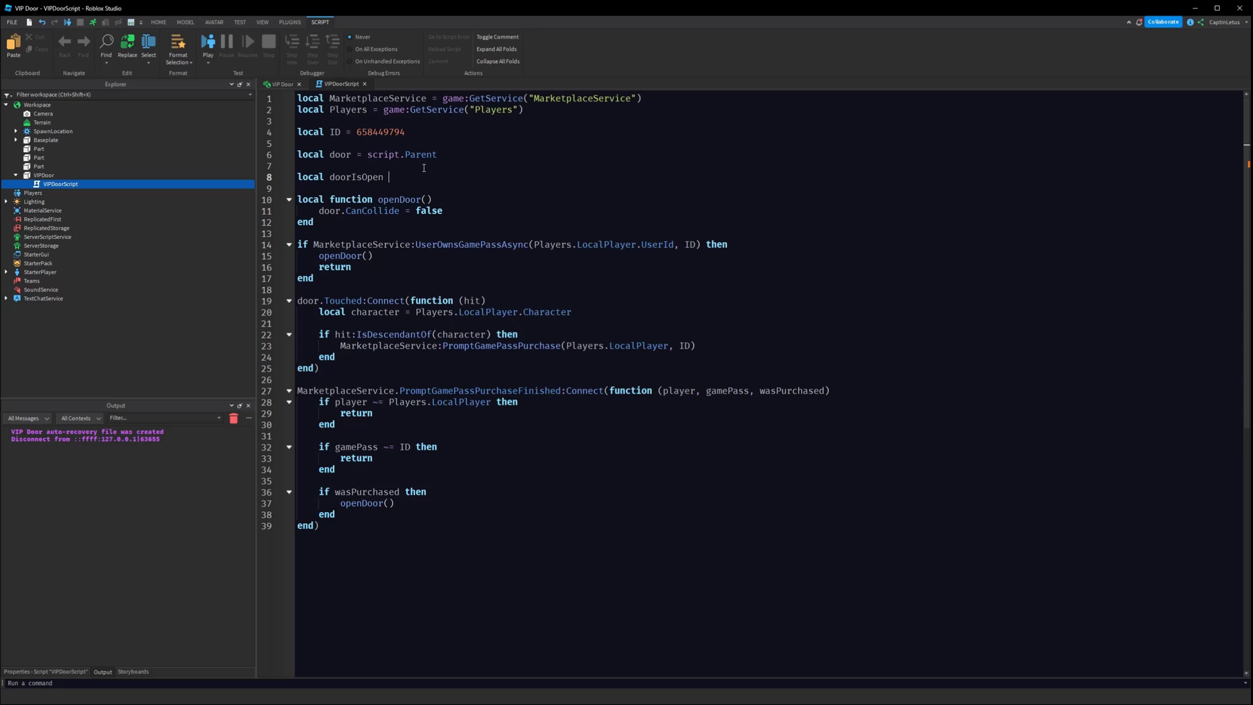
{"action": "type", "text": "= false"}
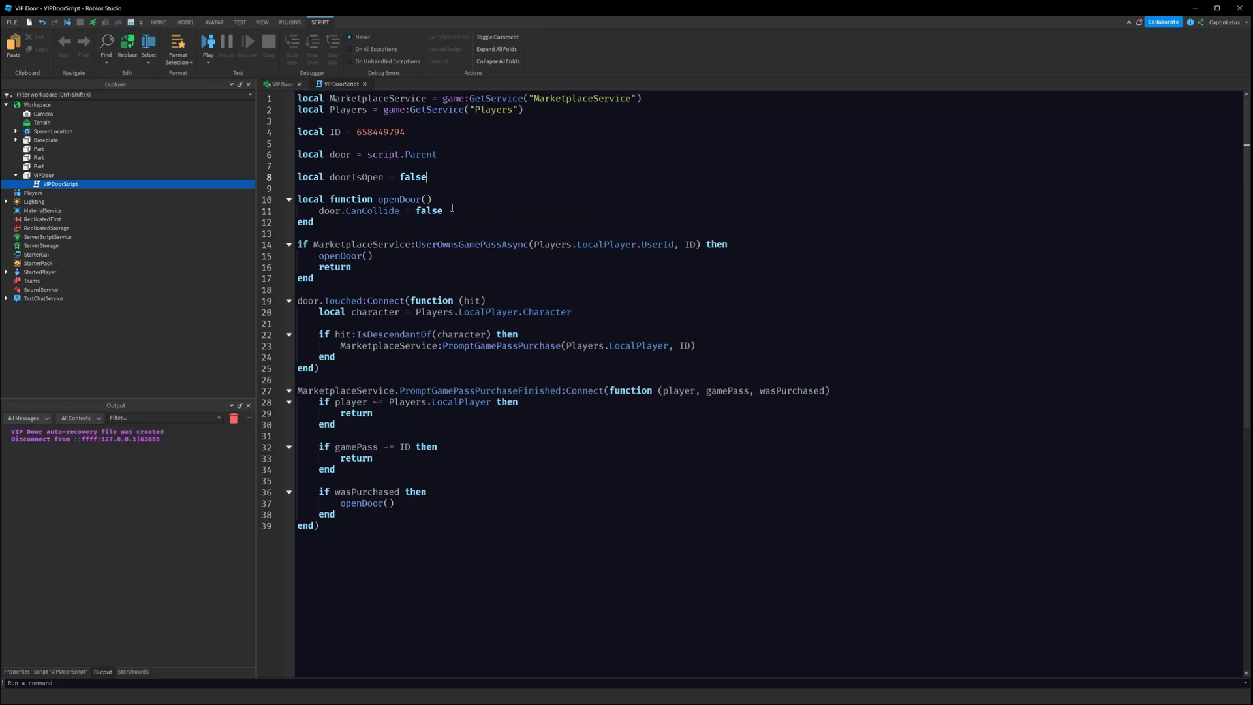
{"action": "type", "text": "doorIsOpen = true"}
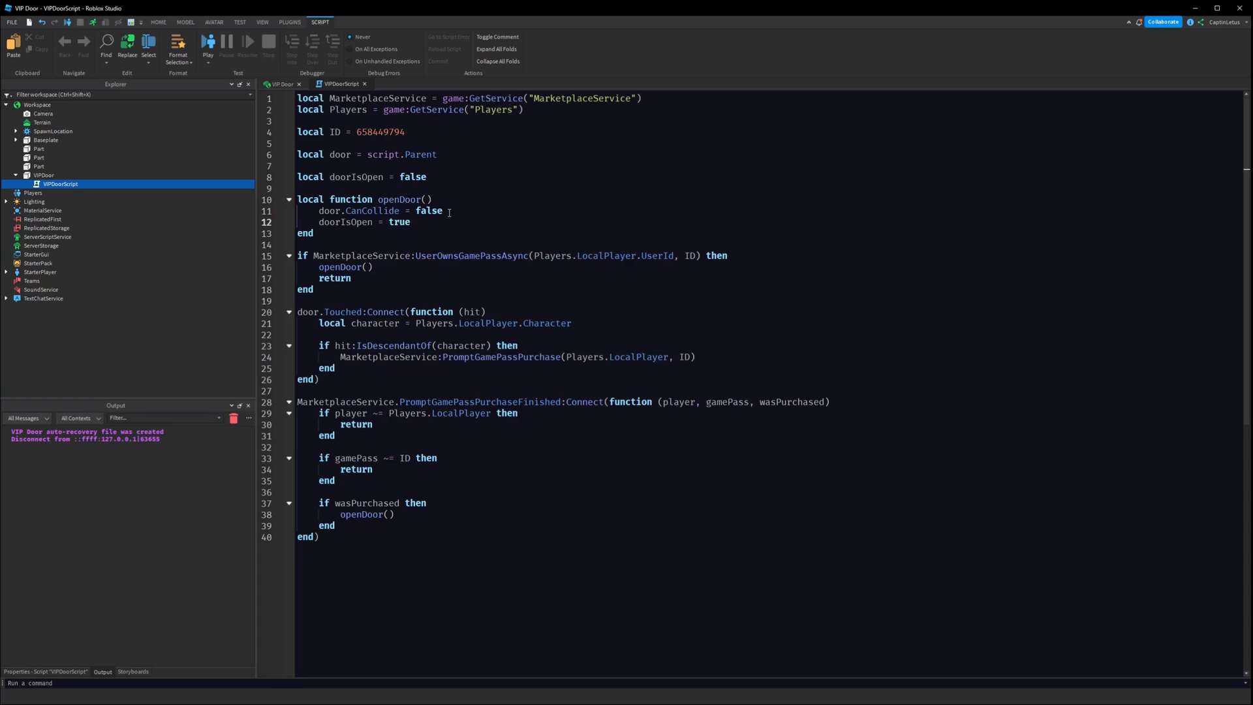
{"action": "mouse_move", "coordinate": [488, 312]}
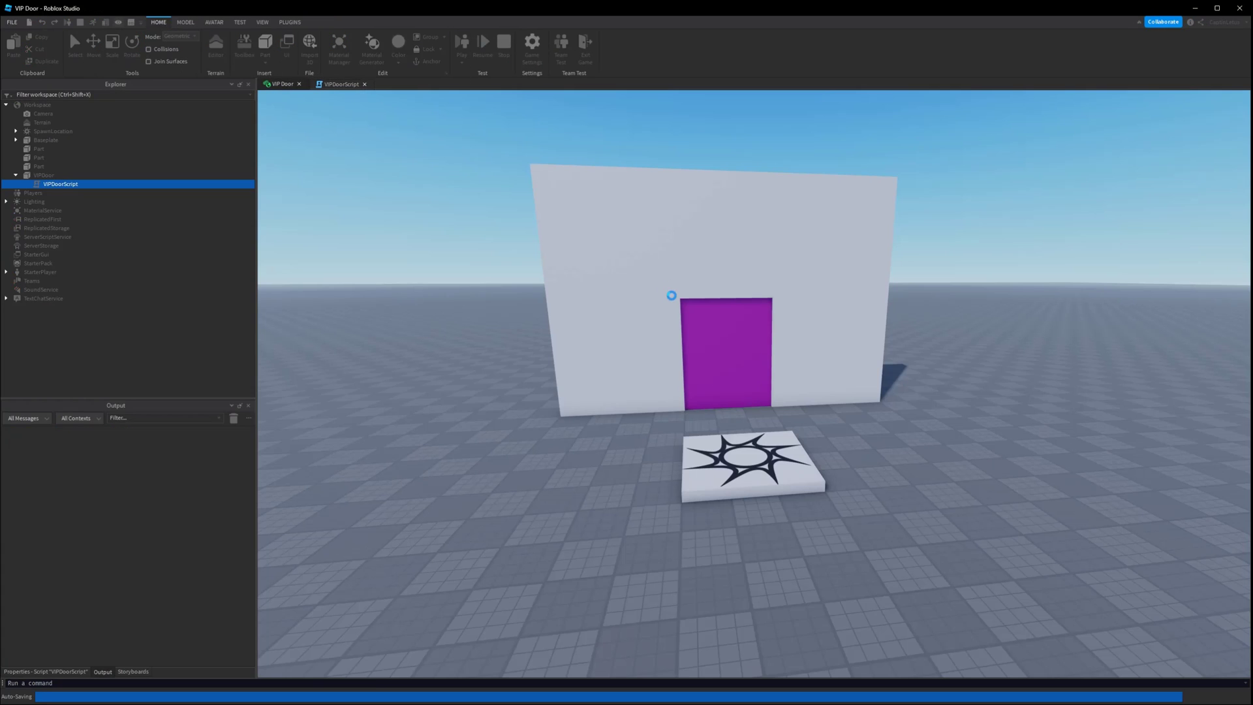
- Playtest and buy the VIP pass, stop, then add 'if doorIsOpen then return end' to door.Touched
{"action": "left_click", "coordinate": [462, 41]}
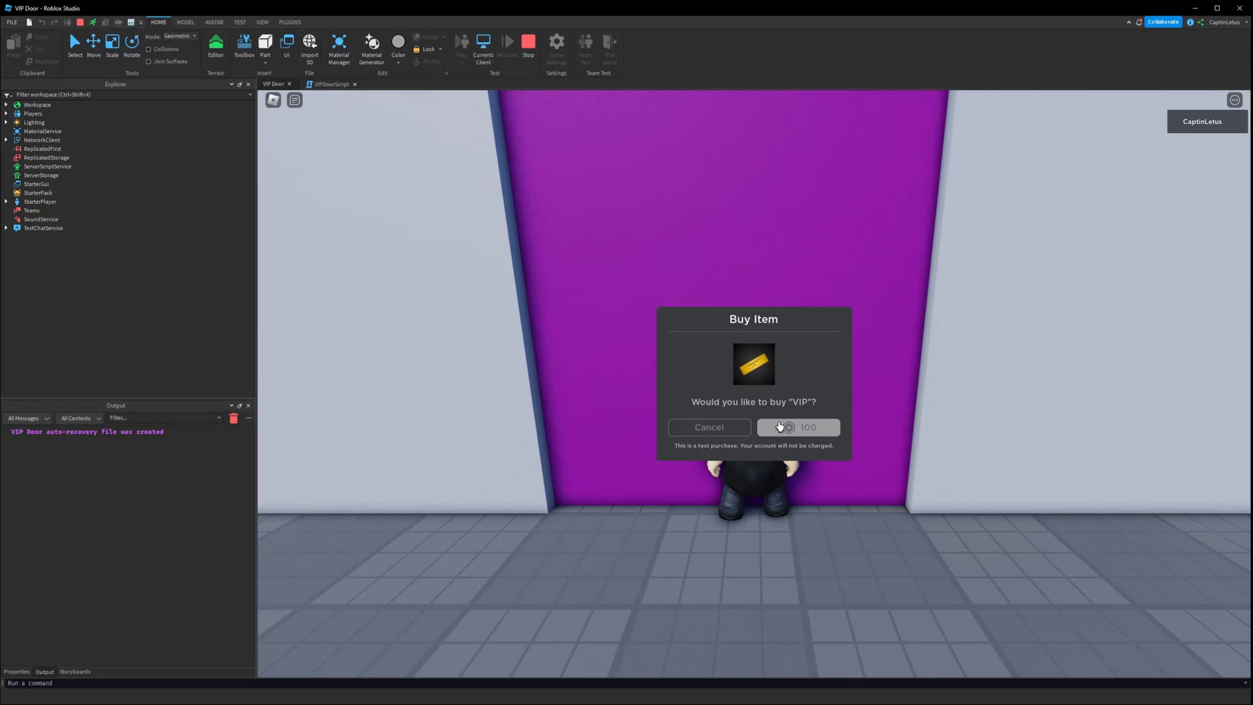
{"action": "left_click", "coordinate": [798, 427]}
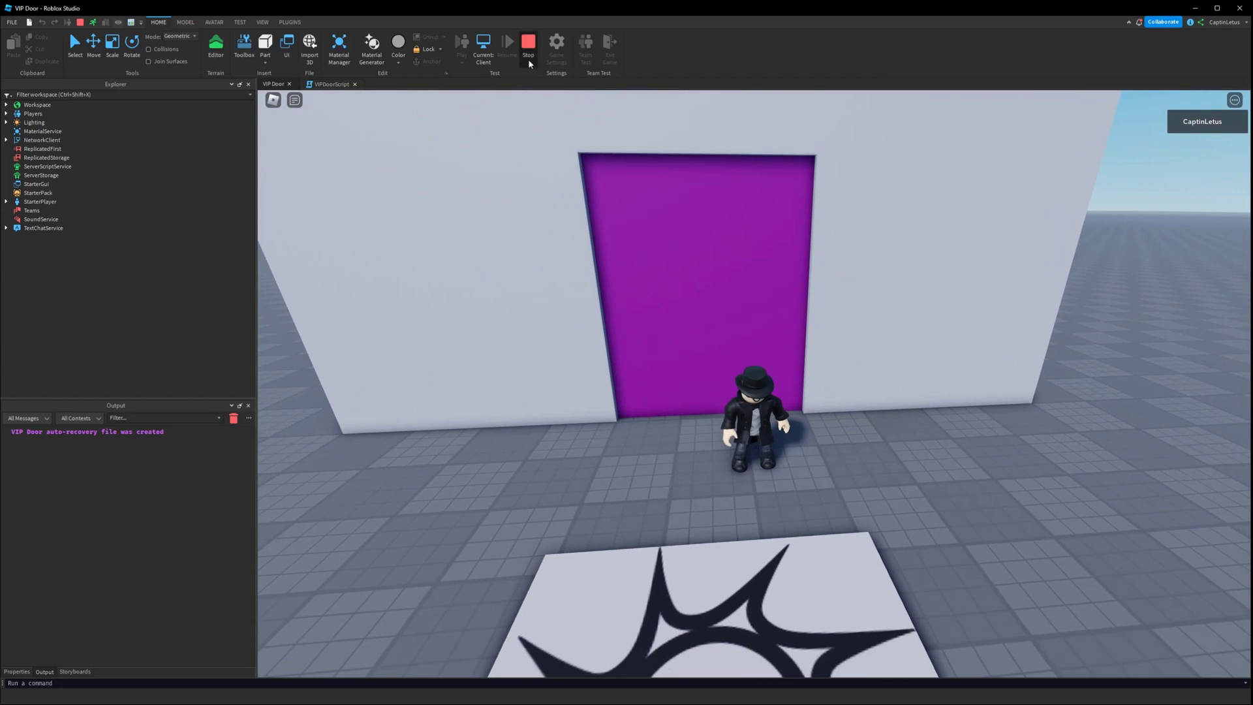
{"action": "left_click", "coordinate": [527, 43]}
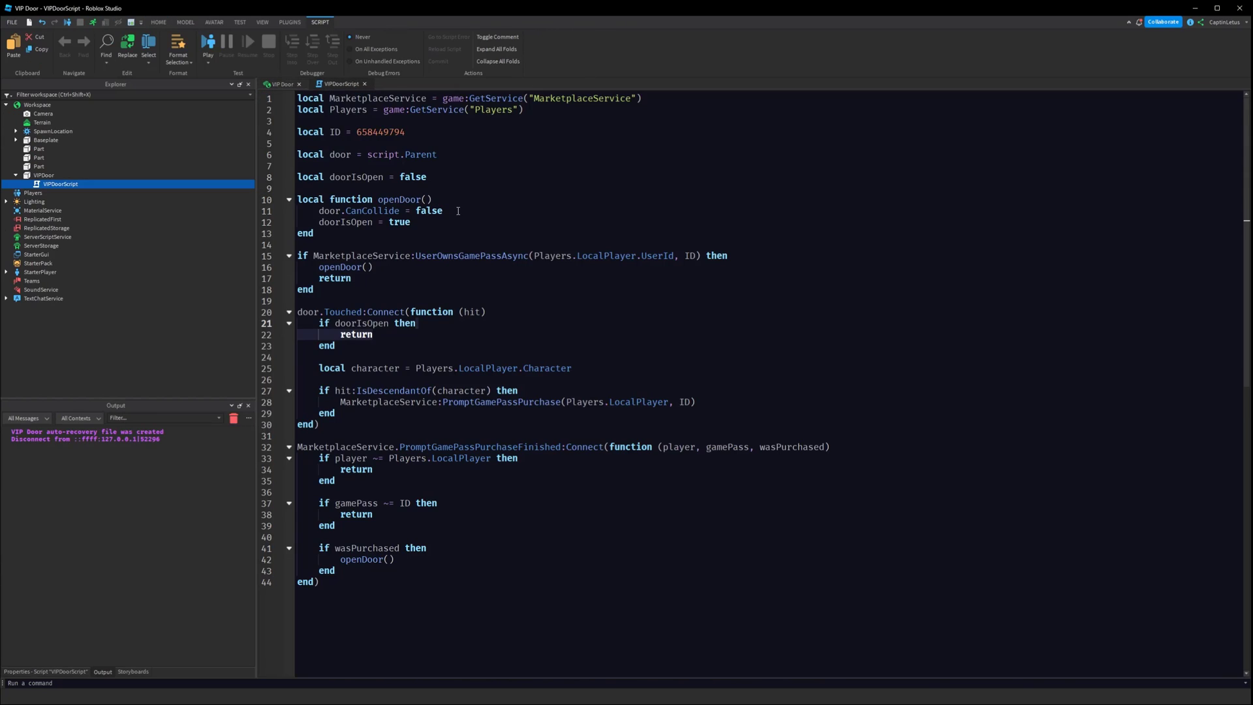
{"action": "type", "text": "door.T"}
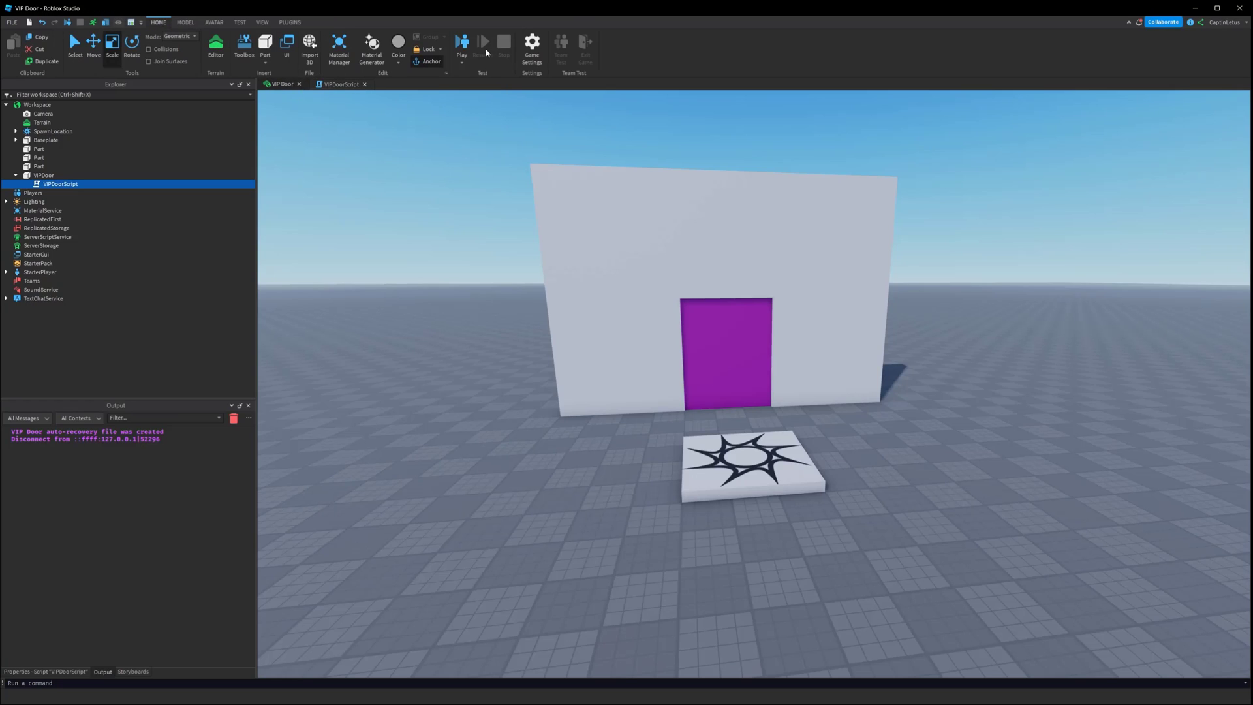
{"action": "left_click", "coordinate": [462, 44]}
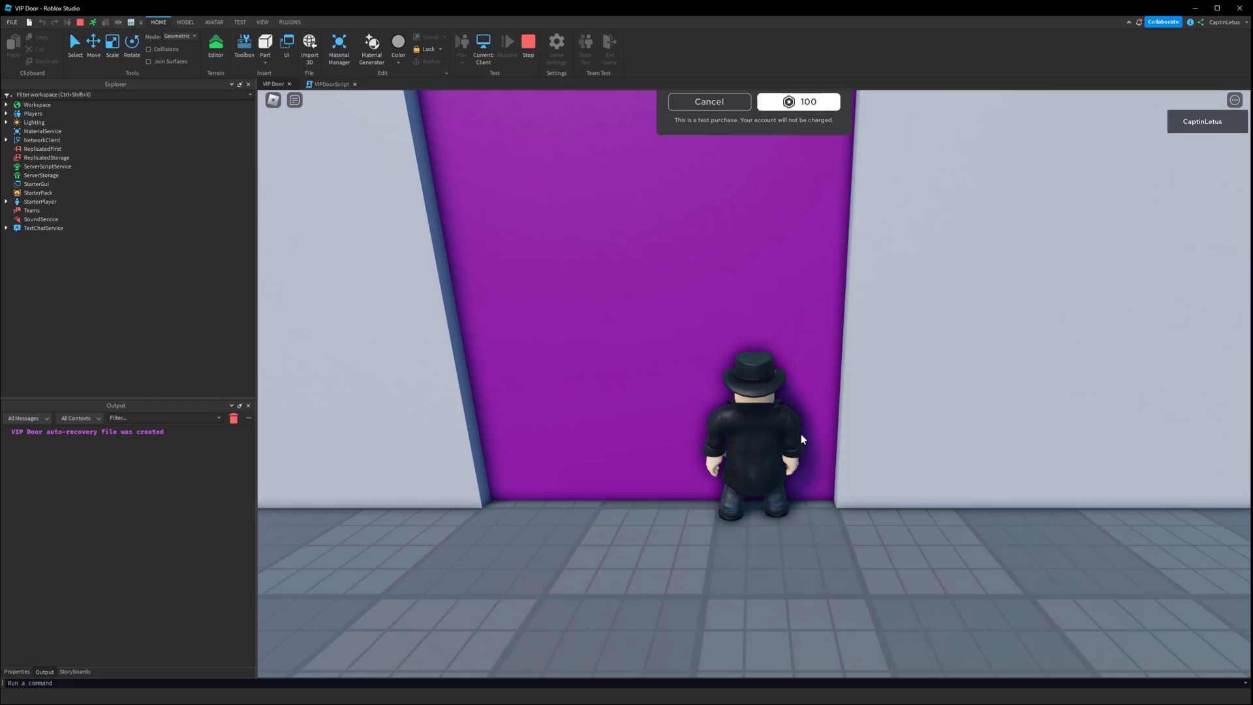
{"action": "left_click", "coordinate": [797, 102]}
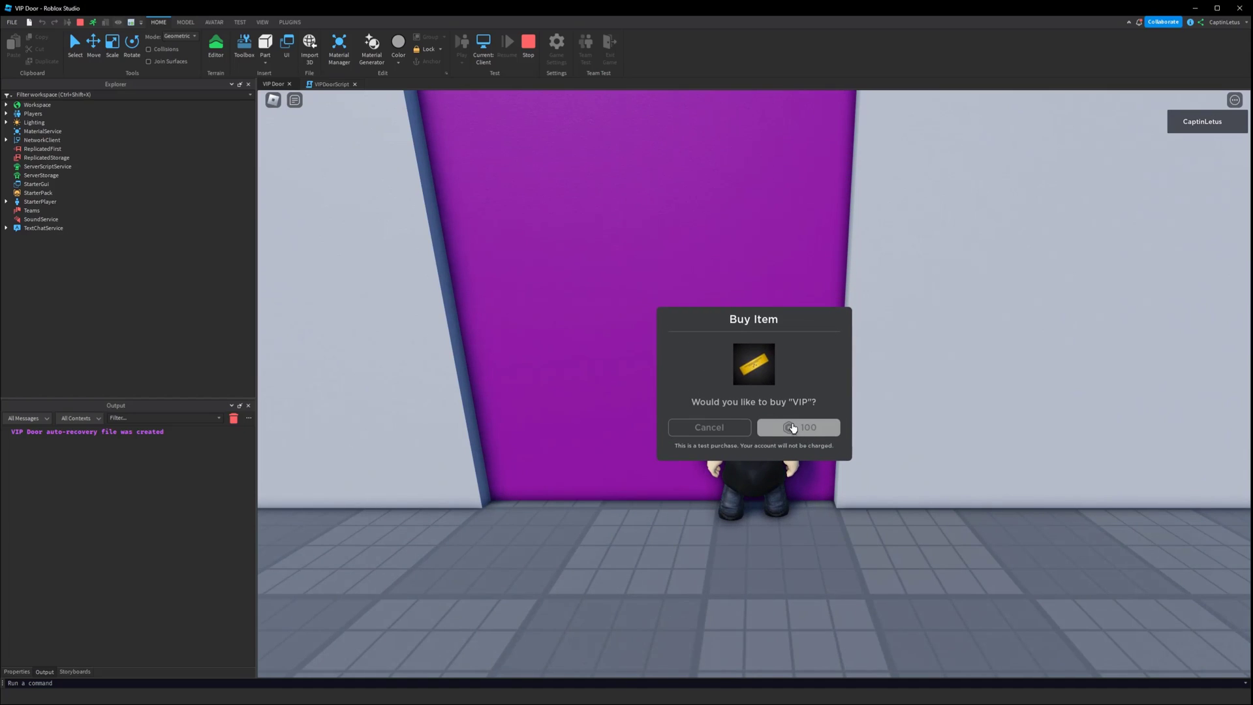
{"action": "left_click", "coordinate": [798, 427]}
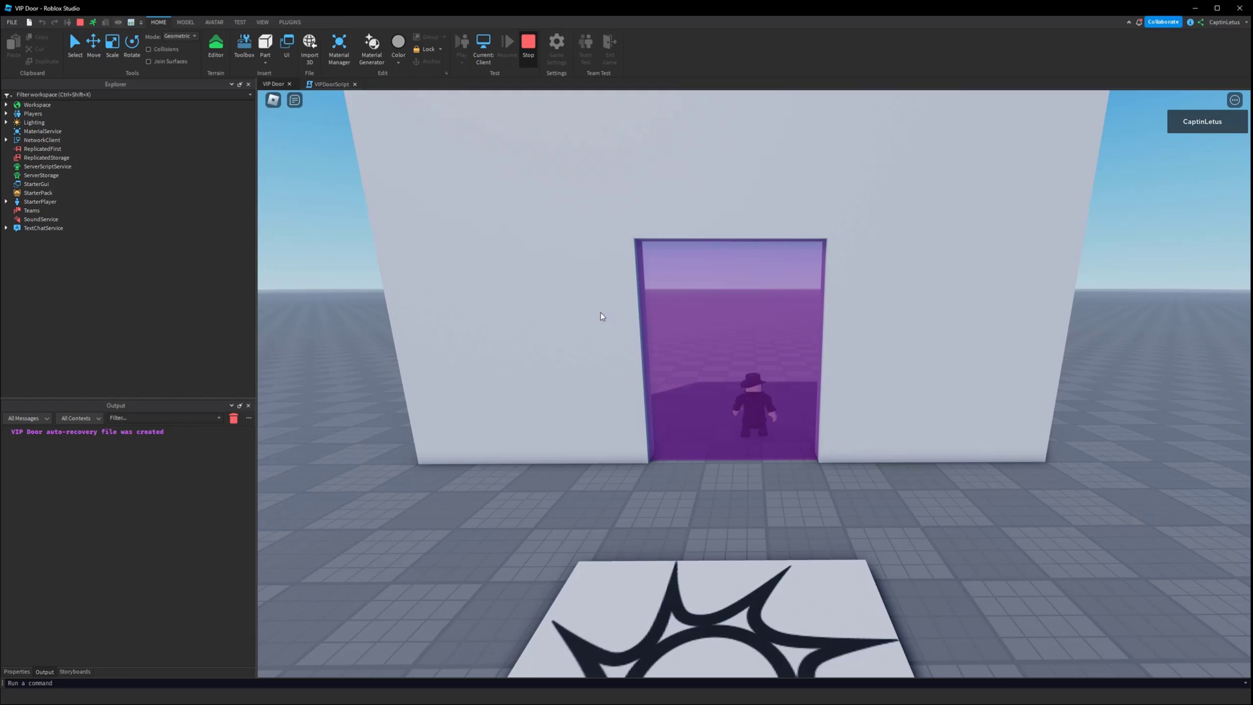
{"action": "left_click", "coordinate": [528, 43]}
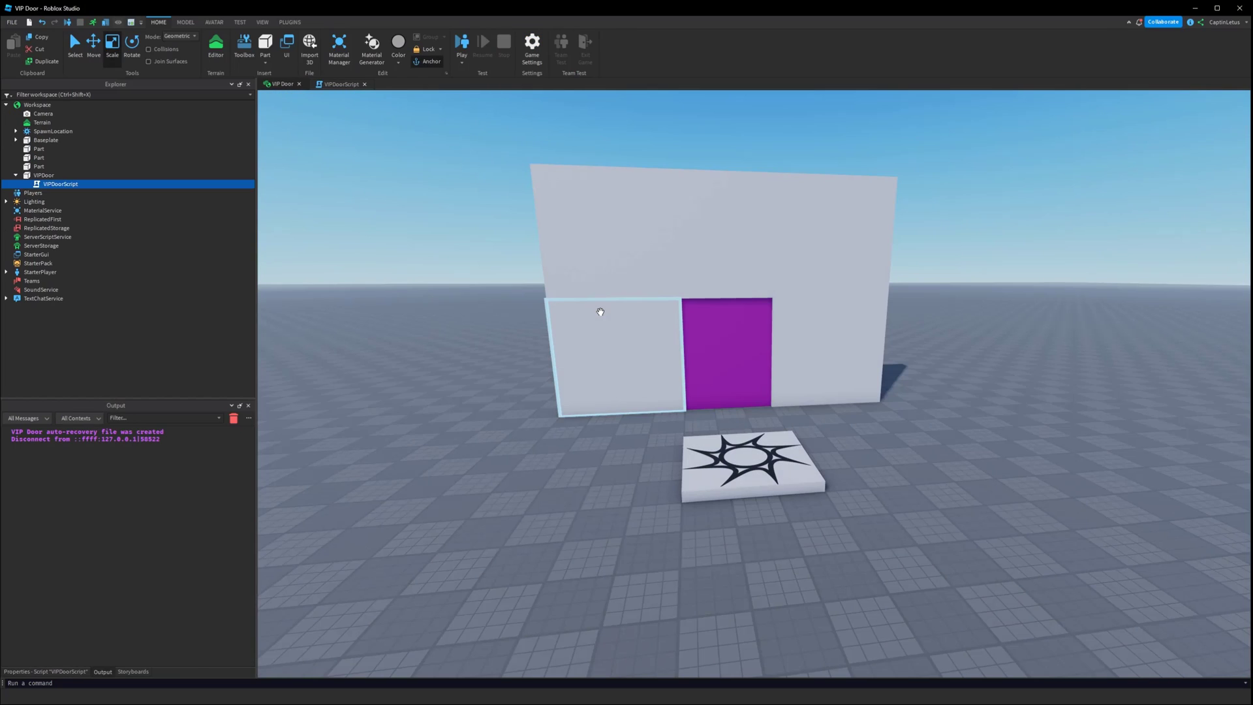